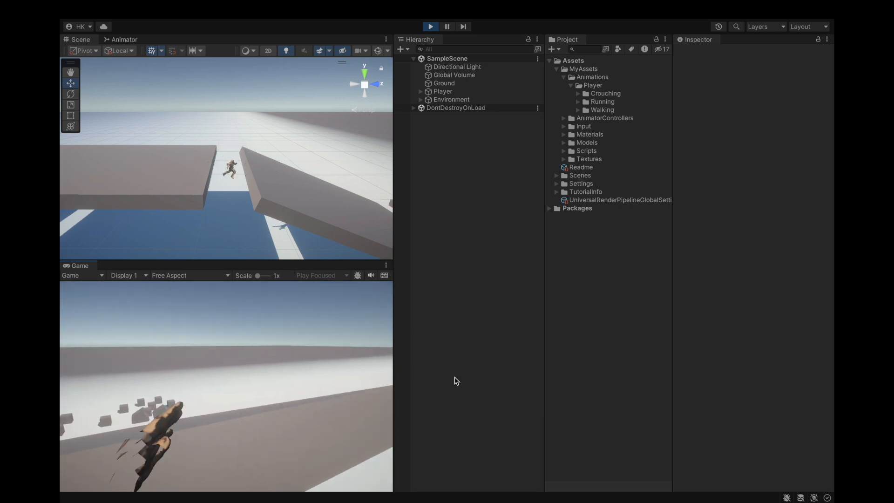
Stop the running game test and exit Play mode.
left_click(430, 26)
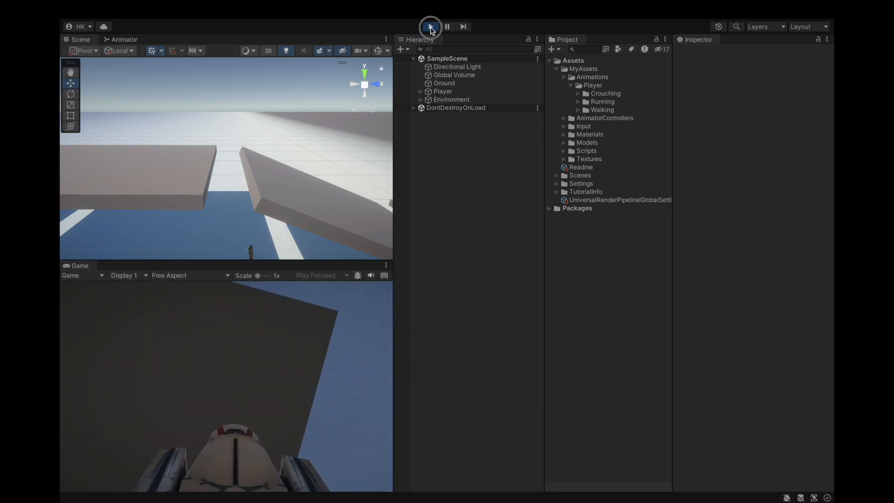
left_click(430, 26)
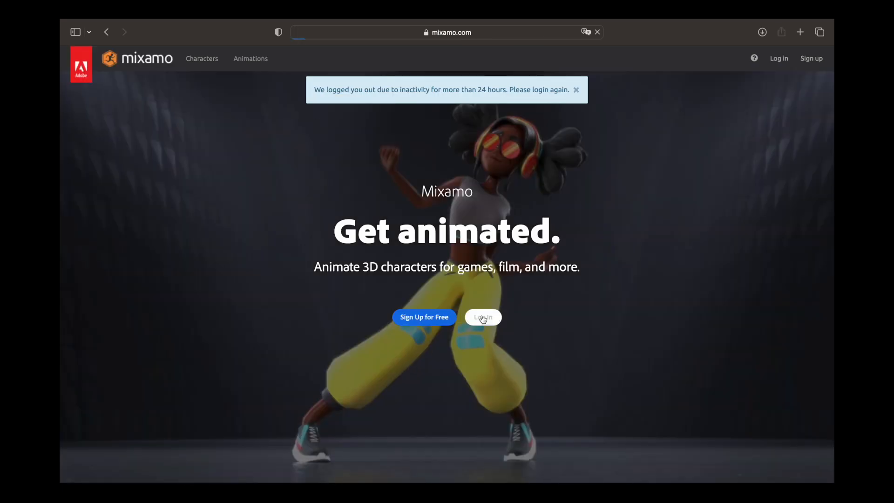
Sign in to Mixamo with the Adobe account via Google, retrying once after the sign-in error.
left_click(481, 317)
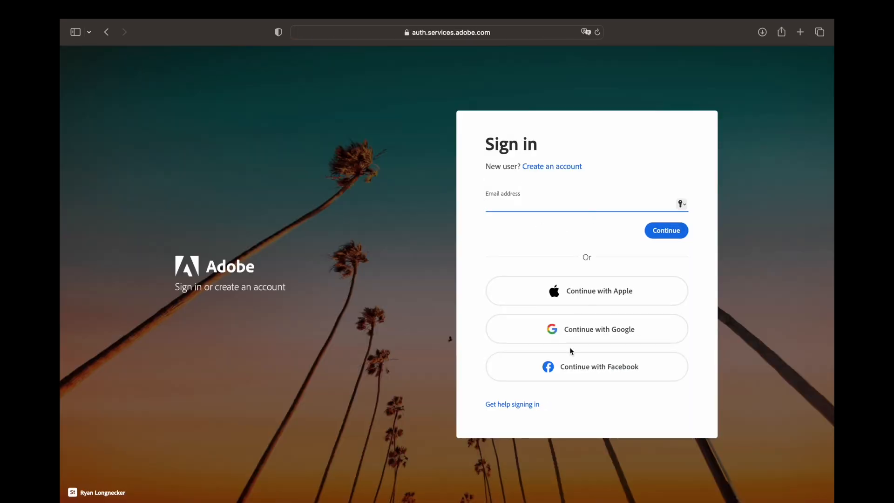
left_click(586, 328)
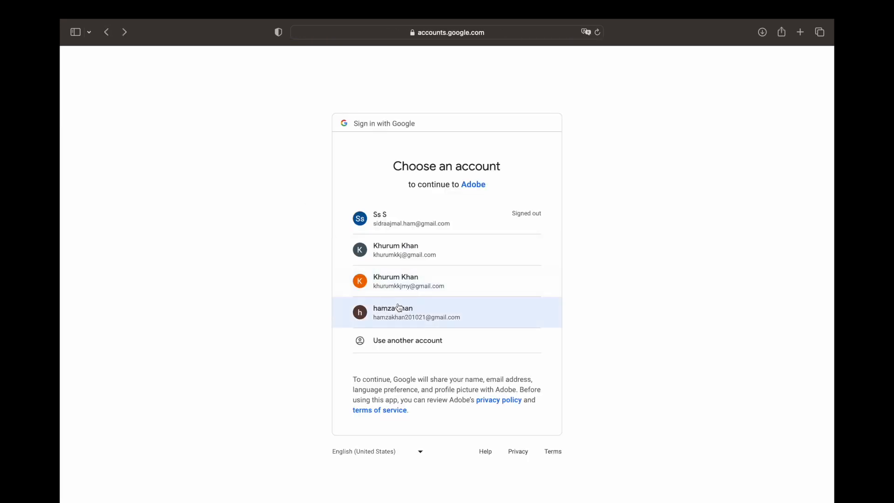
left_click(416, 313)
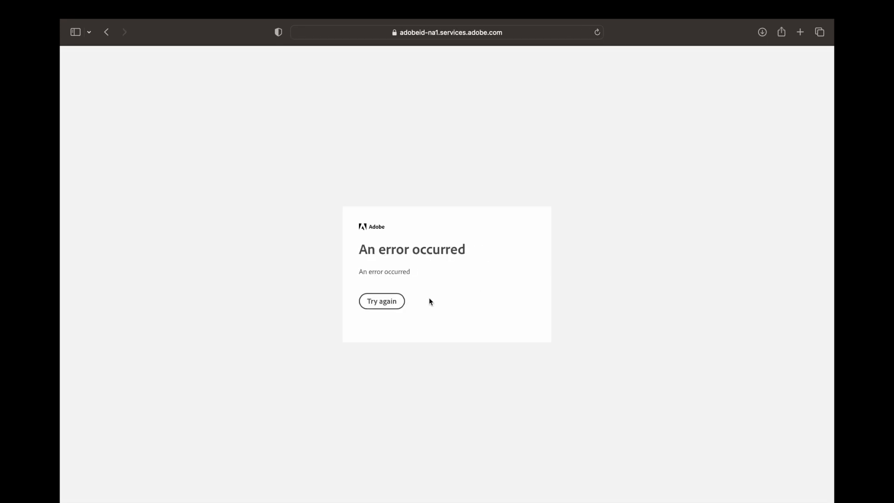
left_click(382, 301)
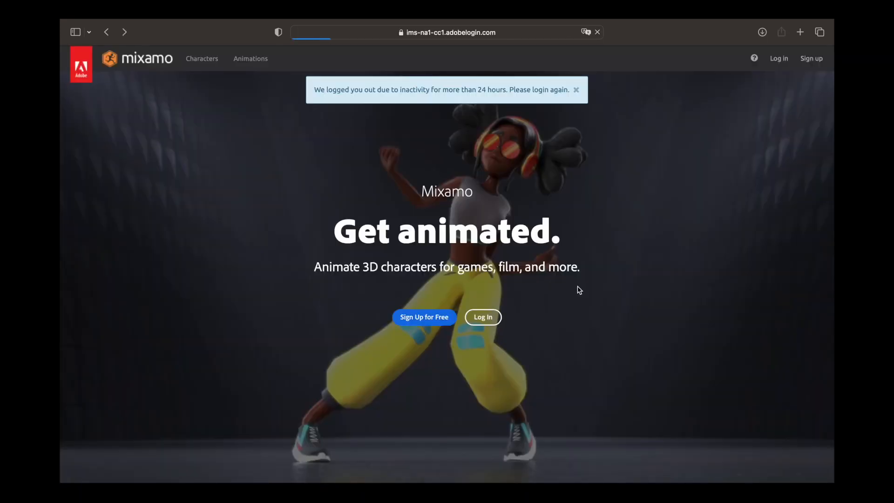
left_click(482, 316)
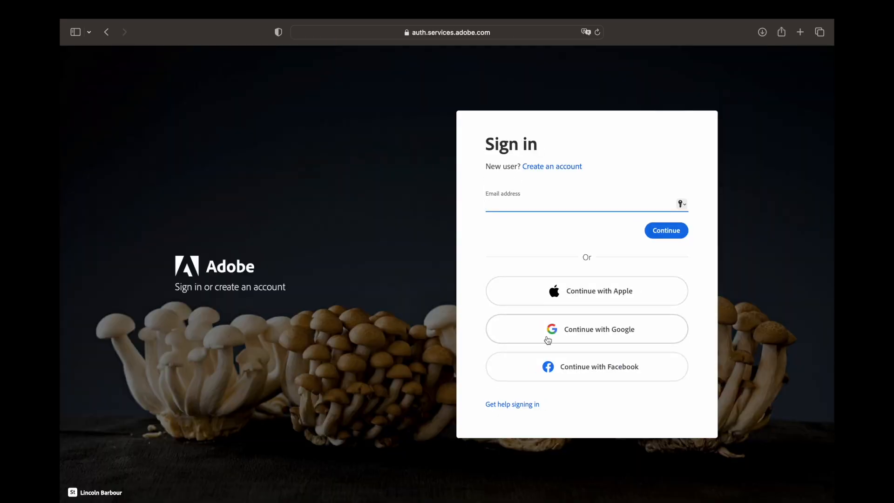
left_click(586, 329)
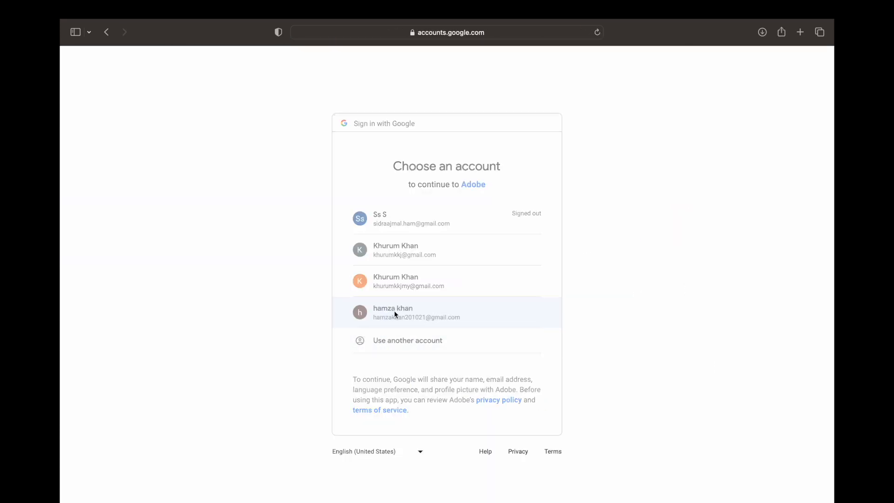
left_click(416, 312)
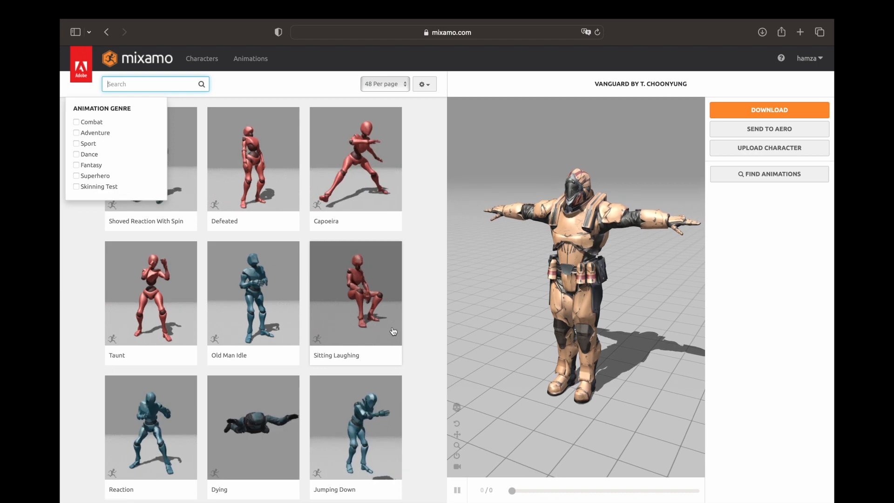
Find and apply Jumping Up, then download it as FBX for Unity, 60 fps, without skin.
type("jum")
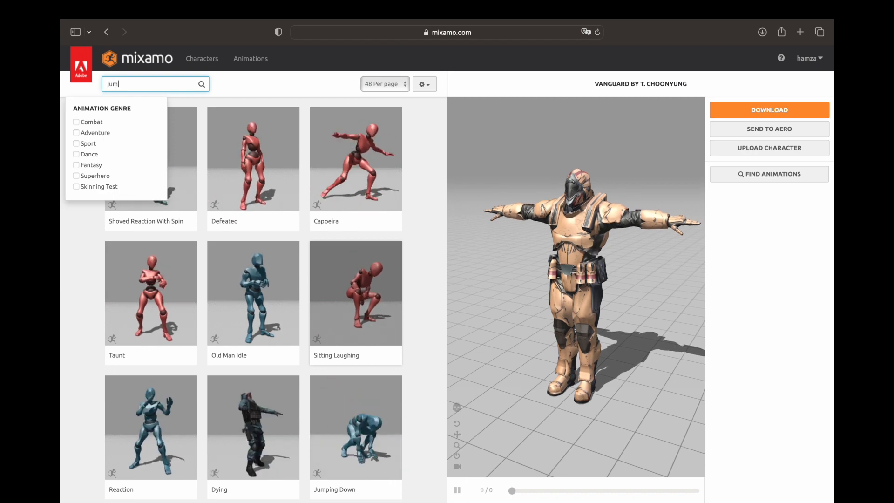
type("ping up")
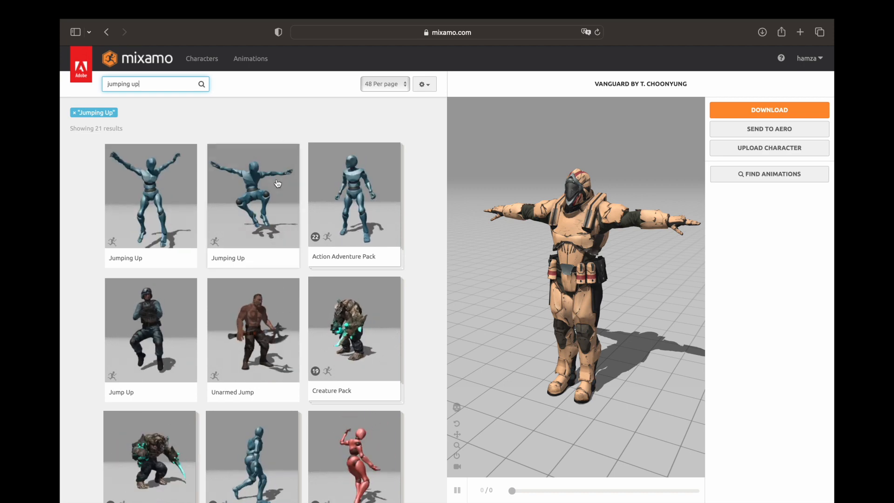
left_click(767, 110)
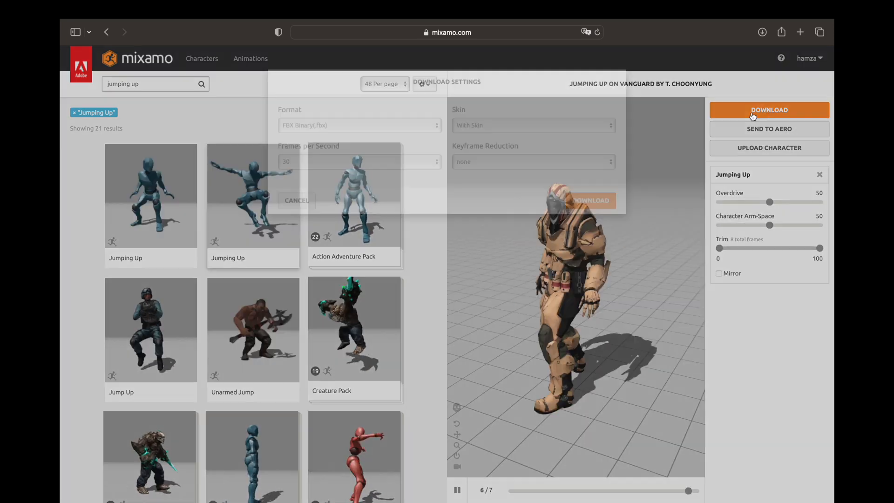
left_click(359, 125)
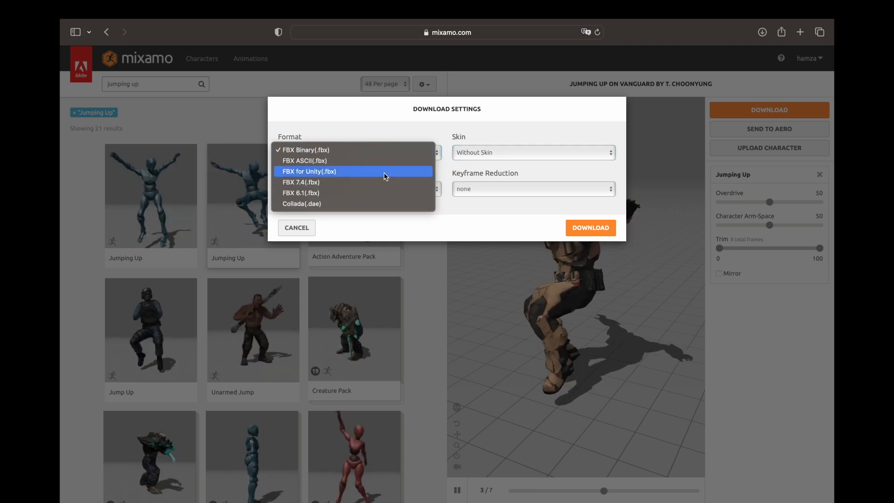
left_click(309, 171)
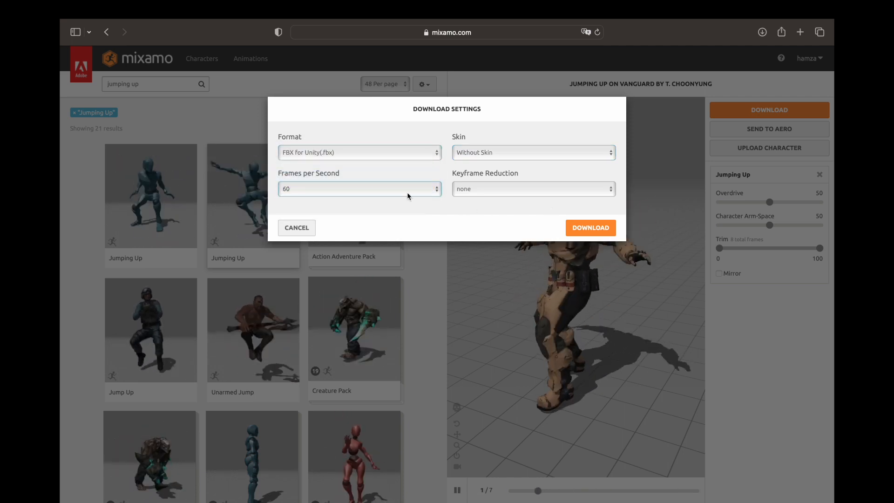
left_click(590, 227)
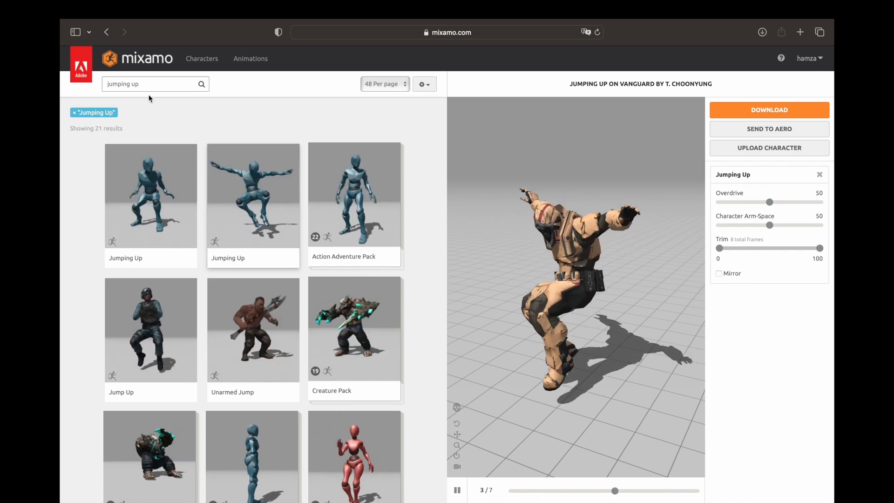
Search 'falling' and download the Falling Idle animation with the same Unity export settings.
left_click(154, 83)
type("F")
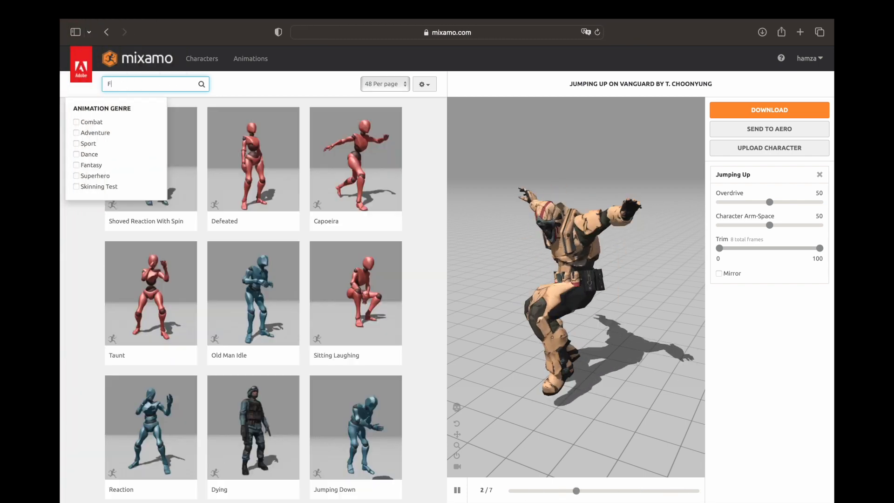
type("alling Idle")
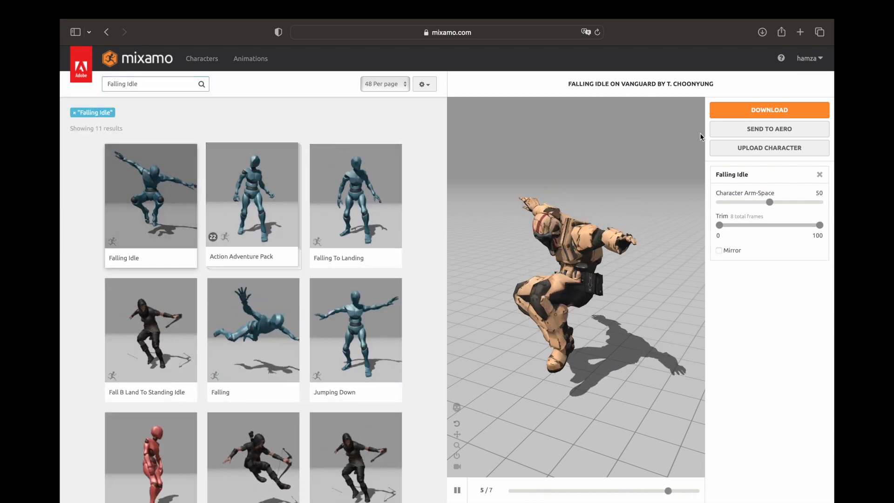
left_click(768, 110)
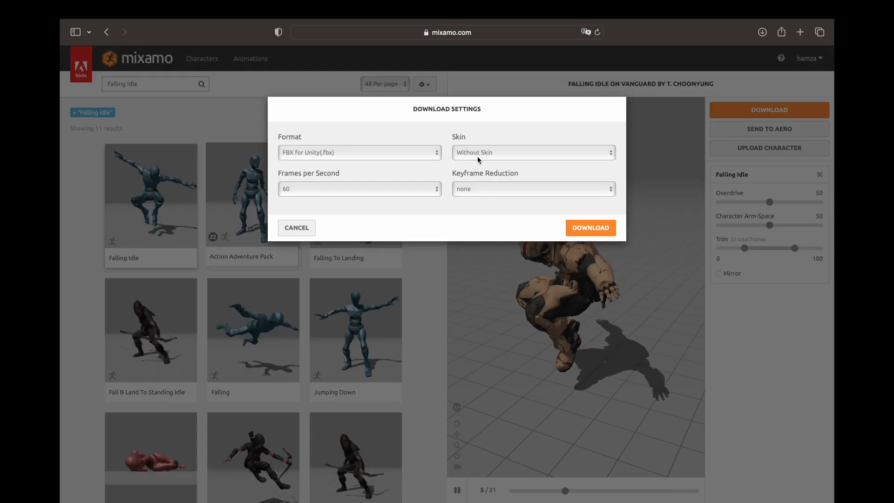
left_click(590, 227)
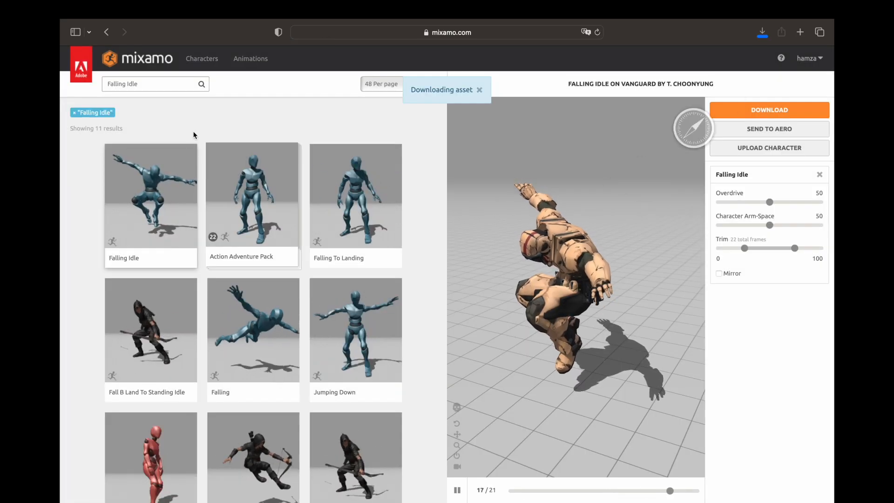
Apply Falling To Landing to the character and download it with the same settings.
left_click(148, 83)
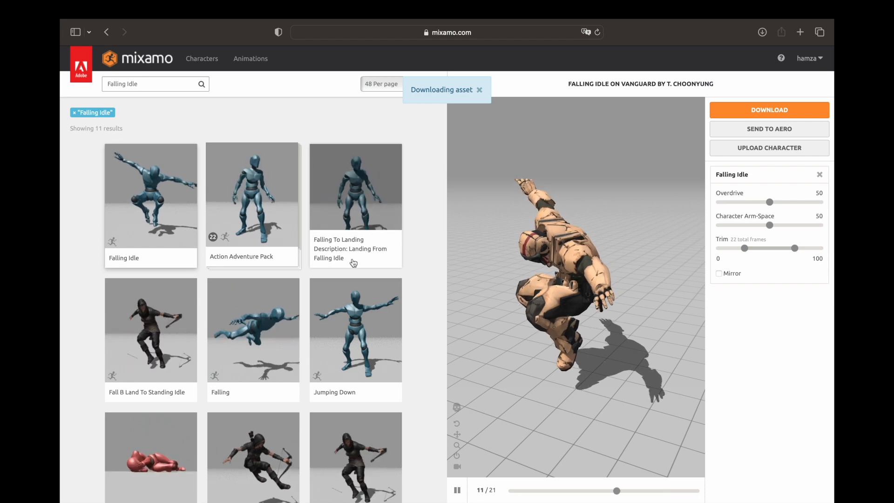
left_click(355, 194)
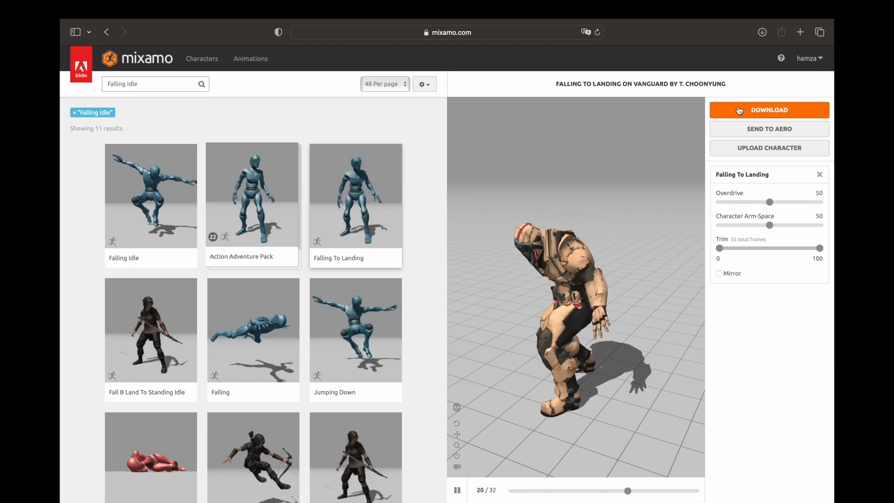
left_click(768, 110)
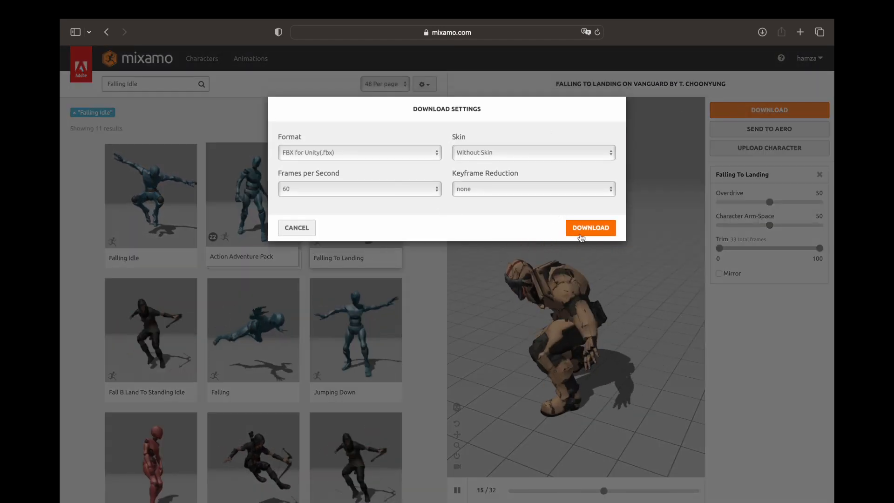
left_click(590, 227)
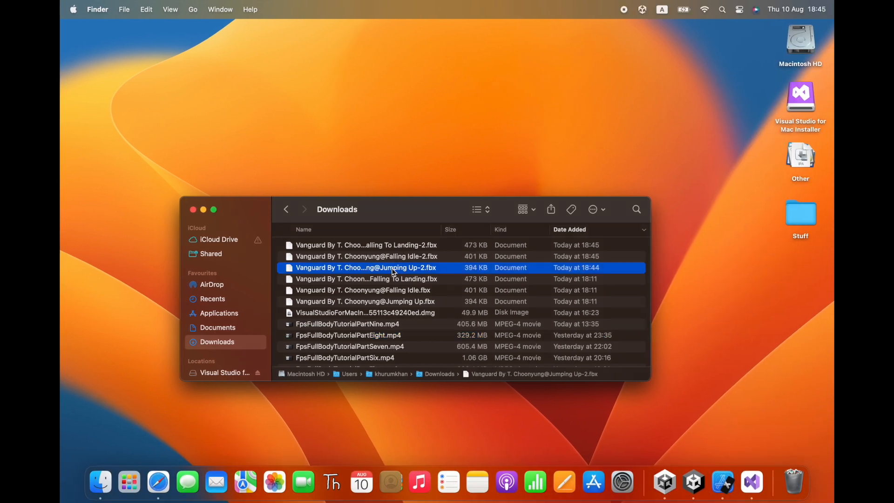
Select the newly downloaded Jumping Up FBX file in the Downloads folder.
left_click(364, 245)
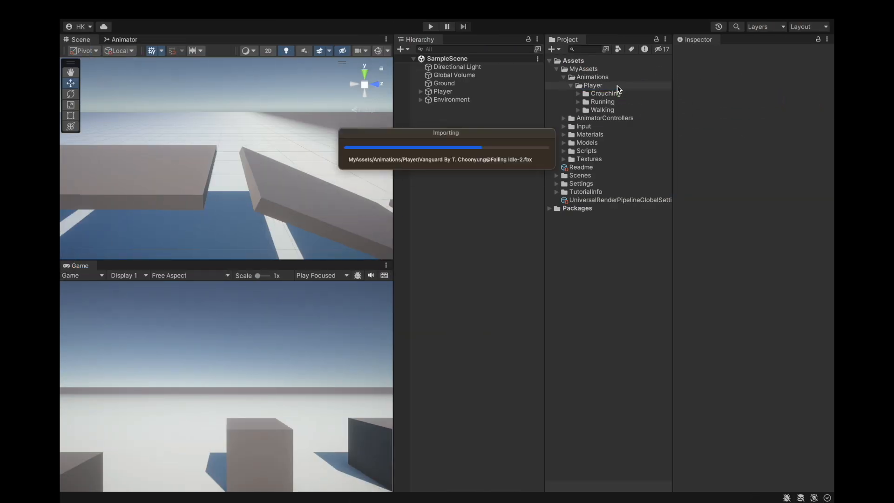
Create a Jumping folder under Player and move the three imported animations into it.
right_click(593, 85)
type("Jumping")
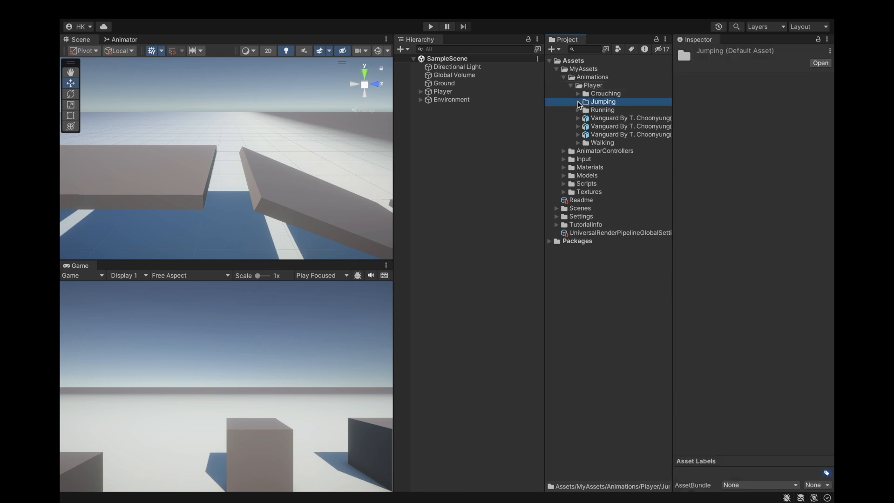
left_click(630, 125)
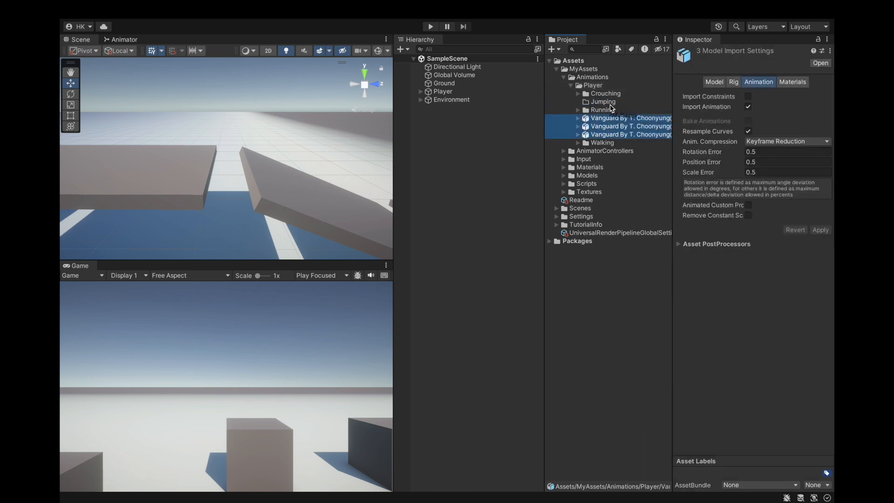
left_click(579, 101)
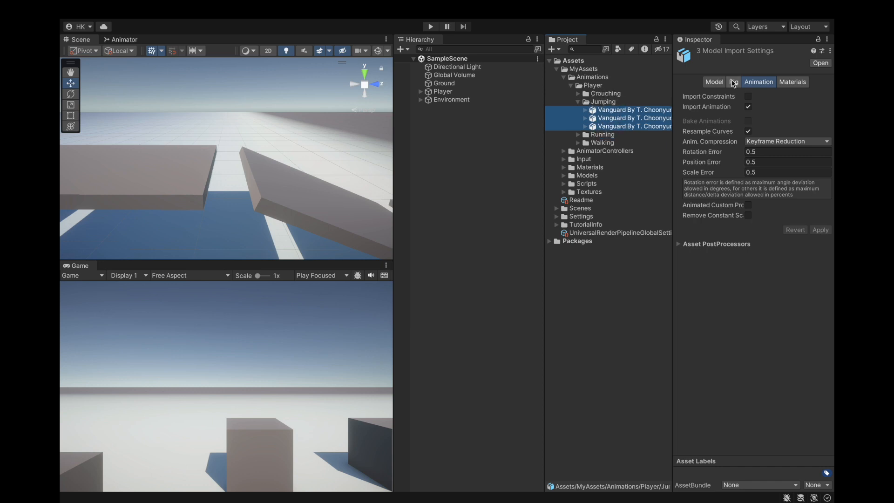
Set the animations' rig to Humanoid copying the Vanguard avatar and apply.
left_click(733, 82)
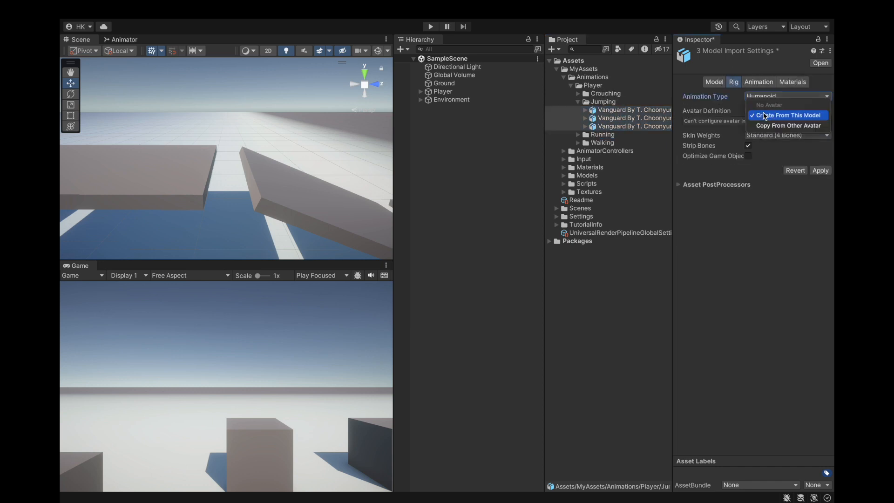
left_click(788, 125)
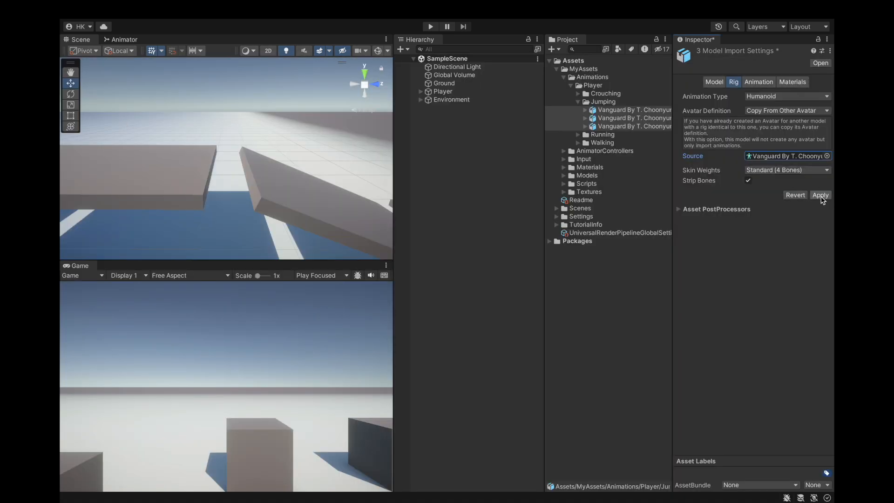
left_click(820, 195)
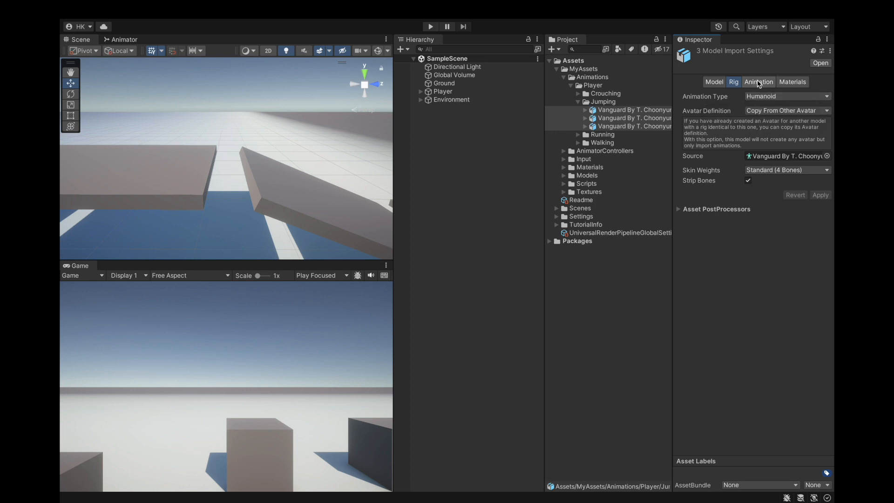
left_click(758, 82)
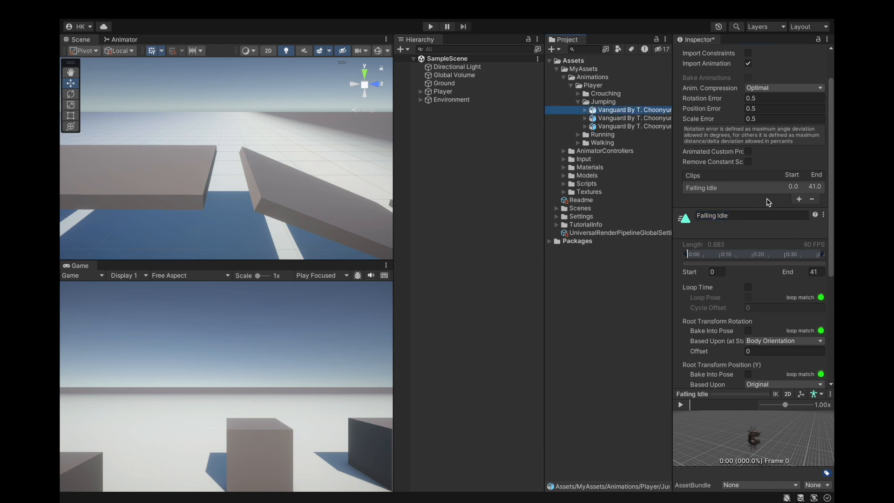
Make Falling Idle loop with root rotation and position baked into pose, based on Original, and apply.
scroll("down", 3)
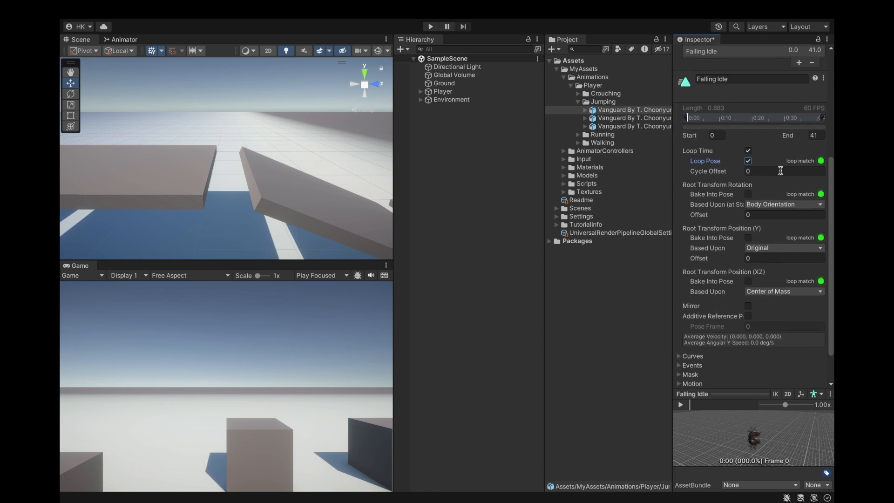
mouse_move(773, 204)
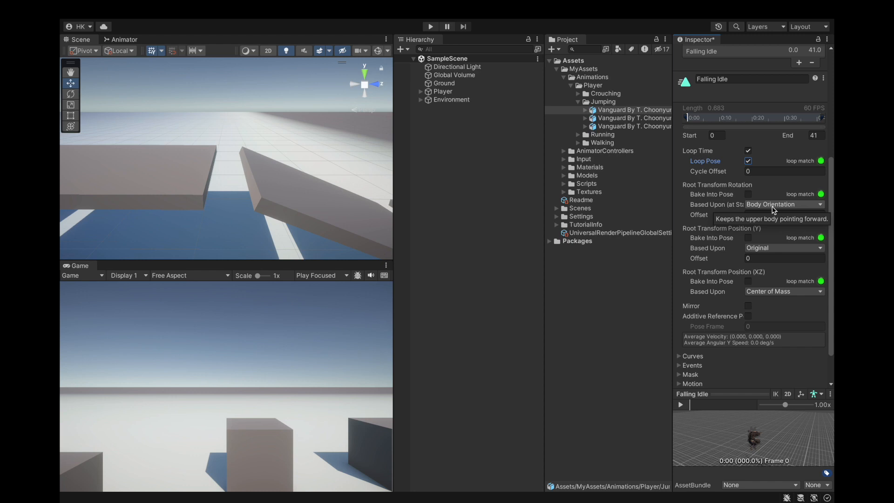
mouse_move(787, 199)
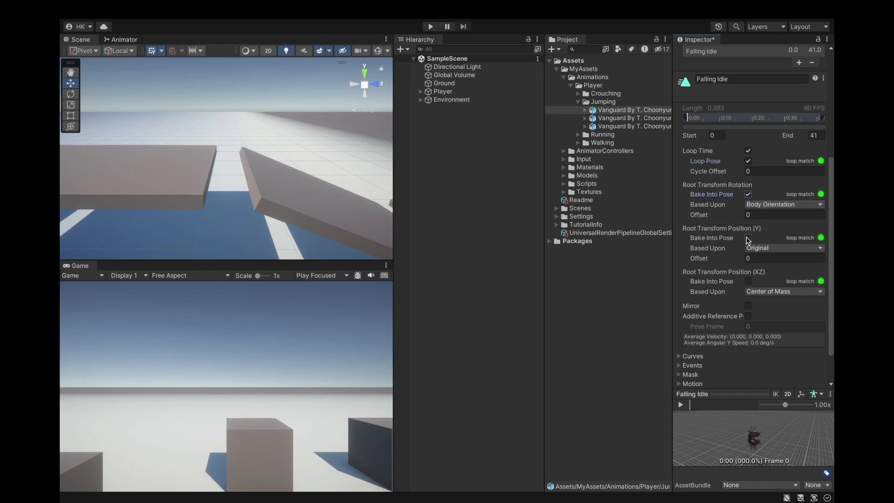
left_click(747, 238)
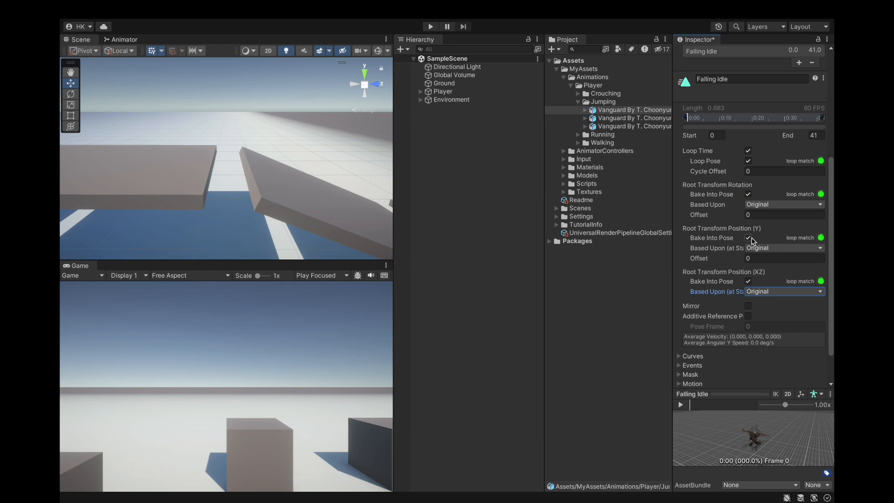
scroll("down", 3)
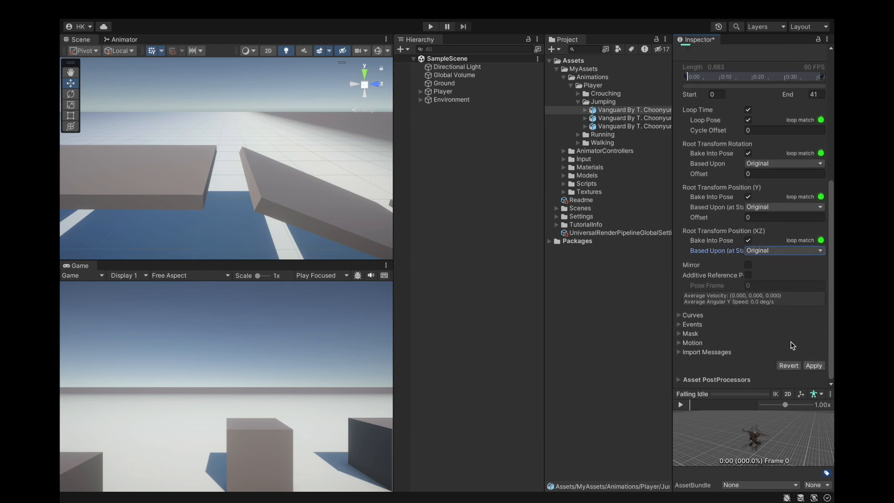
left_click(813, 365)
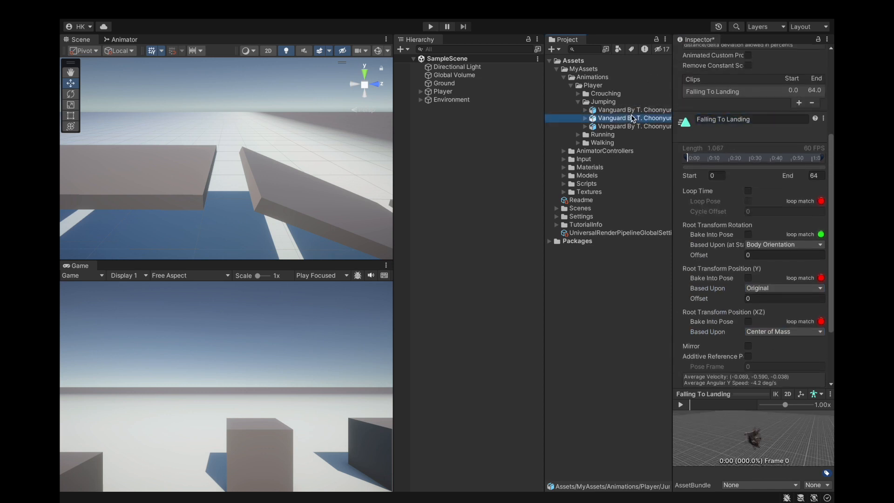
Base Falling To Landing's root rotation on Original and set its start frame to 8.
scroll("down", 3)
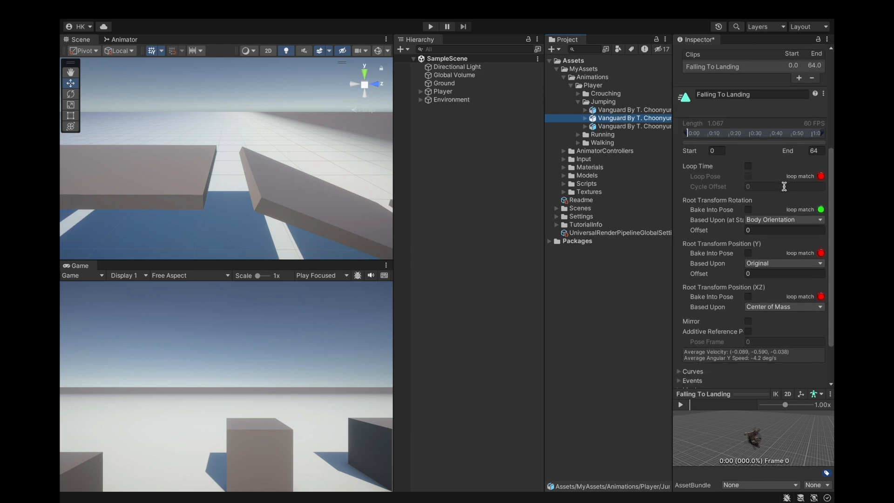
mouse_move(776, 220)
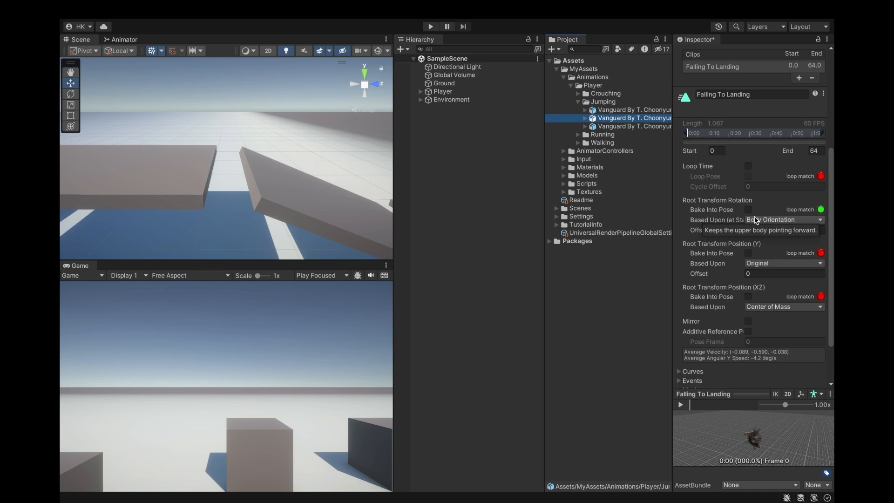
left_click(747, 209)
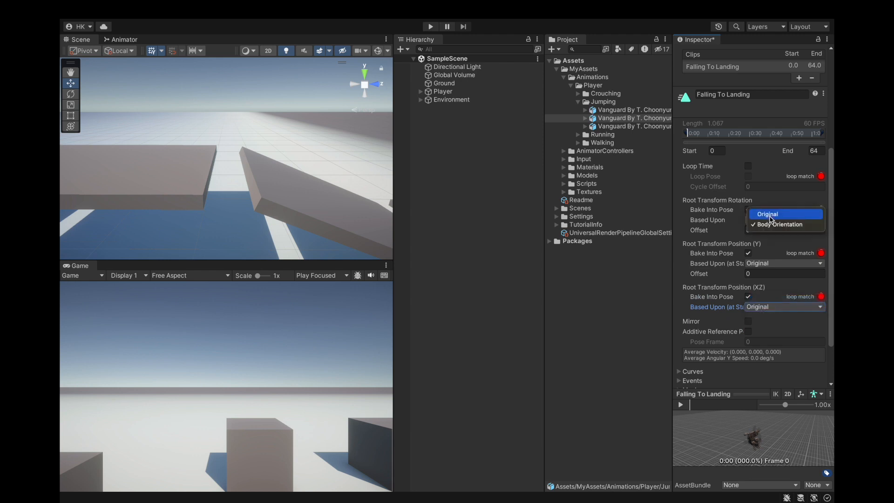
left_click(766, 214)
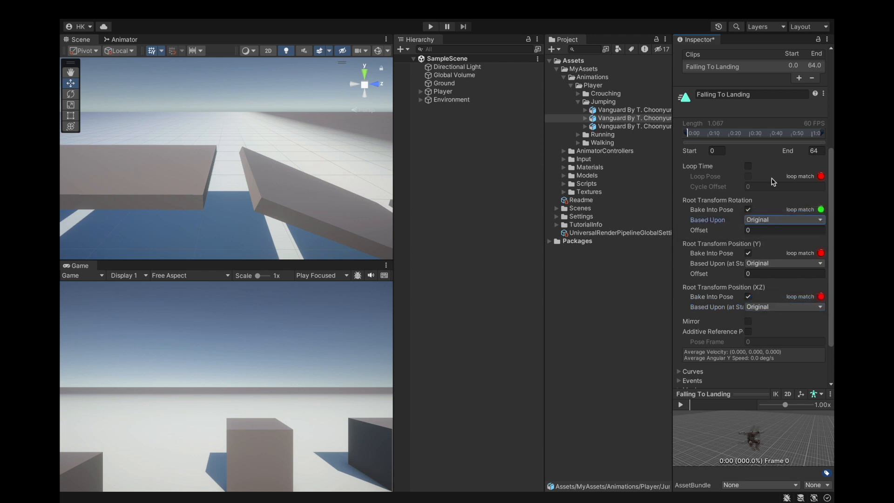
mouse_move(722, 111)
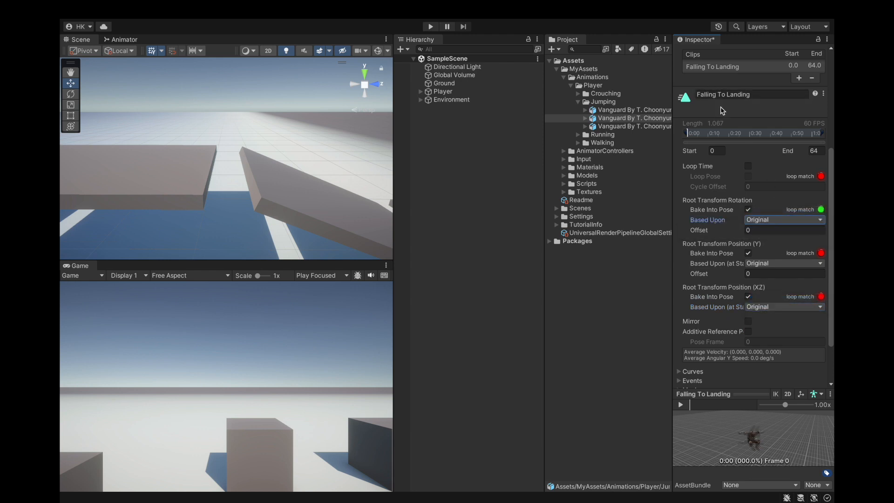
left_click(715, 151)
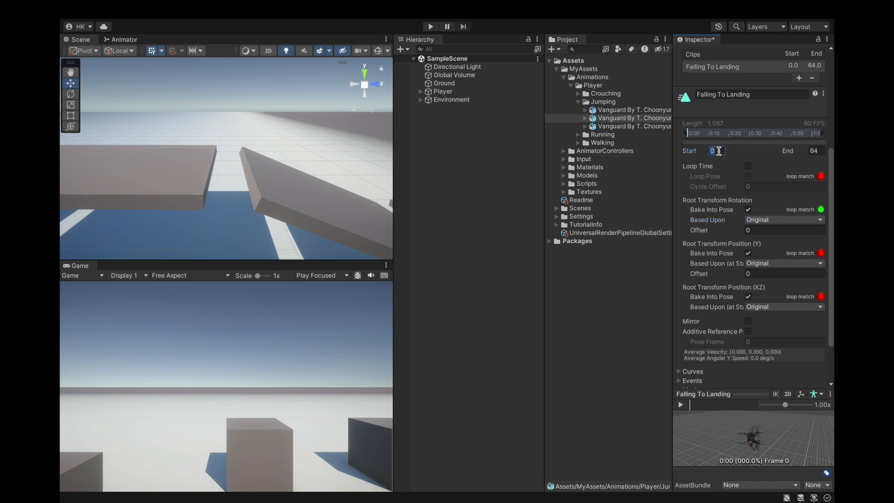
type("8")
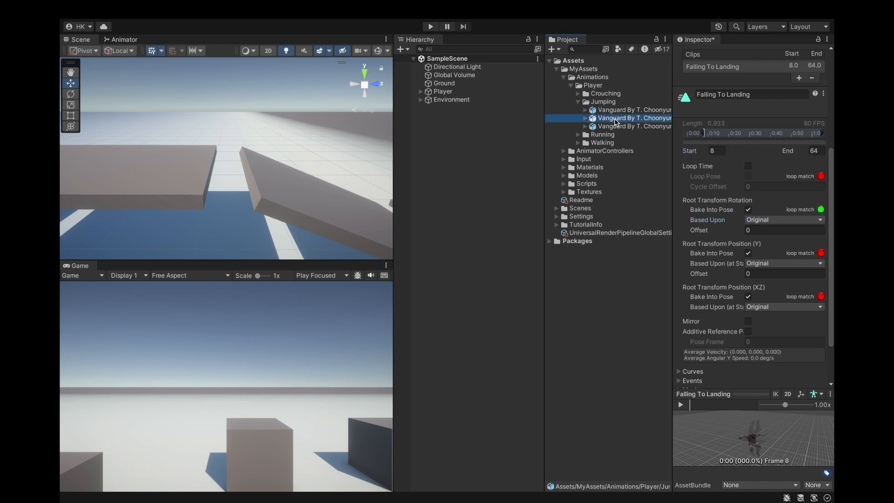
Bake root rotation into the Jumping Up clip's pose and review both clips' settings.
left_click(634, 126)
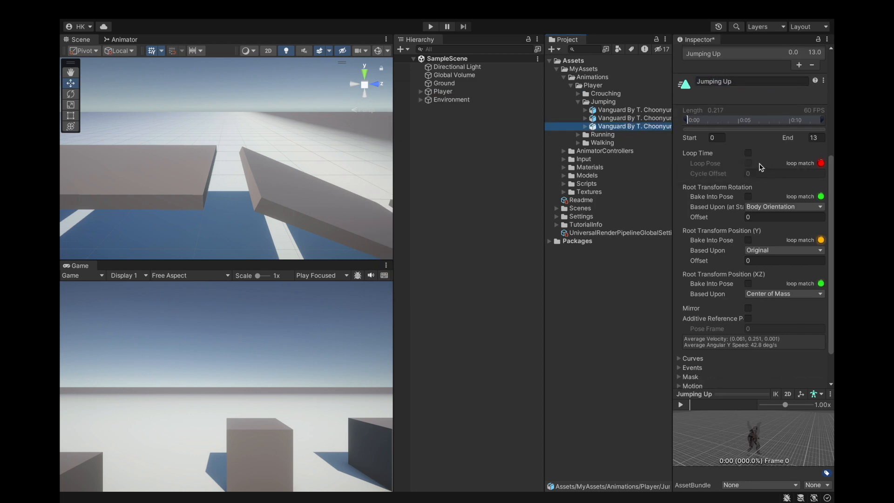
mouse_move(745, 214)
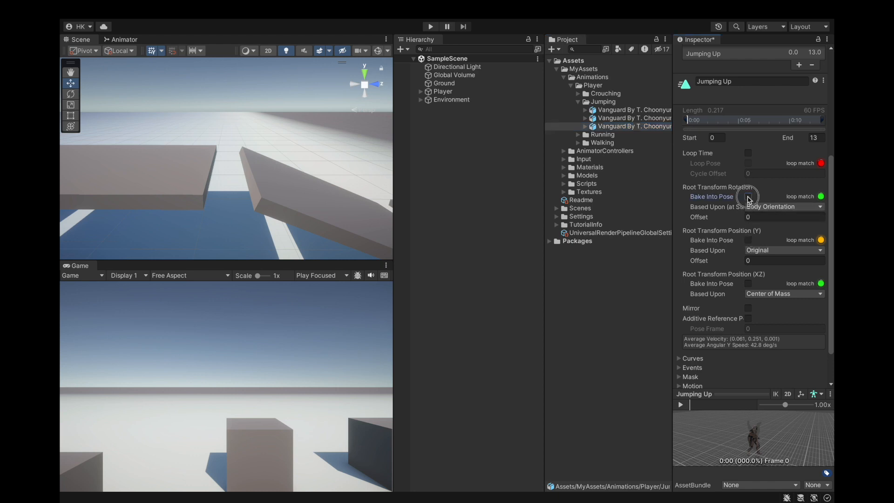
left_click(748, 197)
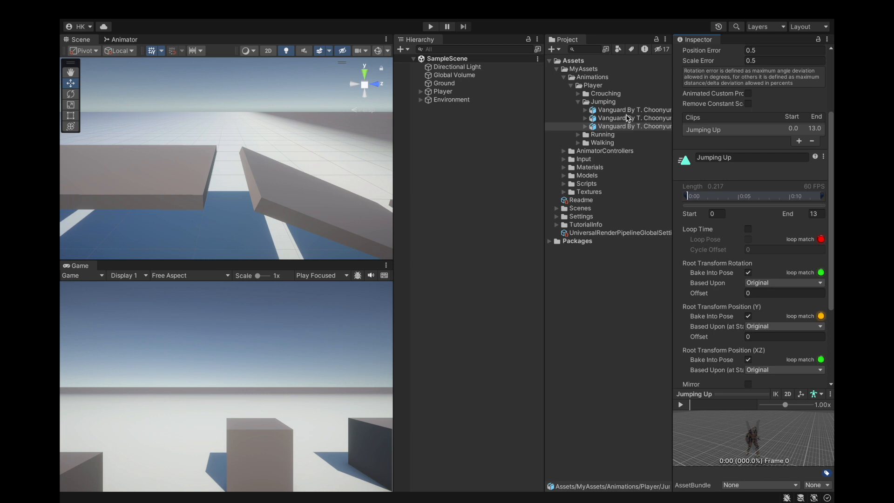
left_click(630, 125)
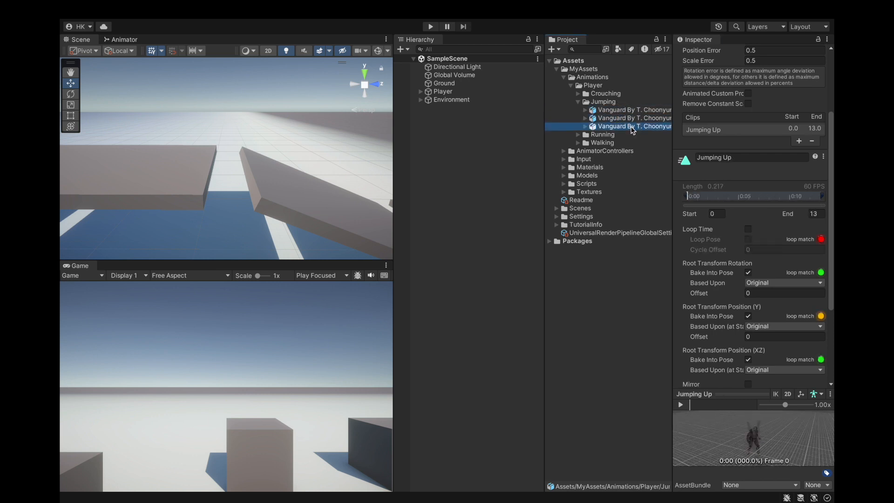
left_click(631, 126)
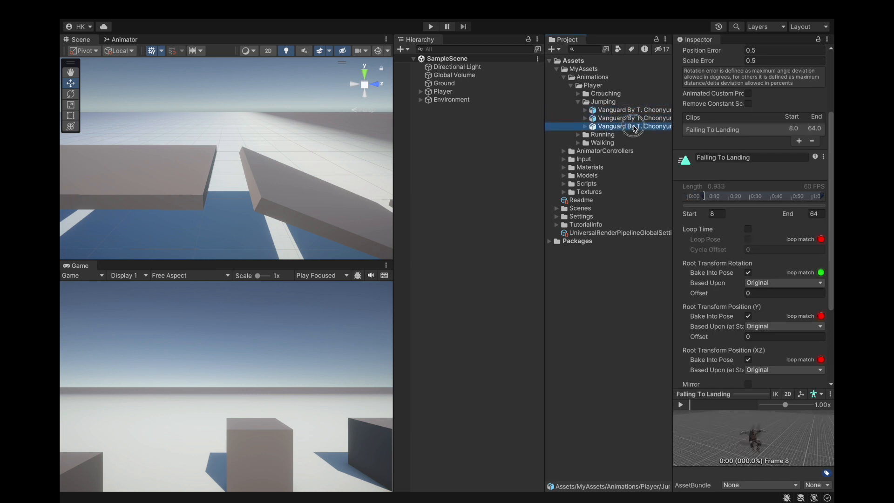
left_click(633, 118)
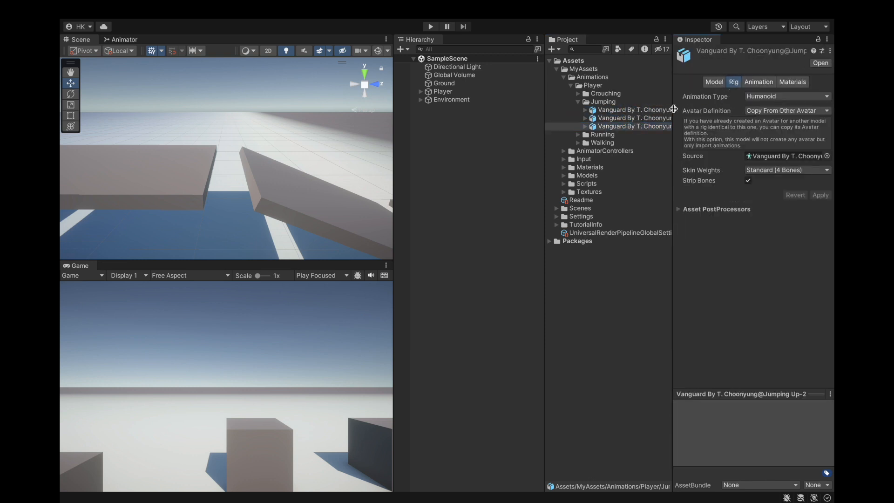
Duplicate the three clips out of the FBX files, then delete the original model files.
left_click(633, 118)
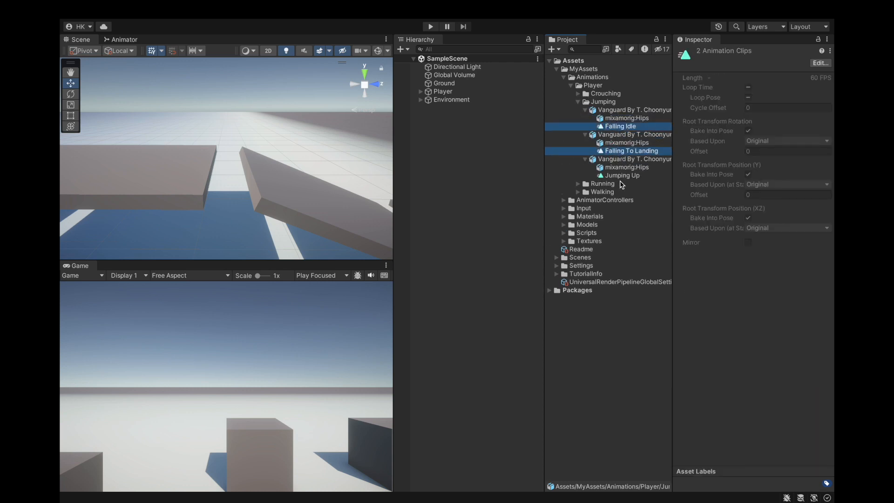
left_click(622, 175)
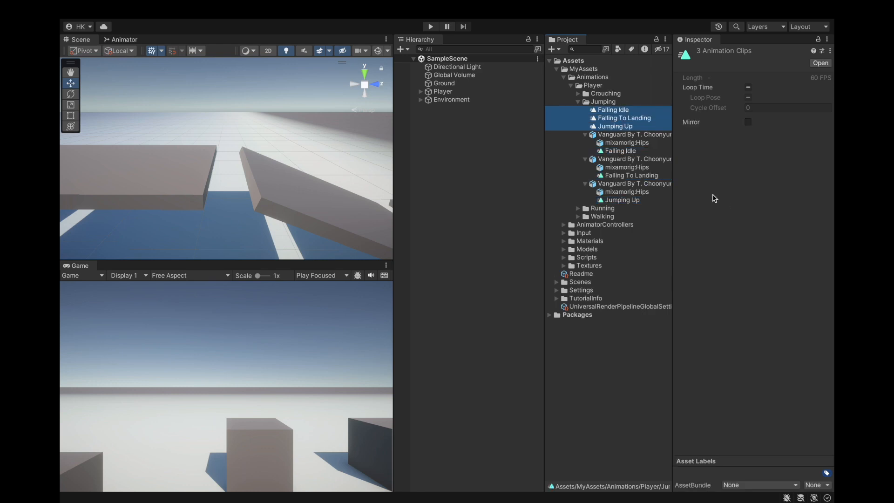
left_click(633, 134)
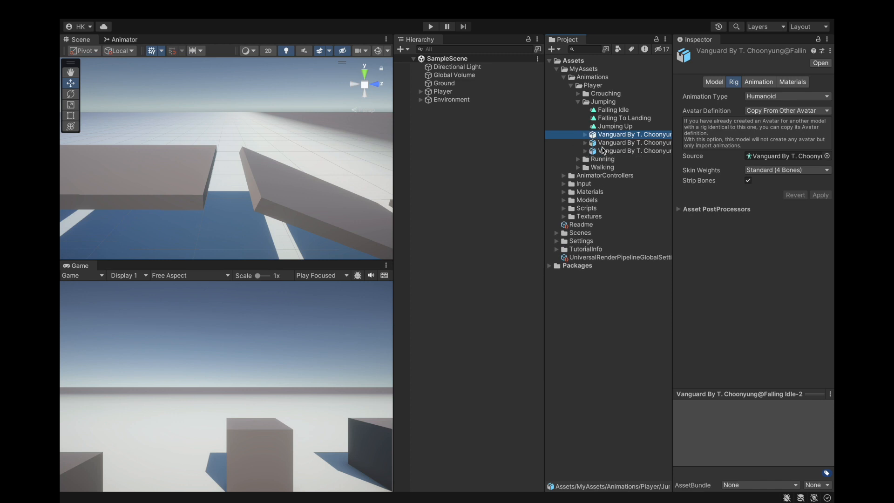
left_click(633, 143)
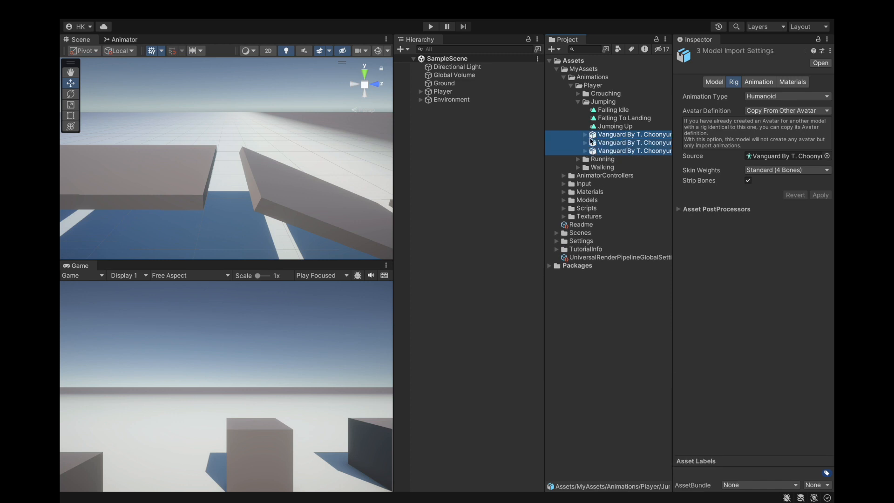
mouse_move(598, 144)
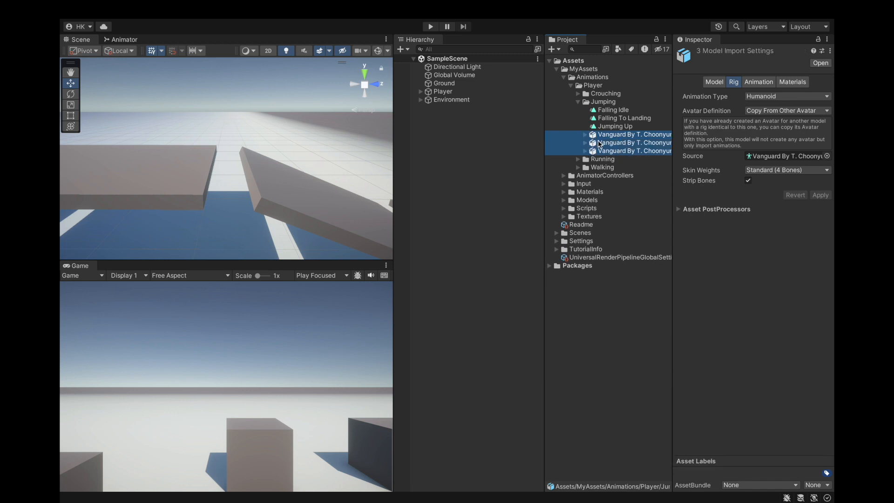
right_click(633, 142)
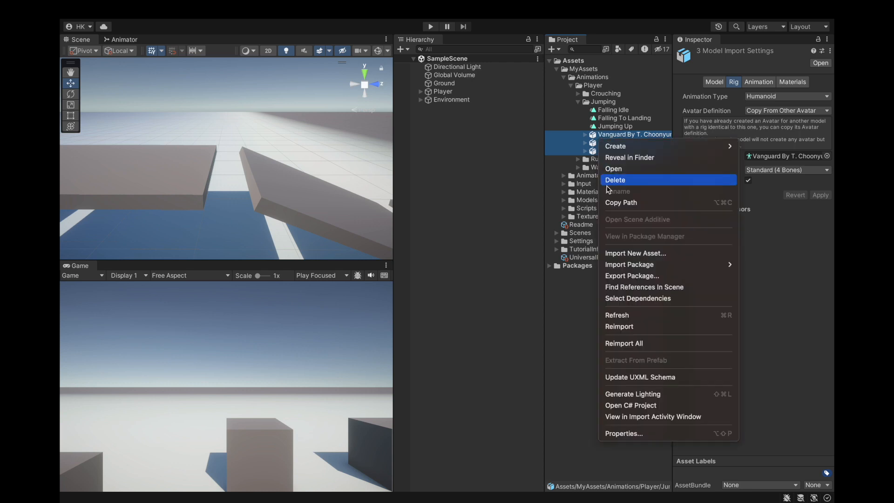
left_click(615, 179)
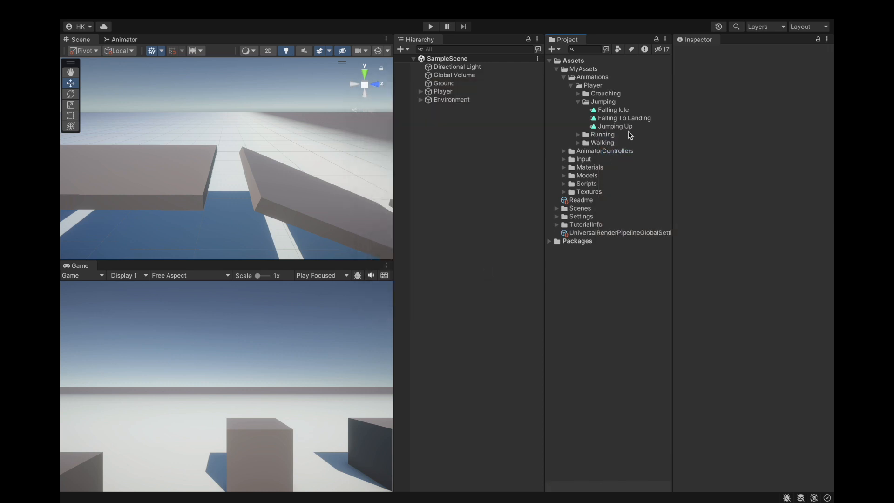
Preview the extracted Falling Idle, Falling To Landing and Jumping Up clips, then clear the selection.
left_click(614, 110)
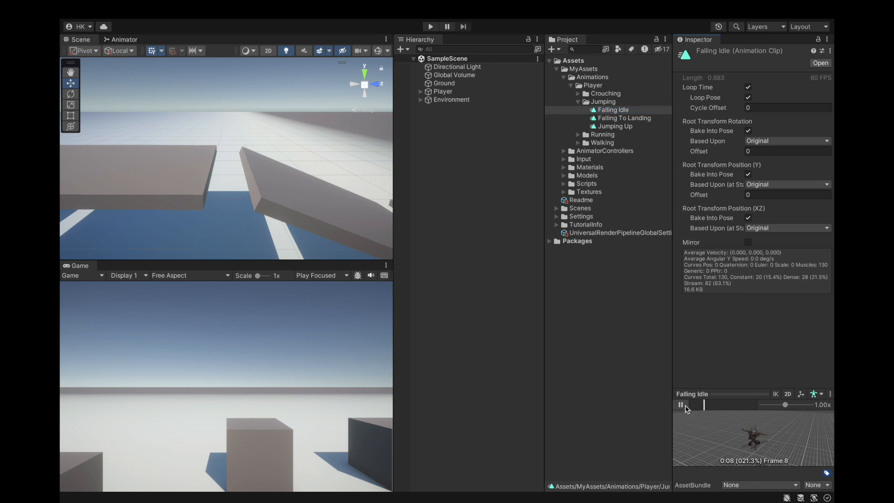
left_click(615, 126)
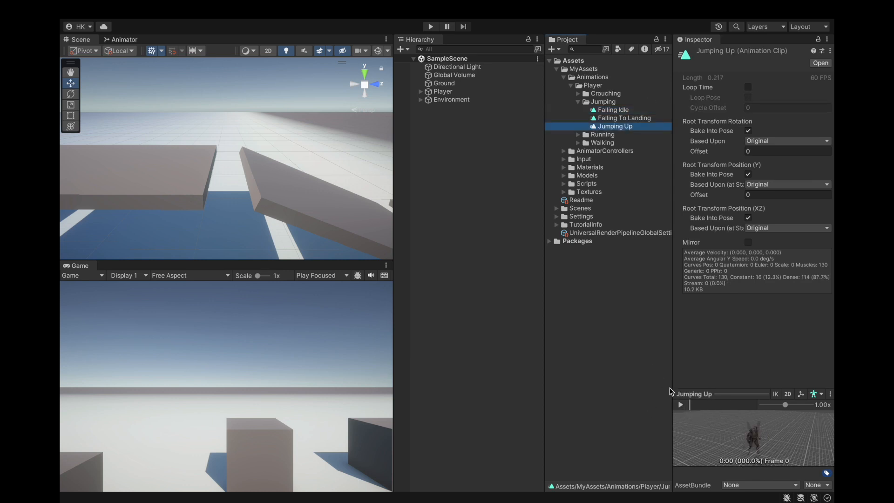
left_click(624, 119)
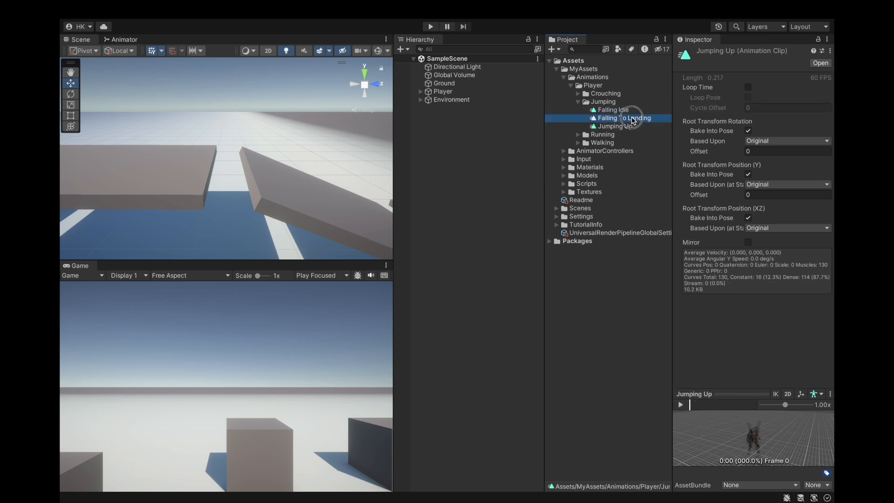
left_click(622, 118)
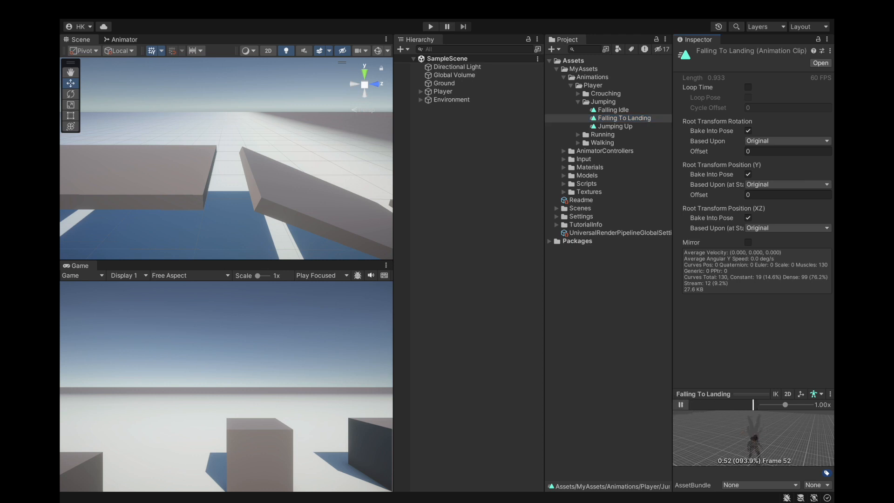
left_click(617, 126)
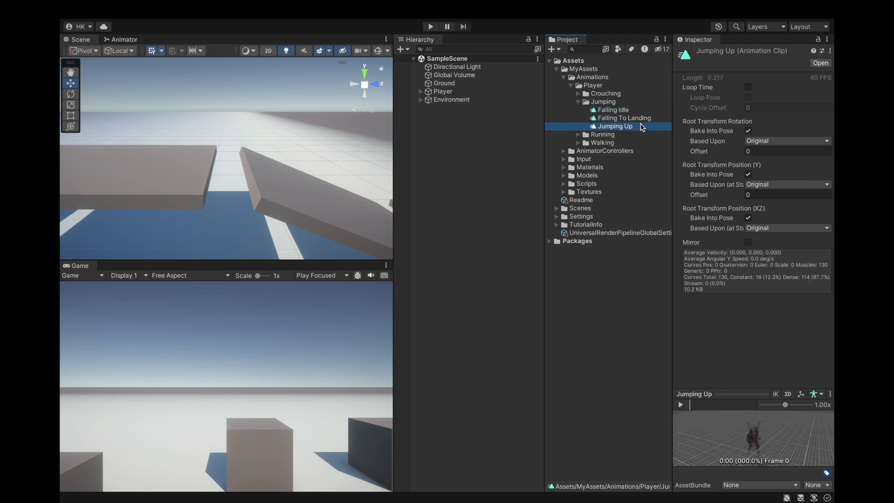
left_click(444, 111)
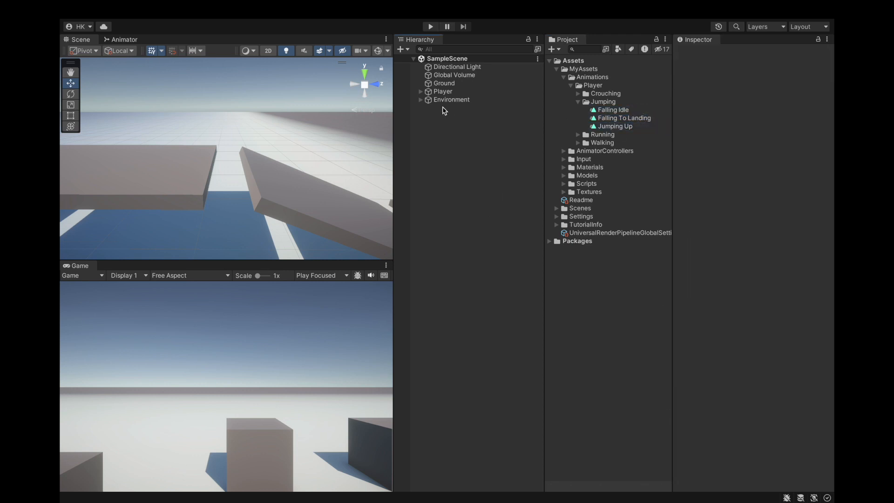
Review the Any State and Entry nodes, then add the Falling To Landing clip to the animator graph.
left_click(123, 39)
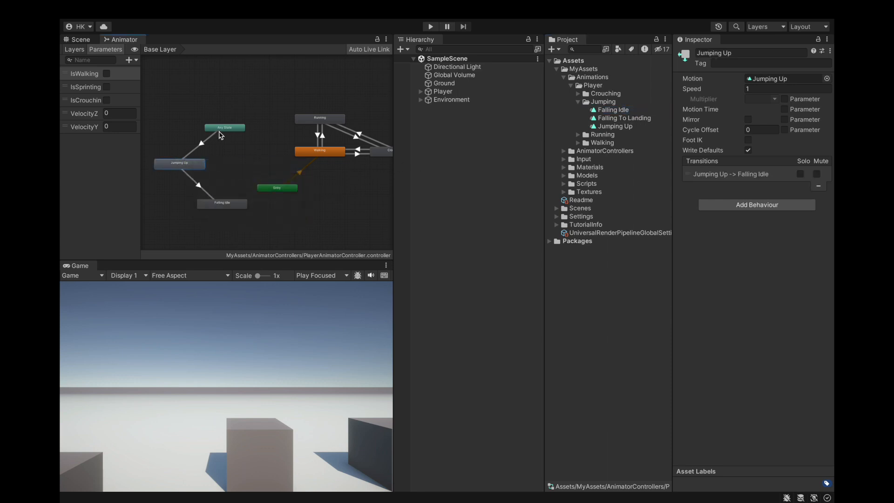
left_click(225, 127)
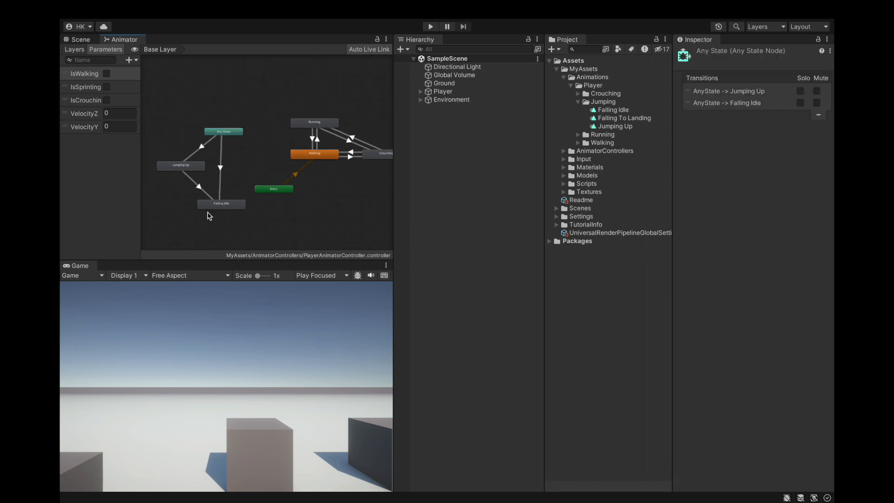
left_click(273, 188)
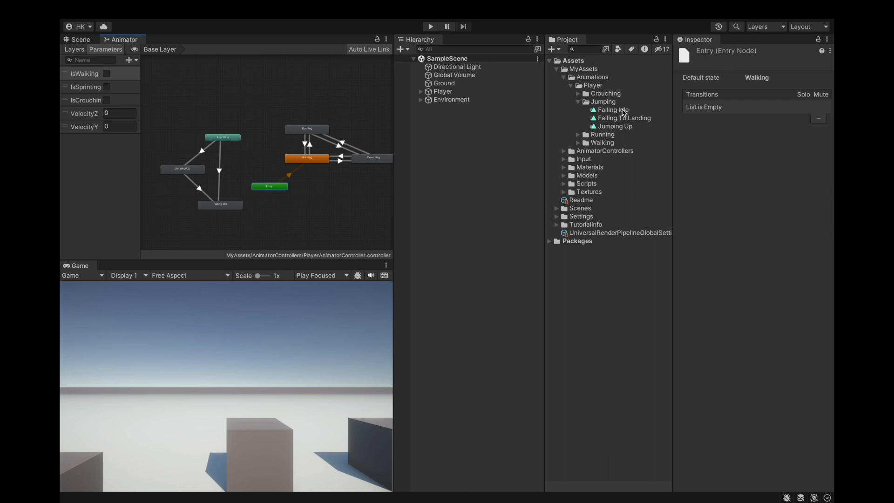
left_click(624, 118)
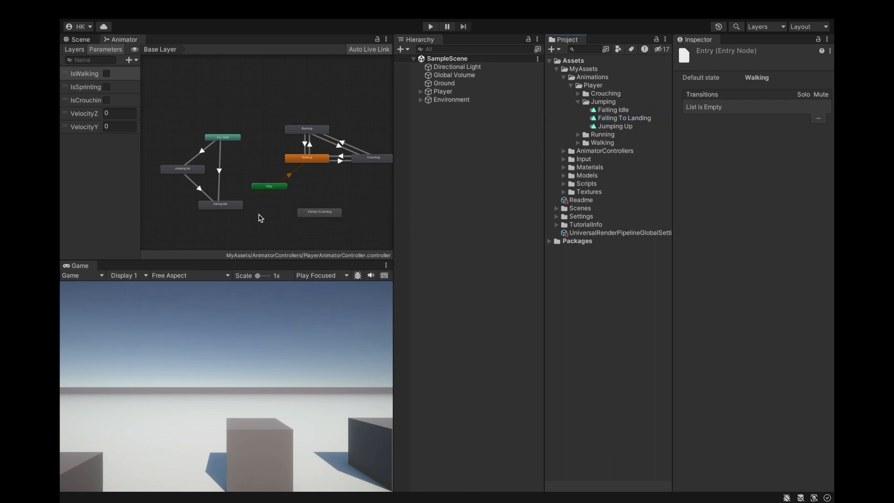
Connect Falling Idle to Falling To Landing, then transition Falling To Landing on to Walking.
left_click(319, 212)
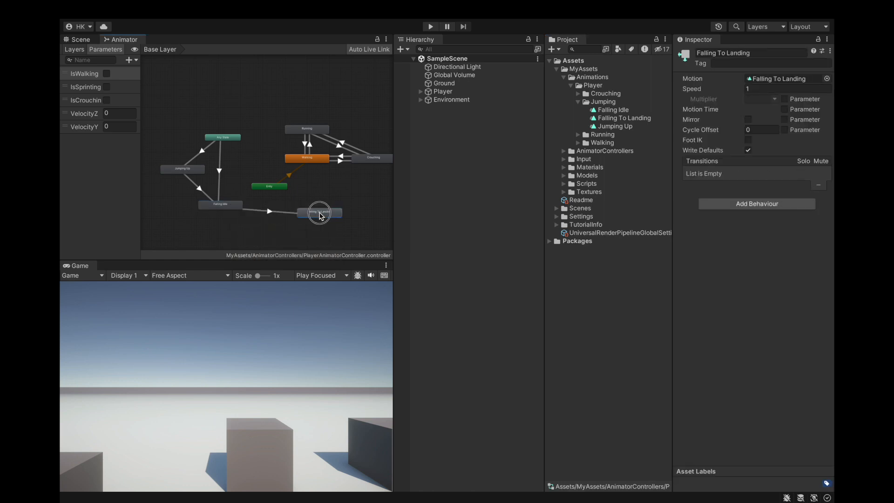
right_click(319, 212)
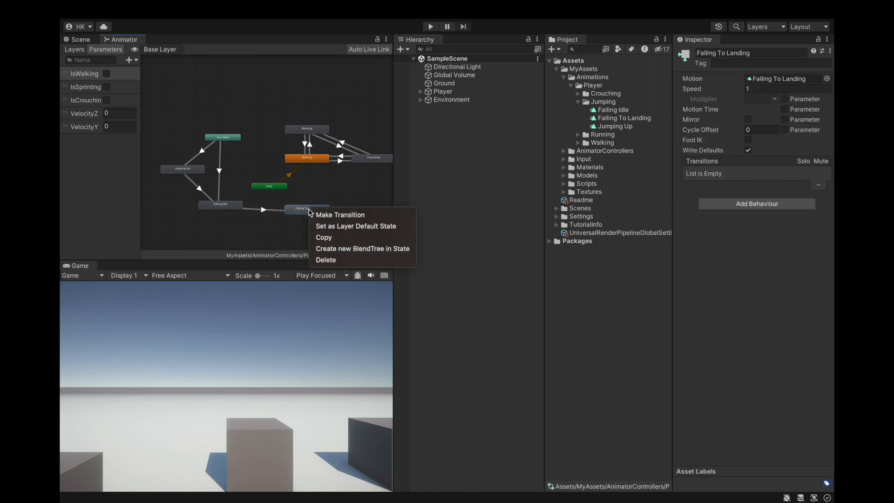
left_click(340, 215)
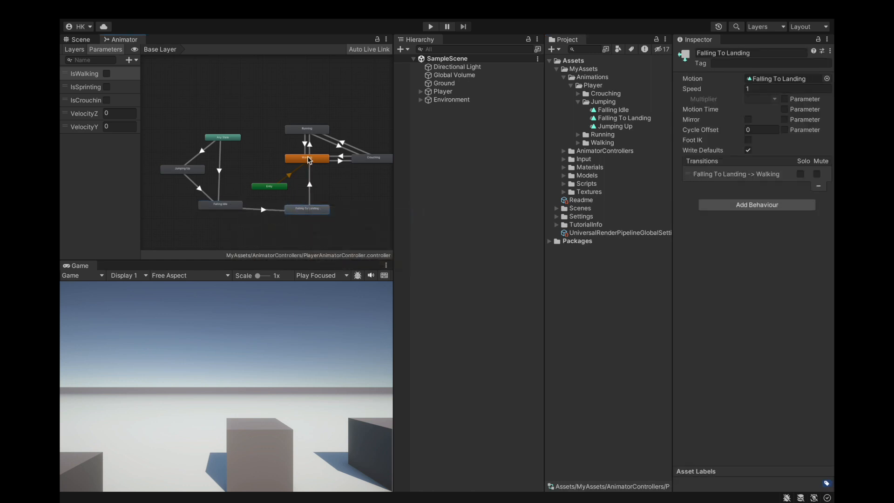
mouse_move(369, 192)
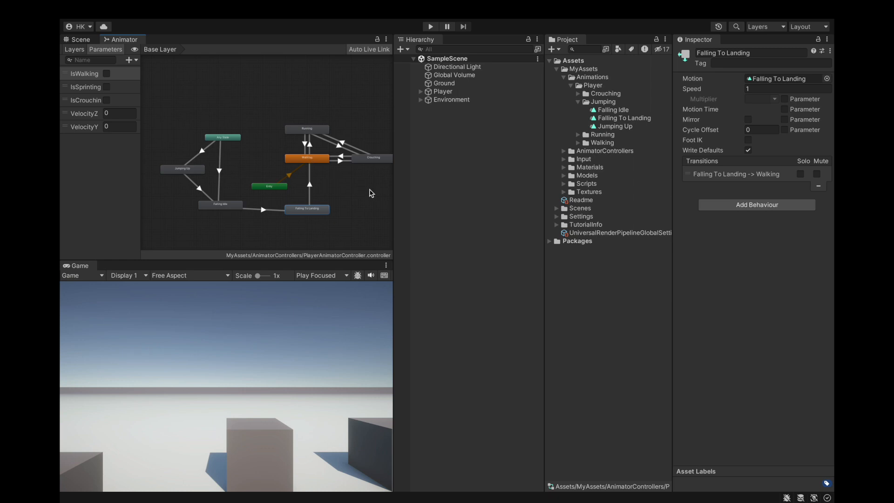
mouse_move(295, 235)
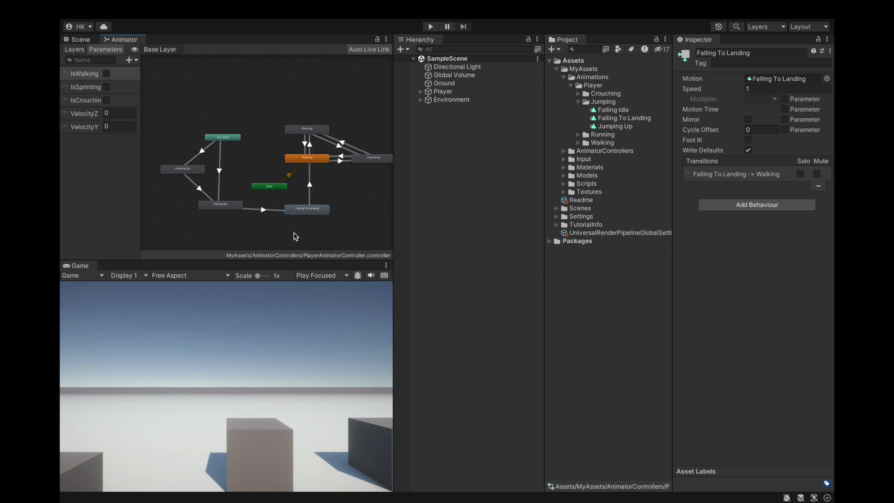
mouse_move(222, 178)
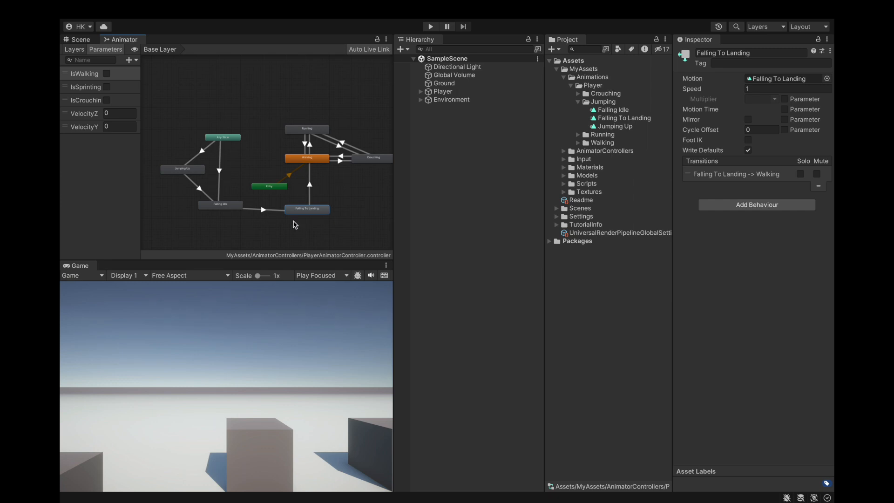
mouse_move(199, 189)
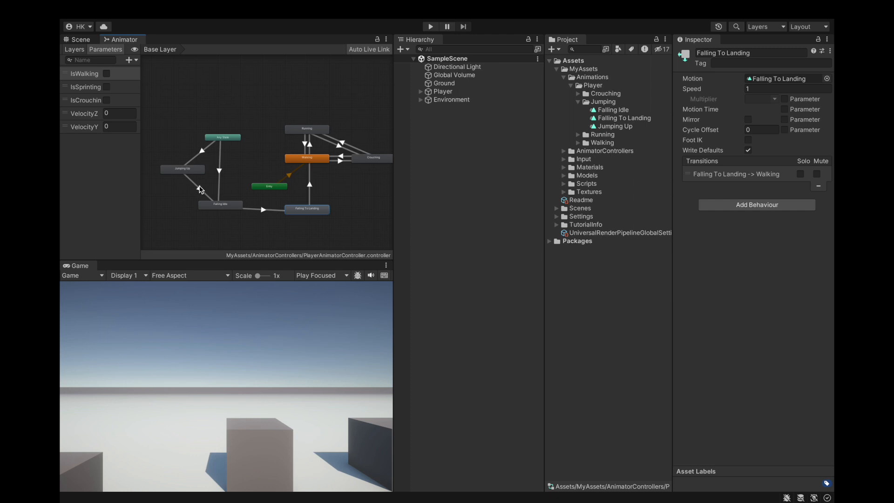
Review the Jumping Up to Falling Idle timing, then select the Any State to Falling Idle transition.
left_click(199, 183)
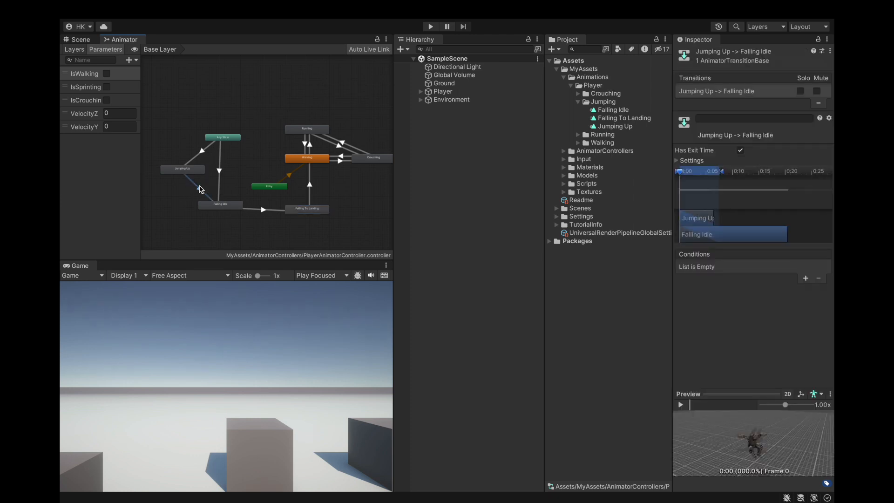
mouse_move(429, 141)
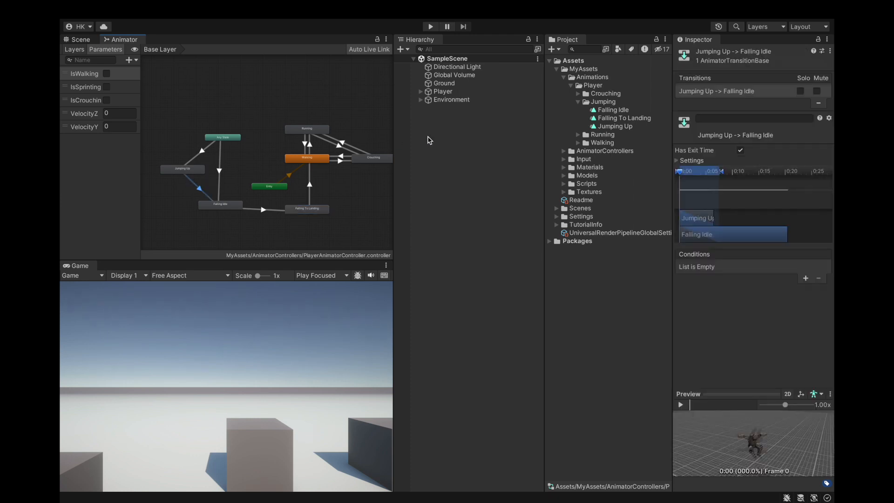
left_click(679, 160)
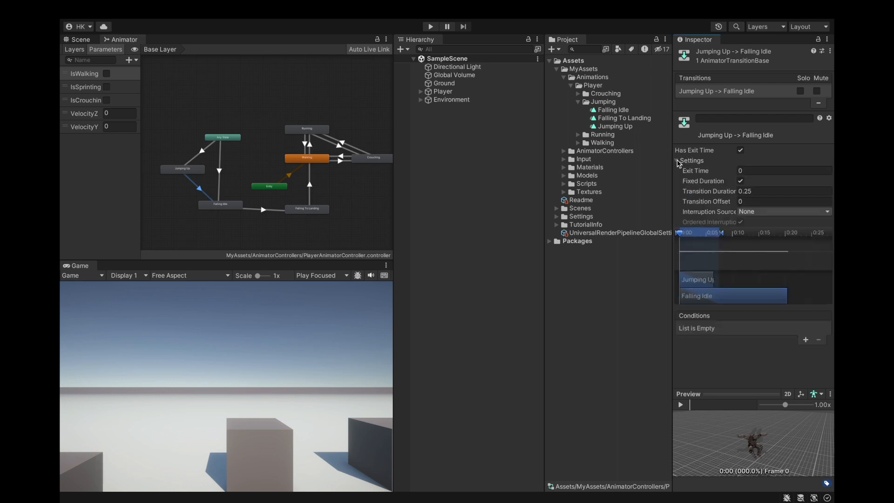
mouse_move(782, 234)
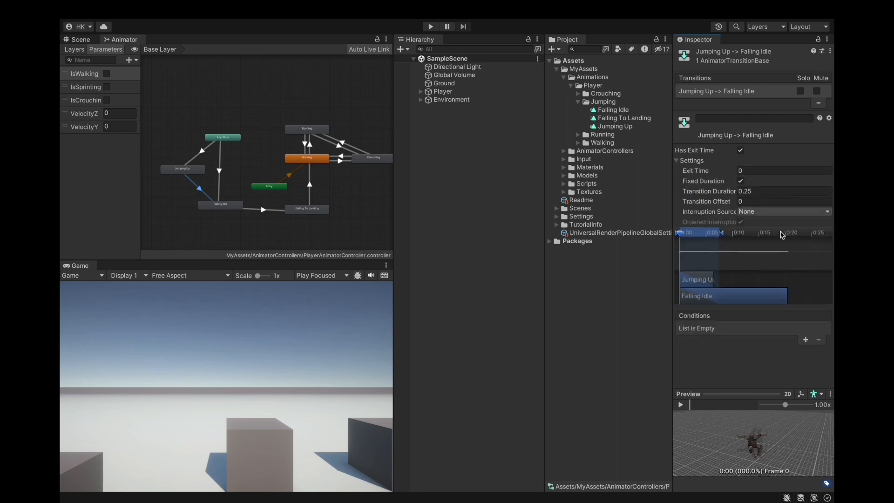
mouse_move(350, 215)
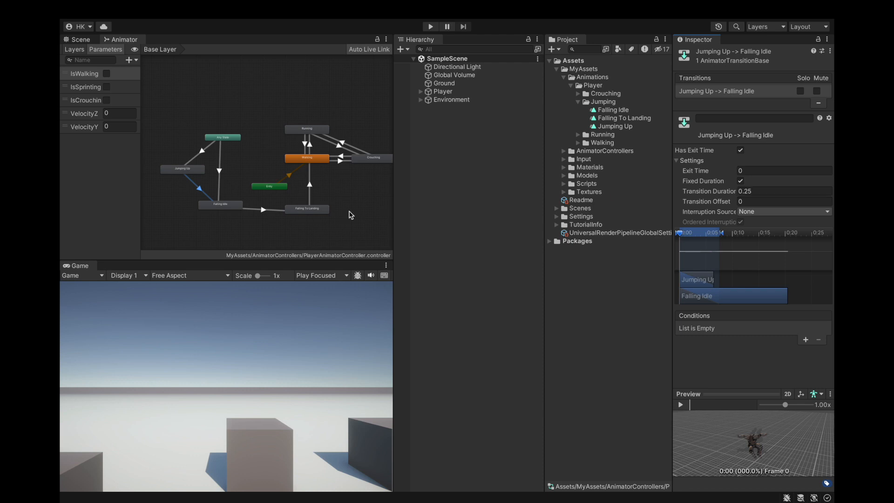
left_click(202, 150)
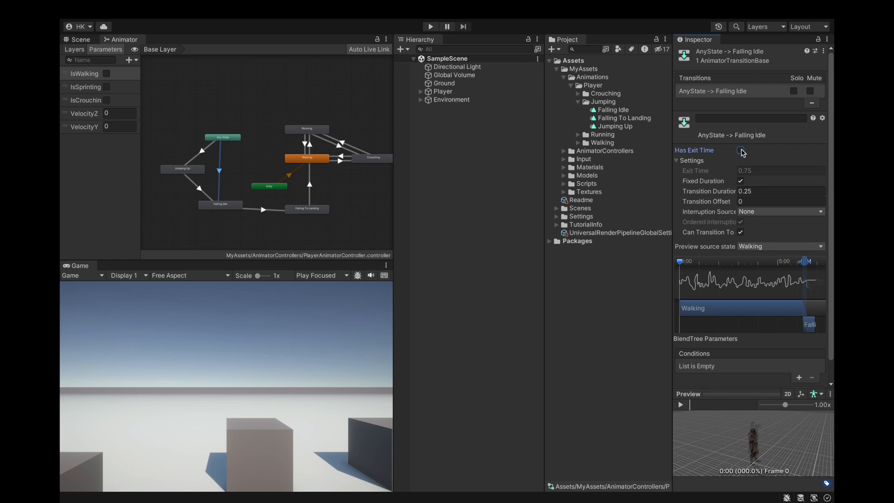
Enable Has Exit Time on Any State to Falling Idle and add an IsWalking true condition.
left_click(740, 150)
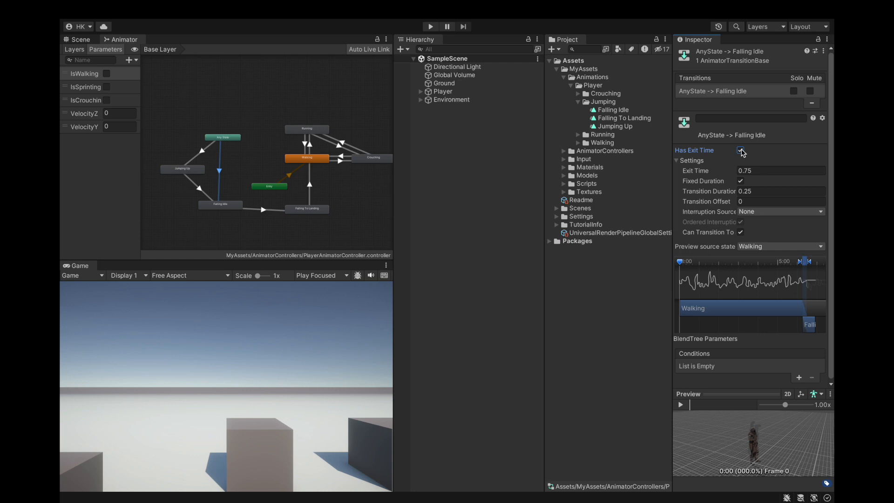
left_click(740, 150)
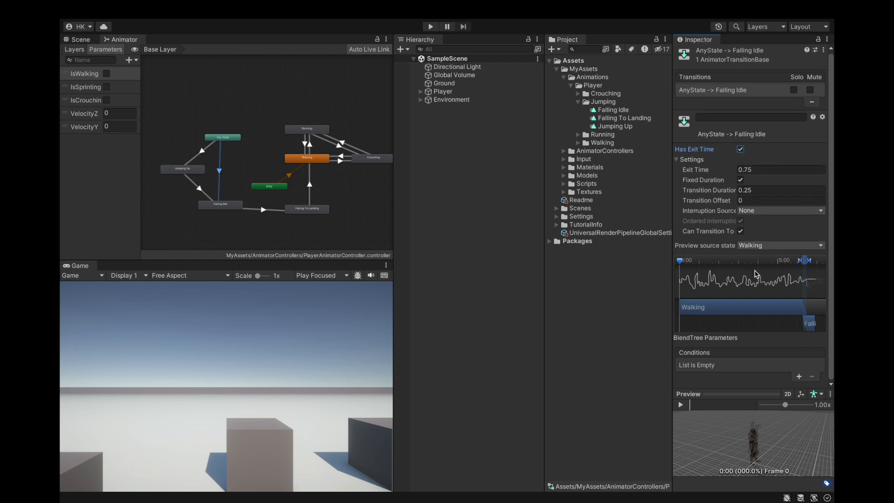
left_click(799, 377)
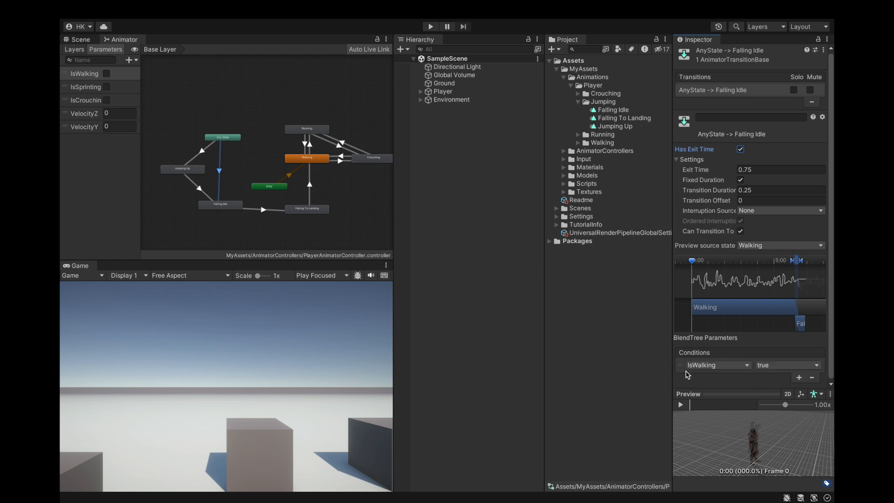
left_click(715, 365)
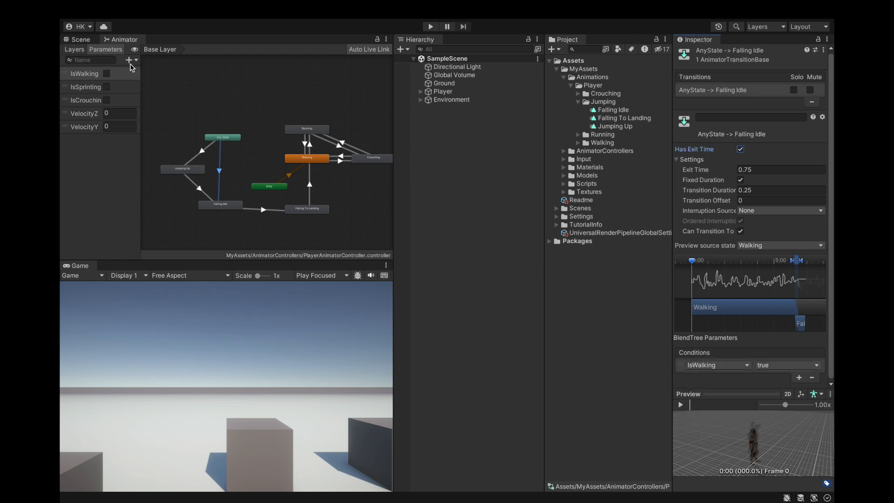
Add bool animator parameters NearGround and Jumping to the Parameters list.
left_click(129, 59)
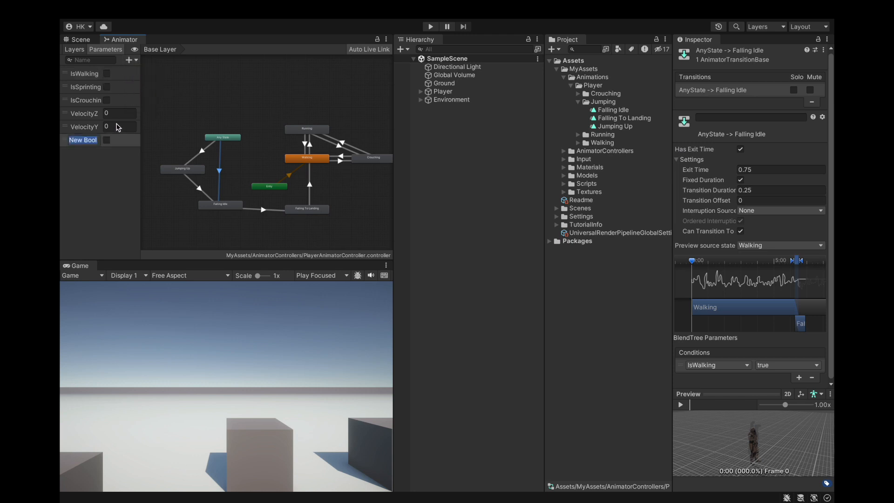
type("NearGroun")
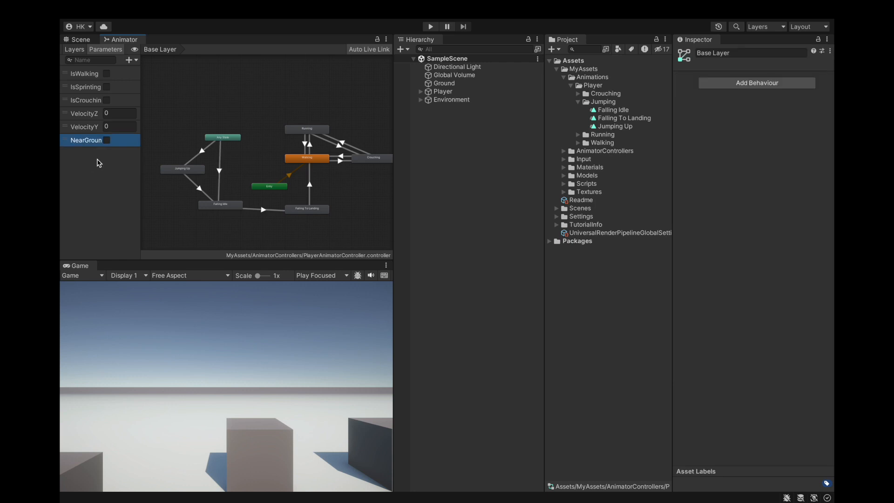
left_click(131, 60)
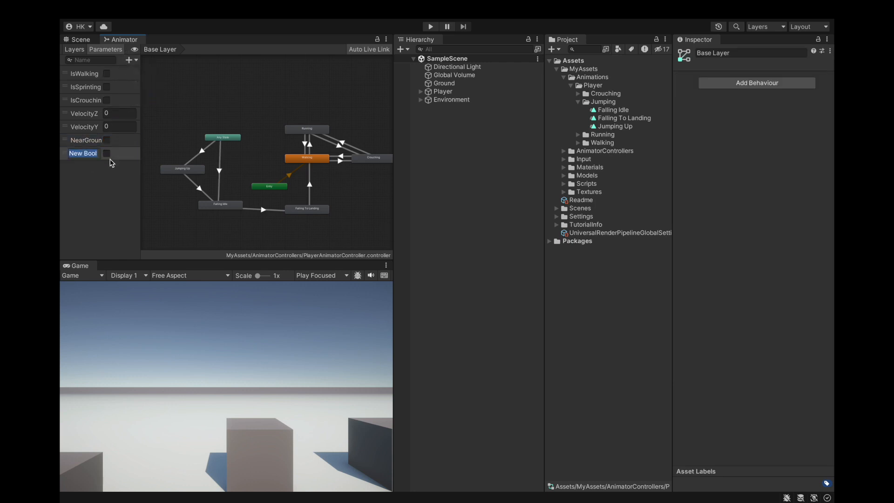
type("Jumping")
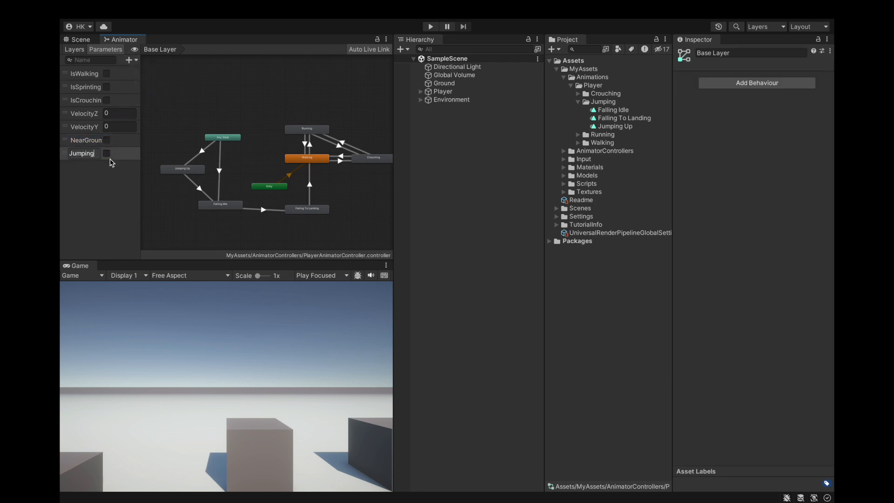
left_click(220, 166)
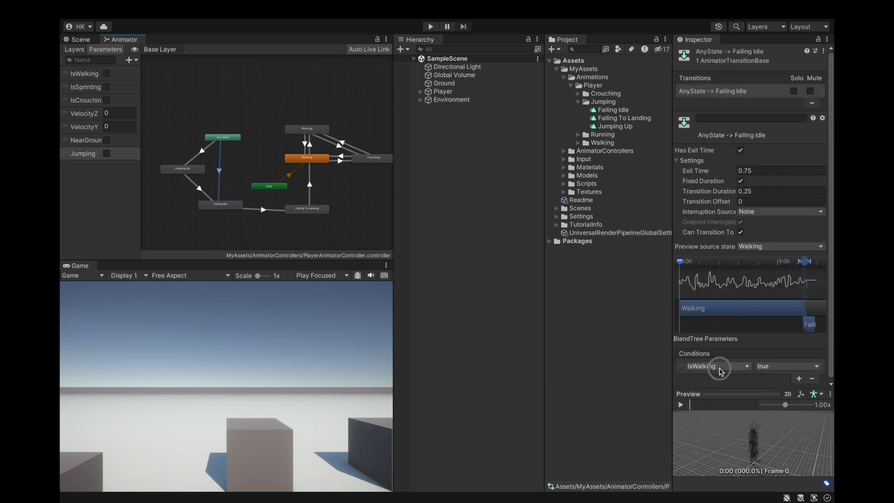
Change the Any State to Falling Idle condition to NearGround false.
left_click(712, 365)
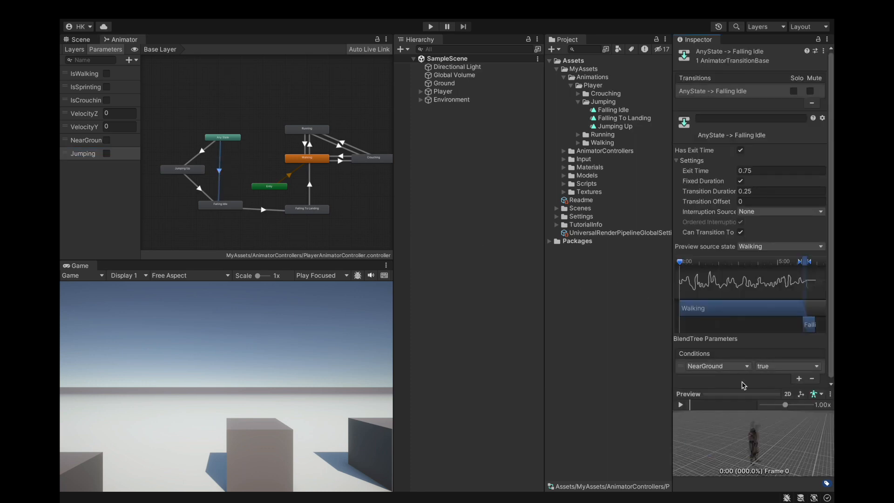
left_click(715, 365)
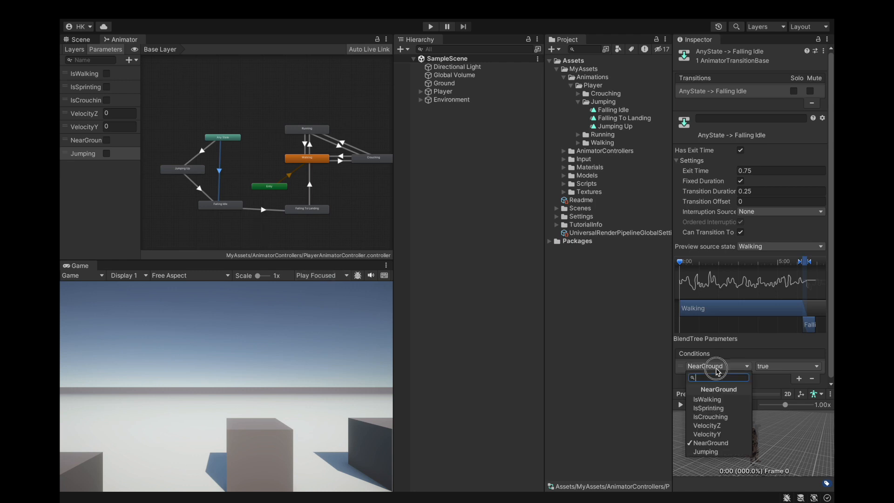
left_click(785, 365)
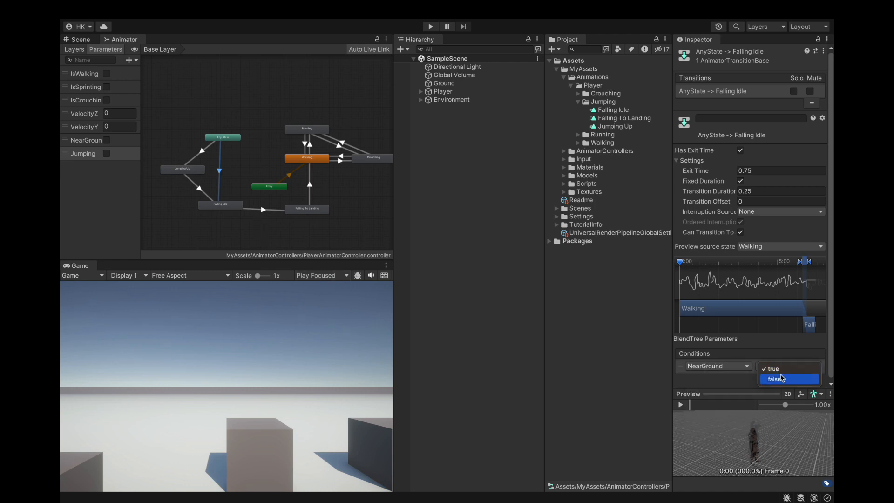
left_click(775, 378)
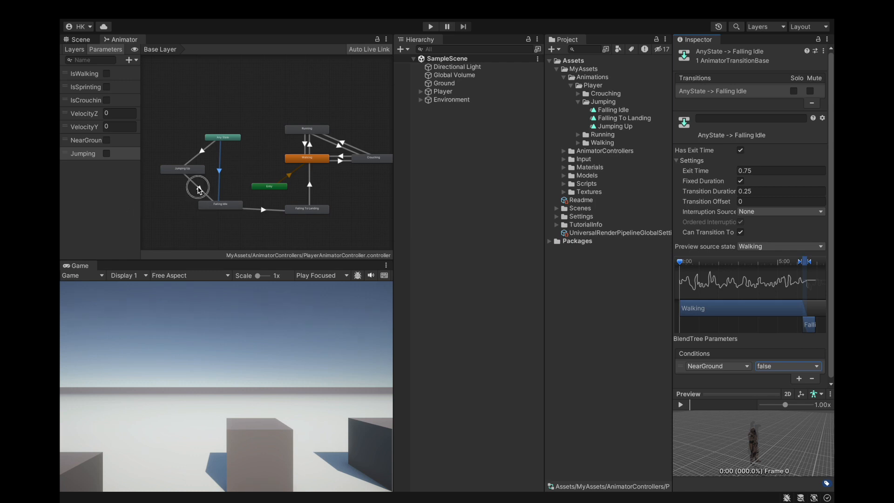
left_click(200, 188)
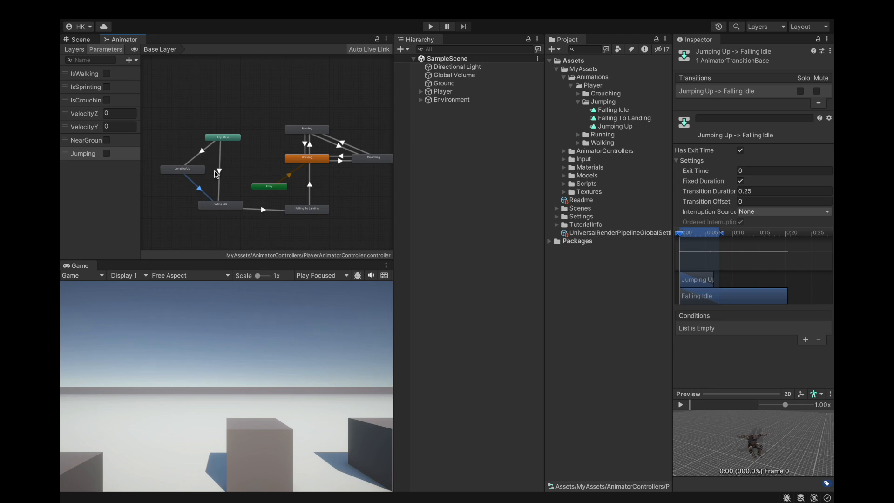
mouse_move(202, 154)
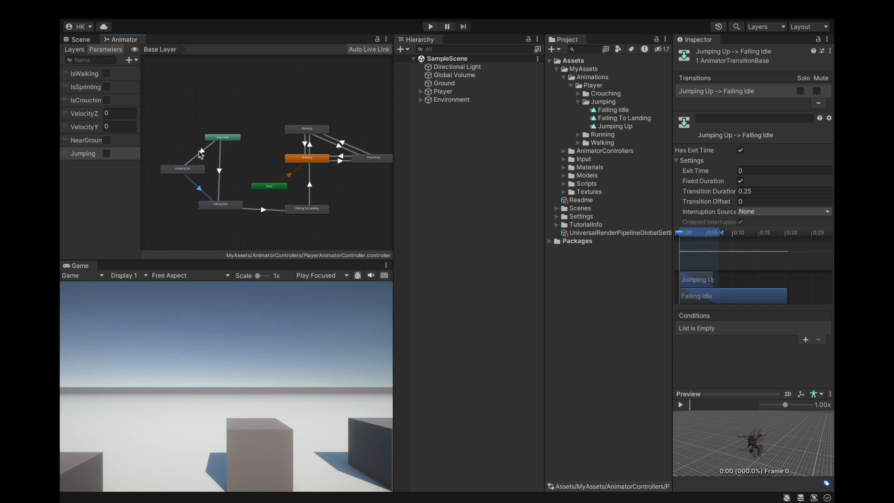
Give the Any State to Jumping Up transition a Jumping true condition.
left_click(202, 147)
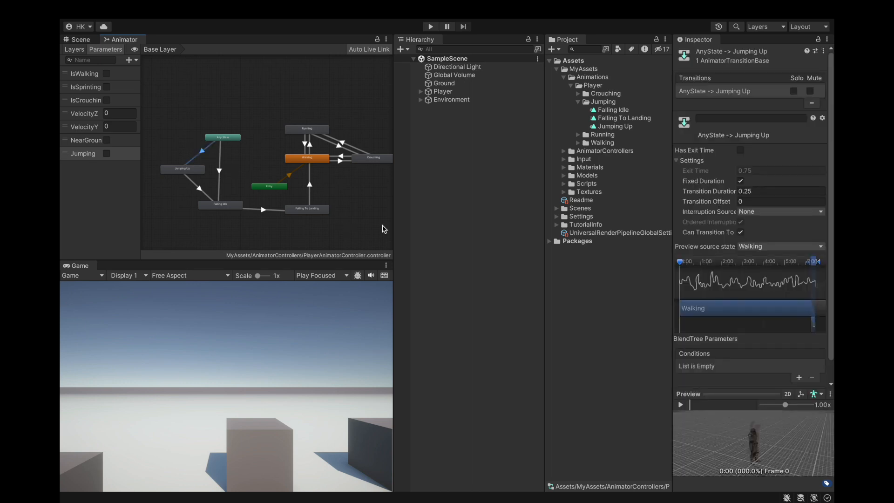
left_click(799, 377)
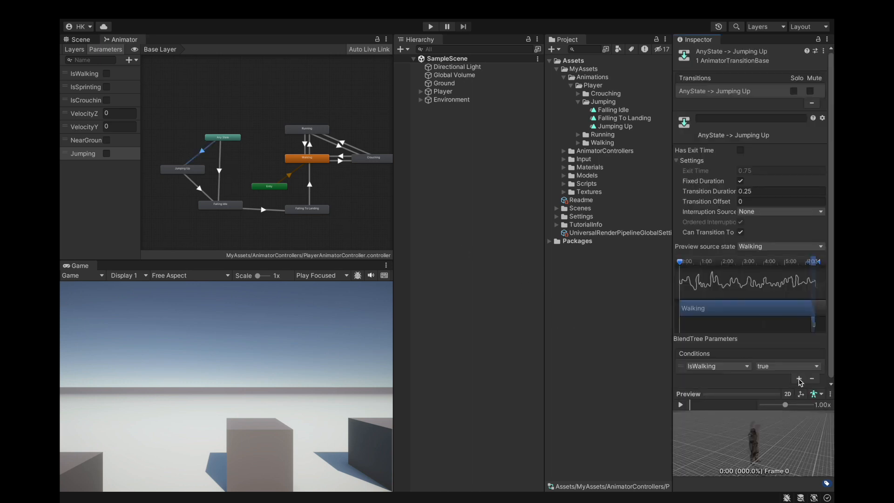
left_click(712, 365)
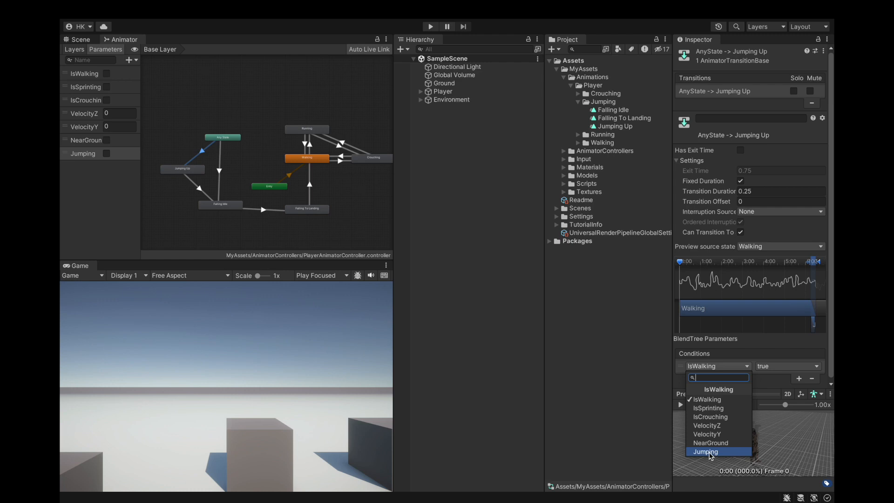
left_click(705, 451)
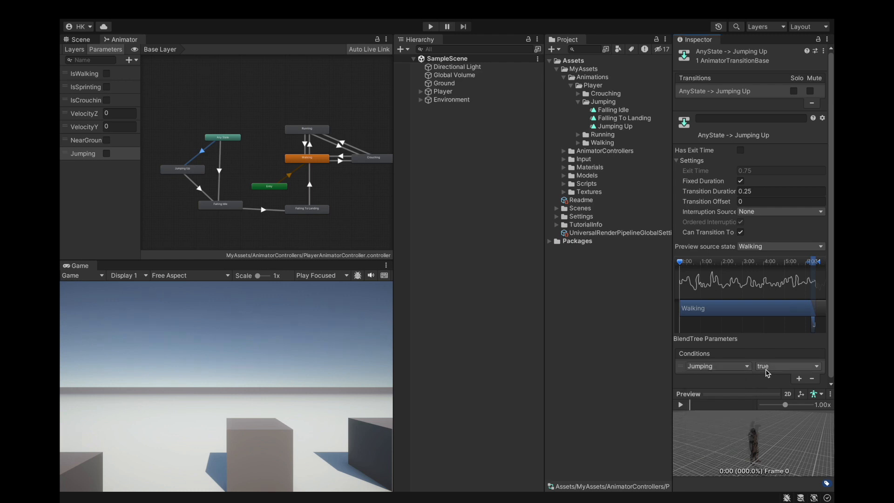
mouse_move(767, 308)
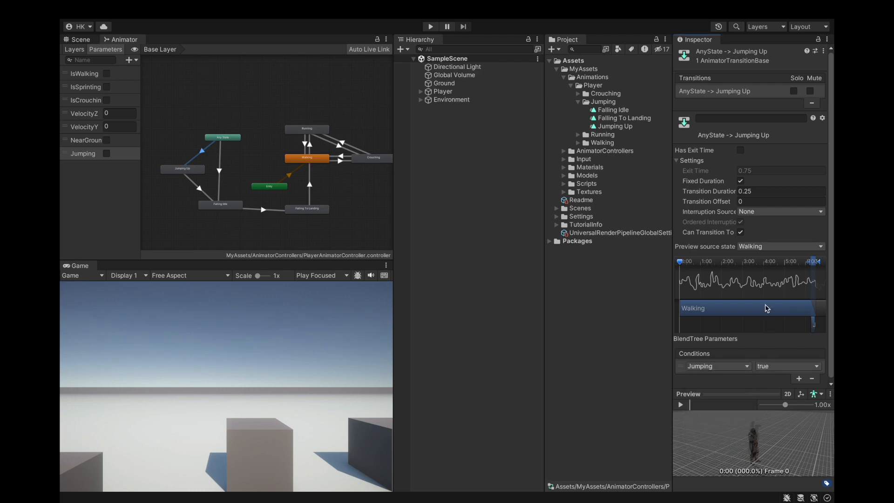
left_click(740, 150)
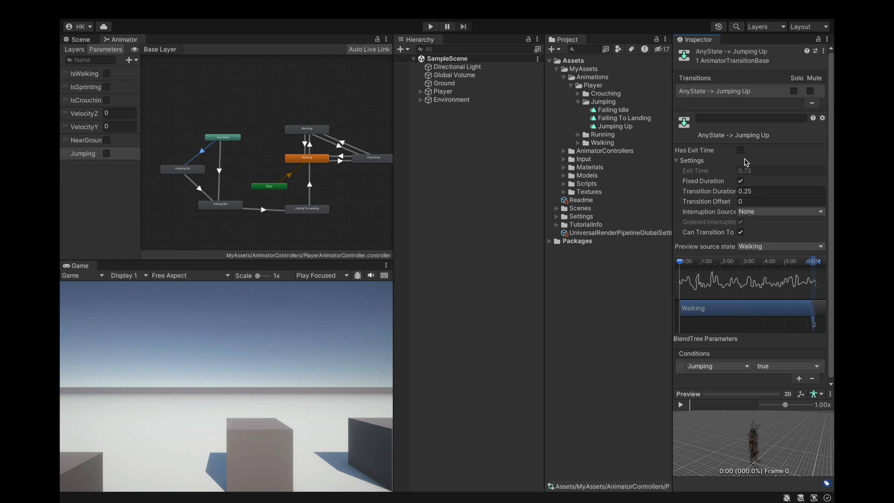
left_click(263, 210)
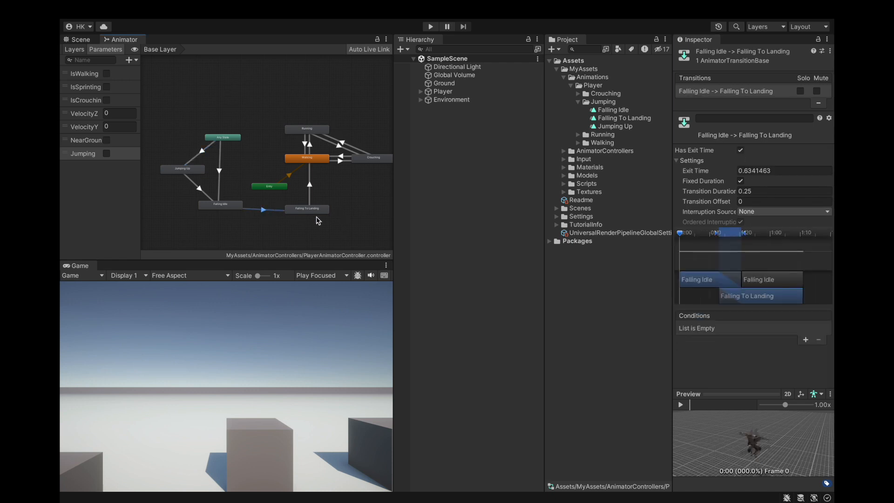
mouse_move(331, 223)
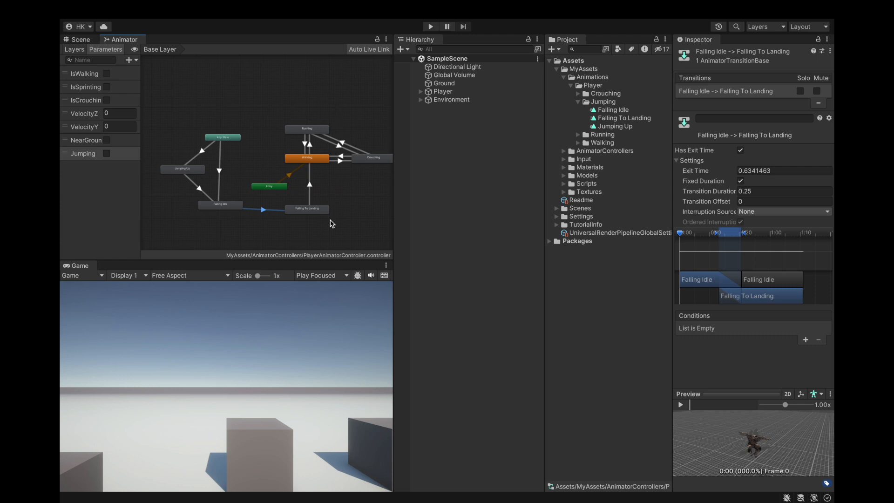
mouse_move(357, 249)
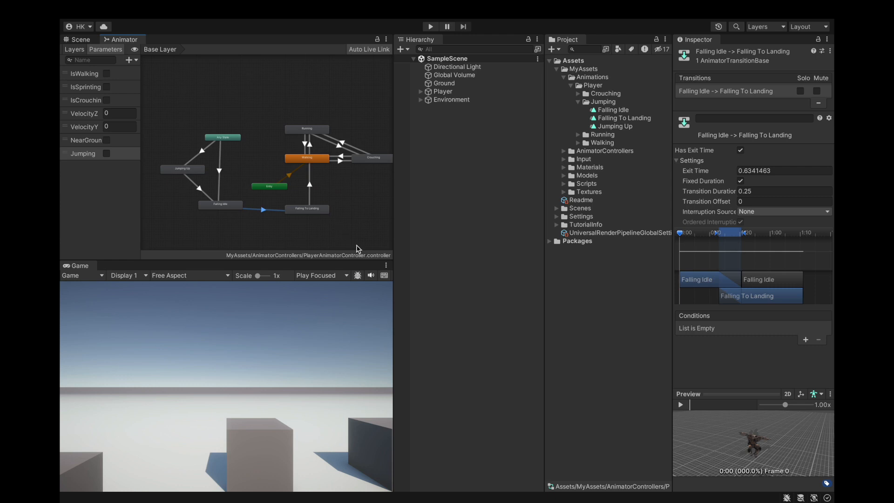
Add a NearGround true condition to Falling Idle → Falling To Landing and set duration 0.05.
left_click(804, 340)
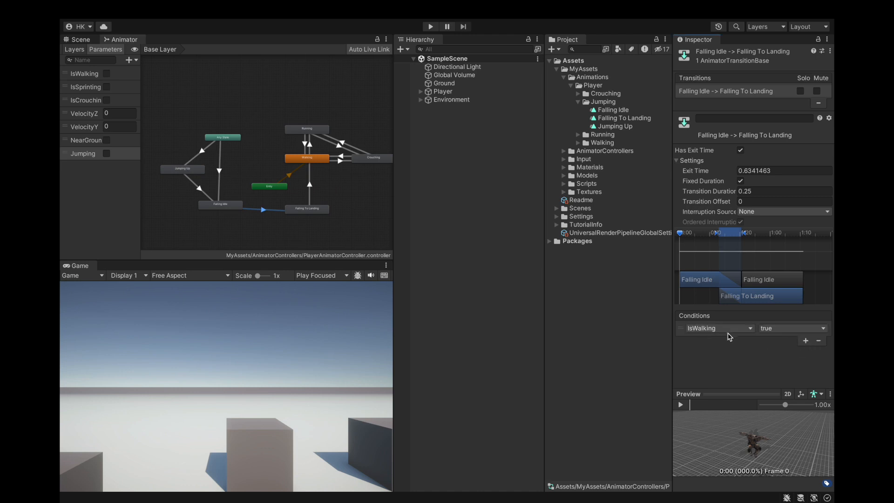
left_click(714, 327)
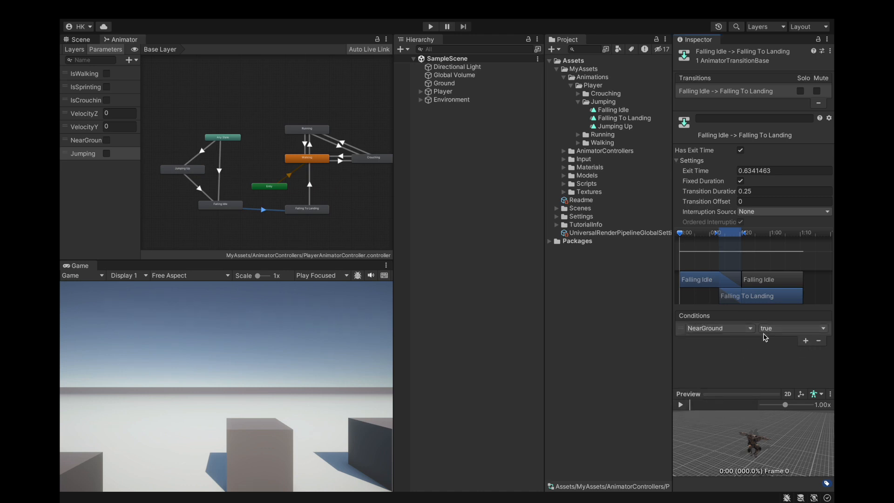
left_click(784, 191)
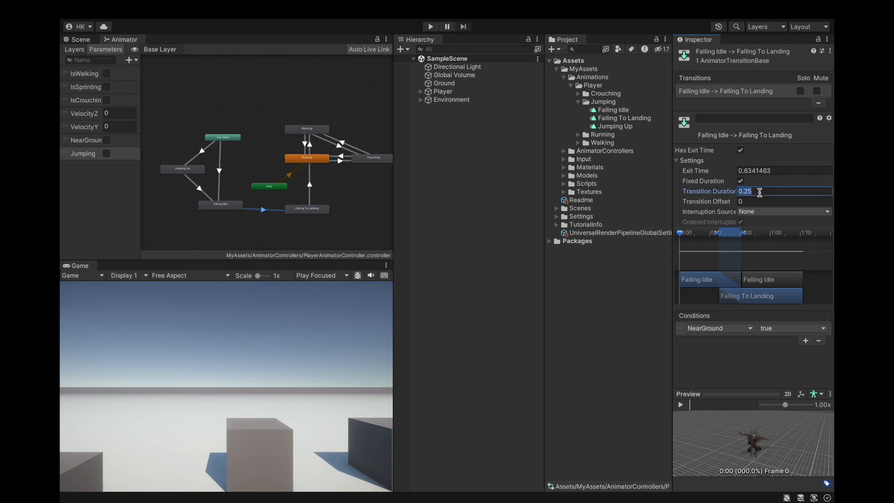
type("0.05")
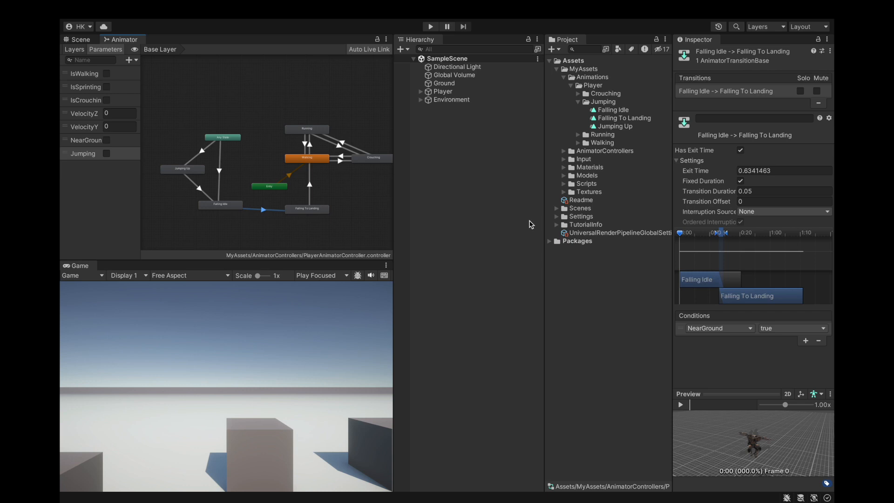
mouse_move(654, 177)
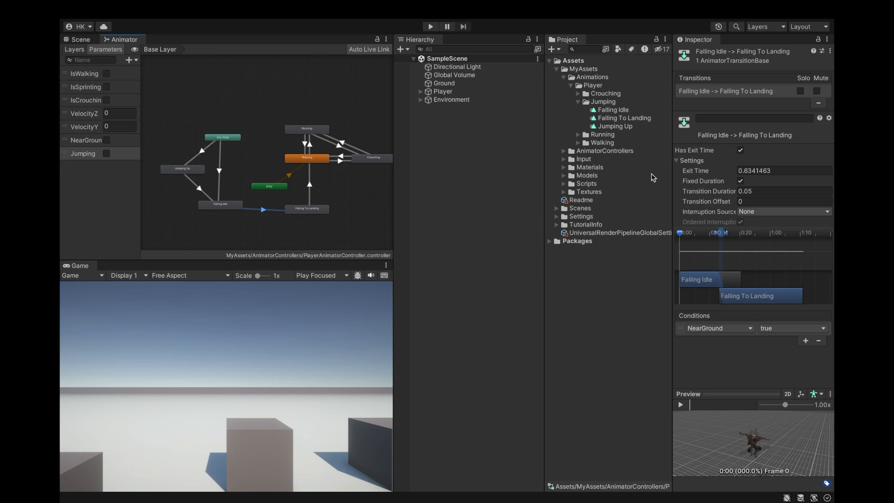
mouse_move(760, 218)
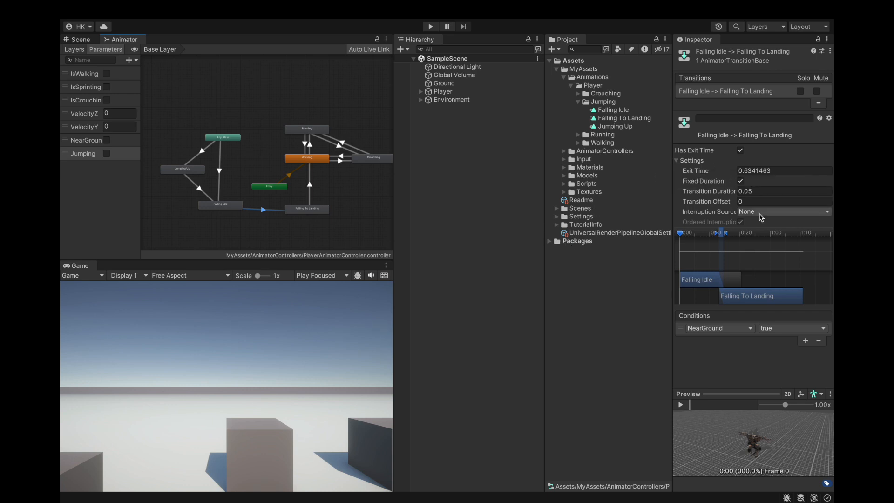
mouse_move(766, 306)
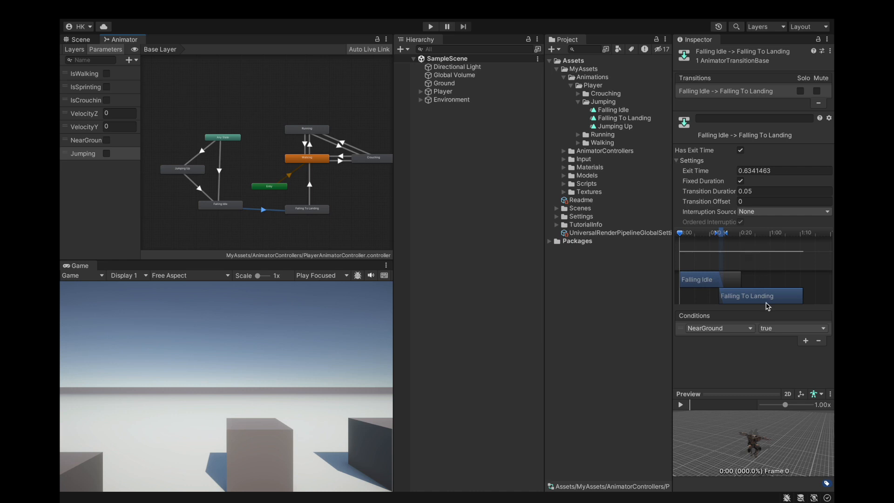
mouse_move(611, 210)
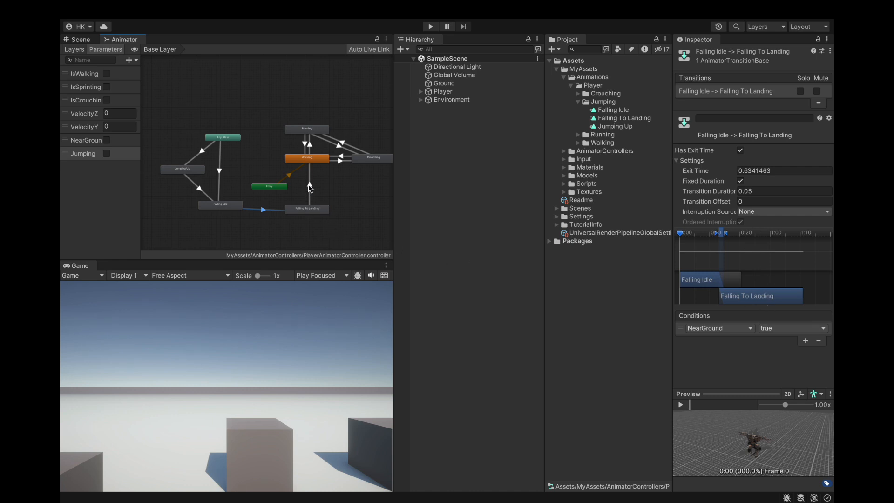
Disable Has Exit Time on Falling To Landing → Walking with a 0.05 transition duration.
left_click(309, 191)
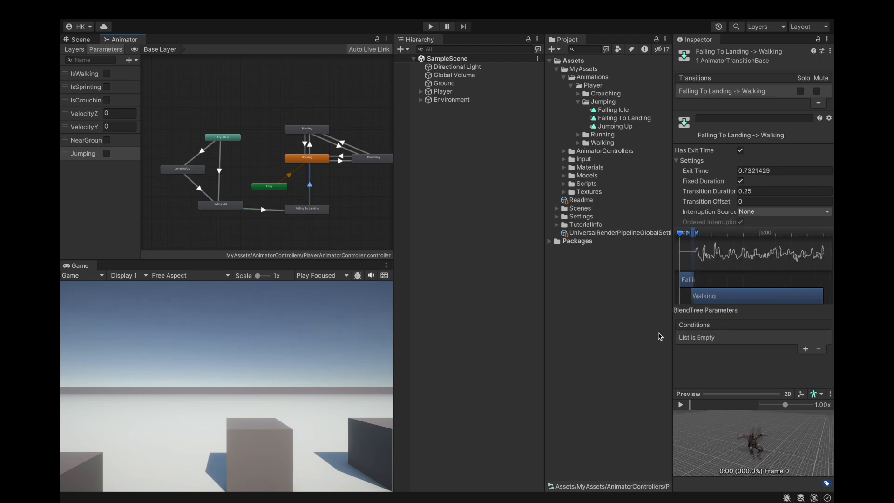
mouse_move(743, 376)
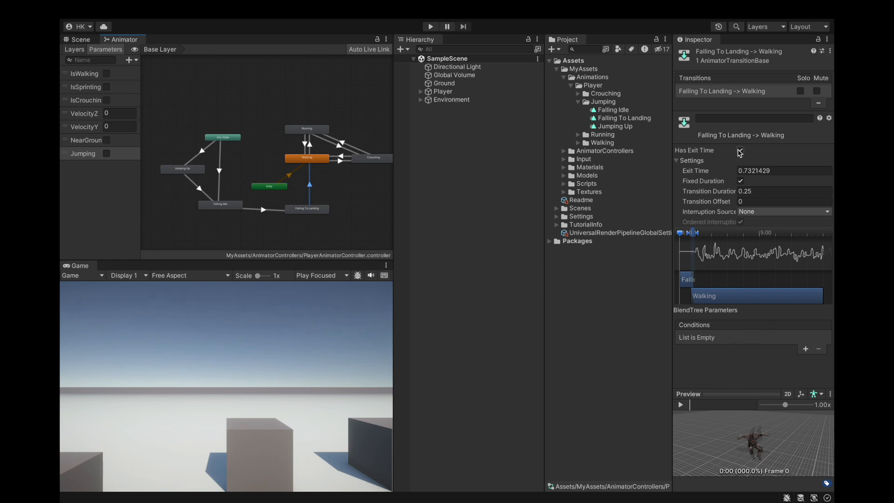
left_click(740, 150)
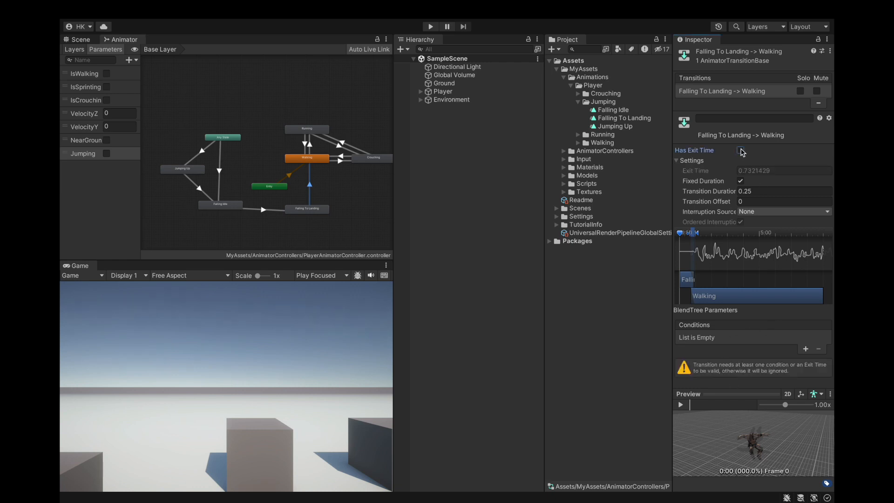
left_click(786, 190)
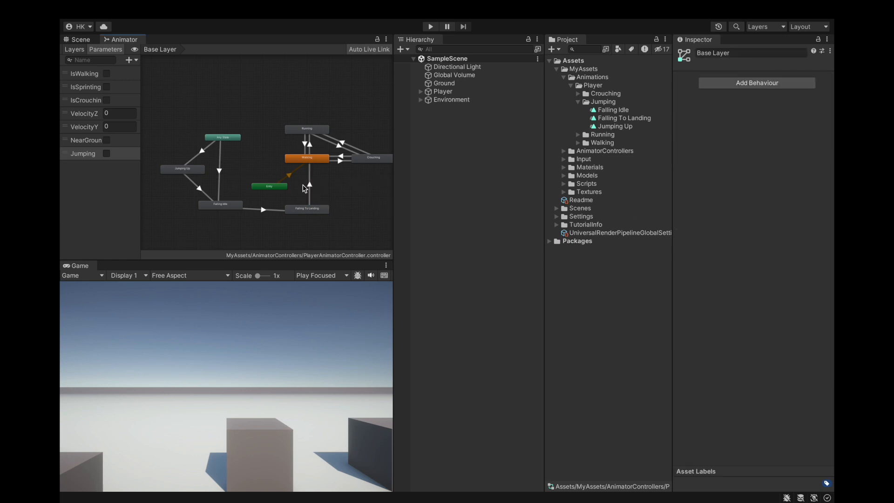
left_click(307, 188)
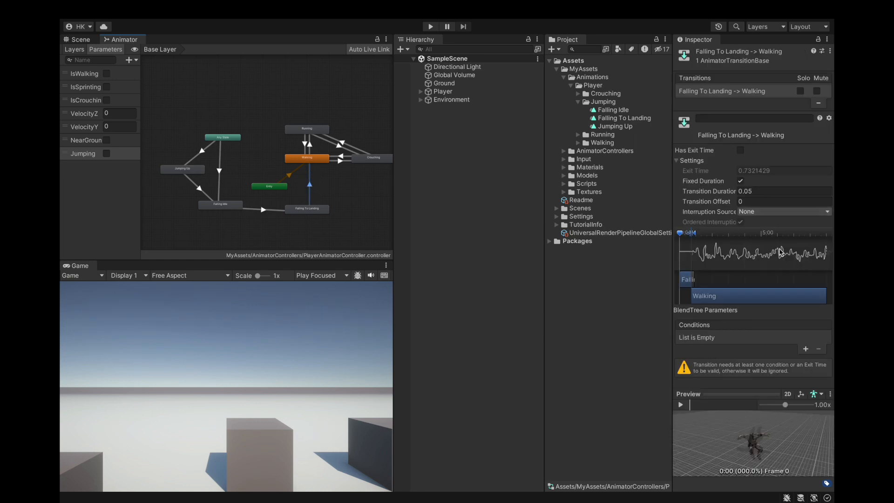
Add a NearGround true condition and set Interruption Source to Next State.
left_click(805, 349)
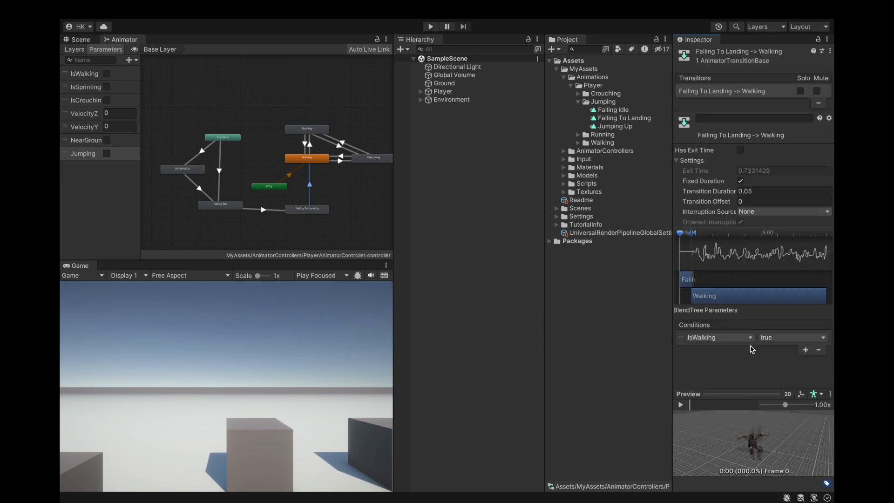
left_click(714, 337)
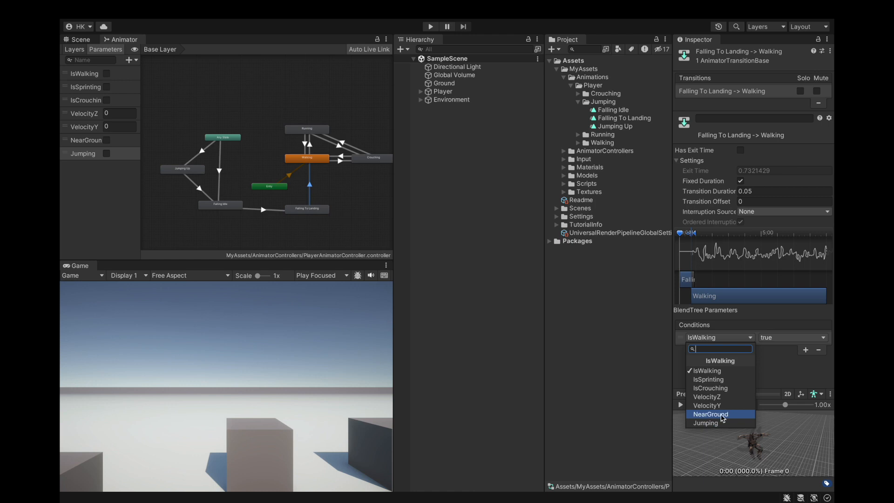
left_click(710, 413)
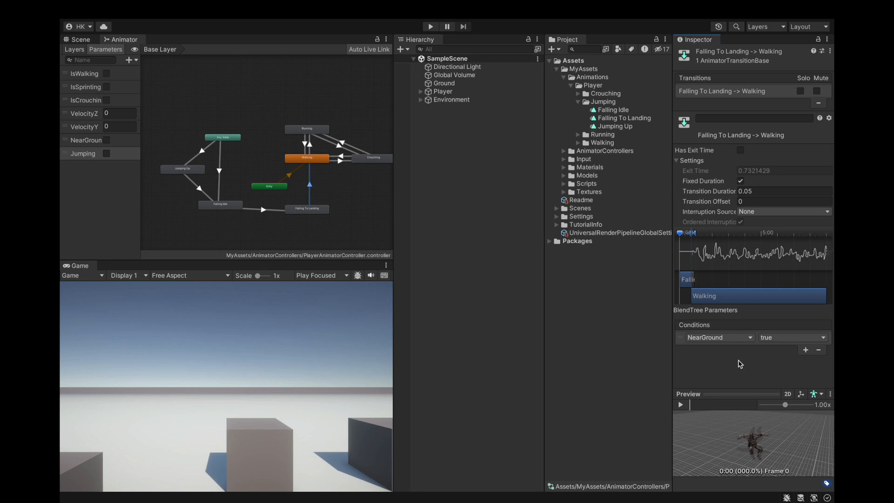
left_click(781, 212)
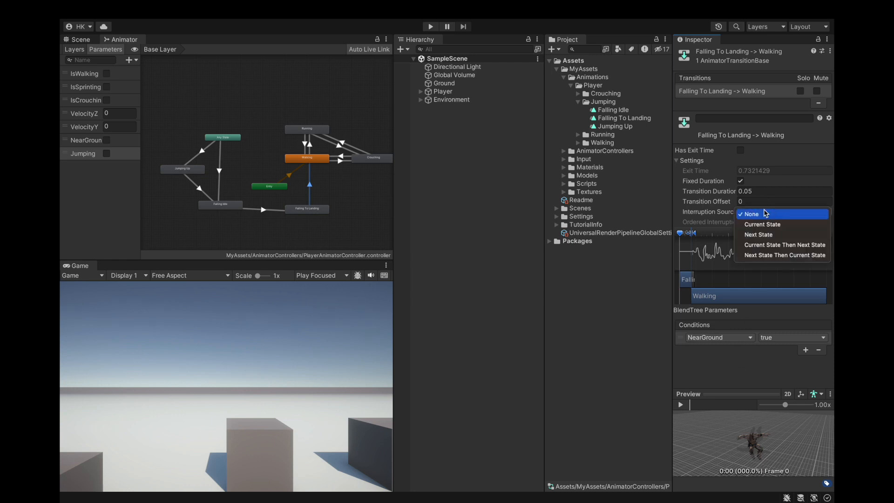
left_click(759, 234)
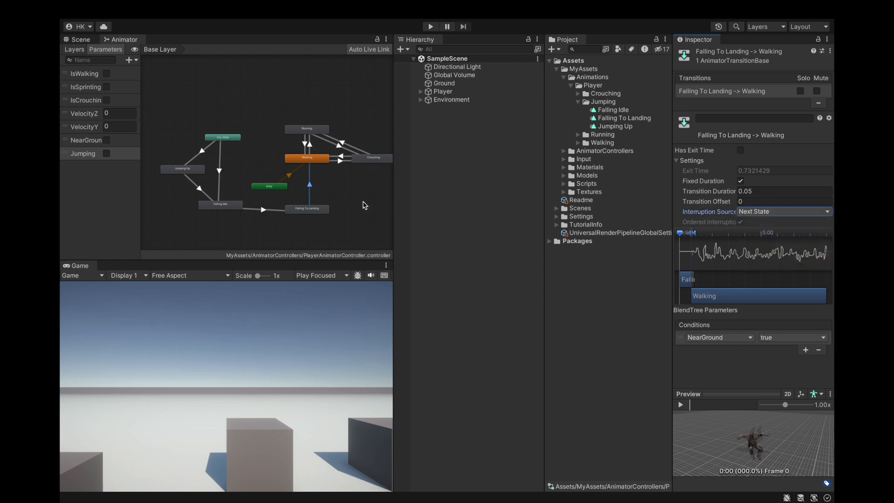
mouse_move(271, 213)
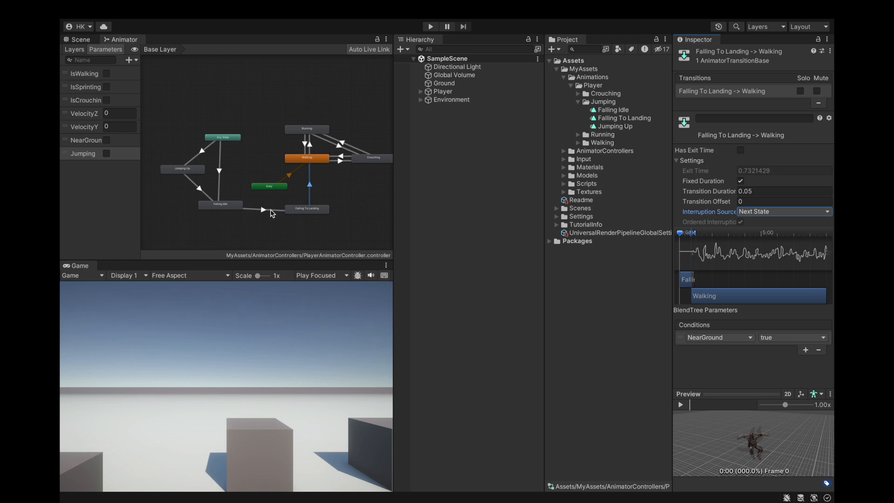
left_click(138, 9)
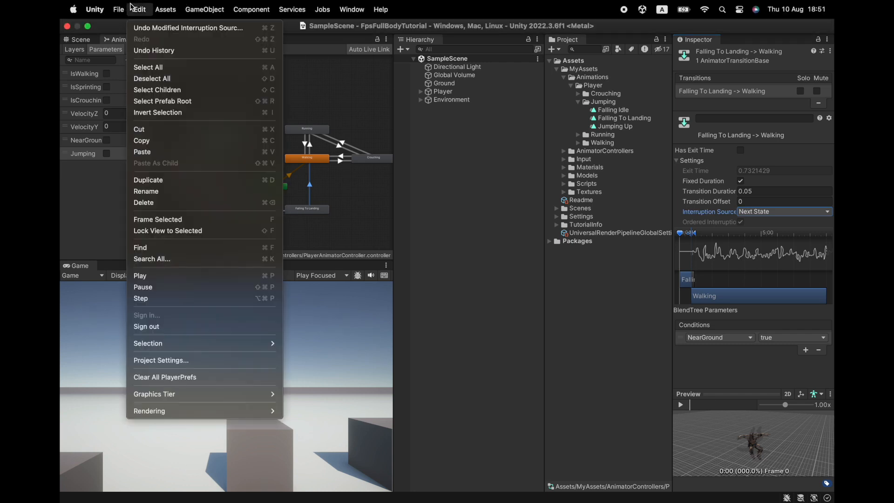
left_click(337, 211)
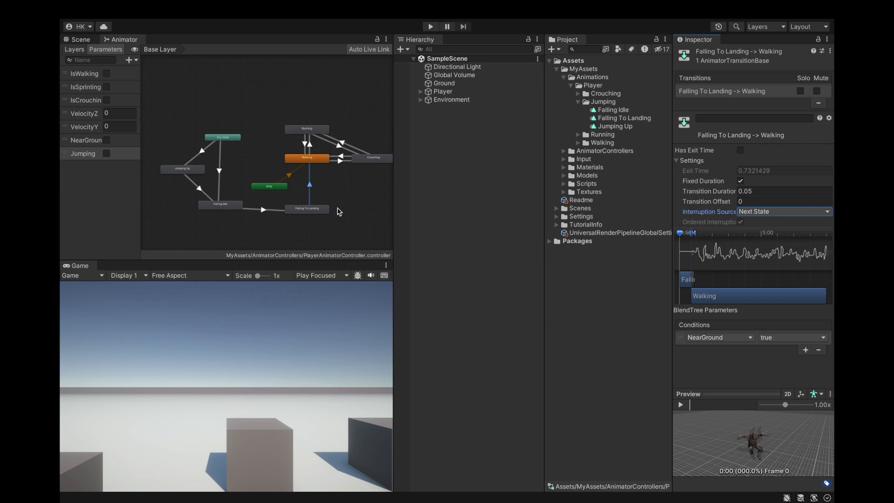
mouse_move(349, 229)
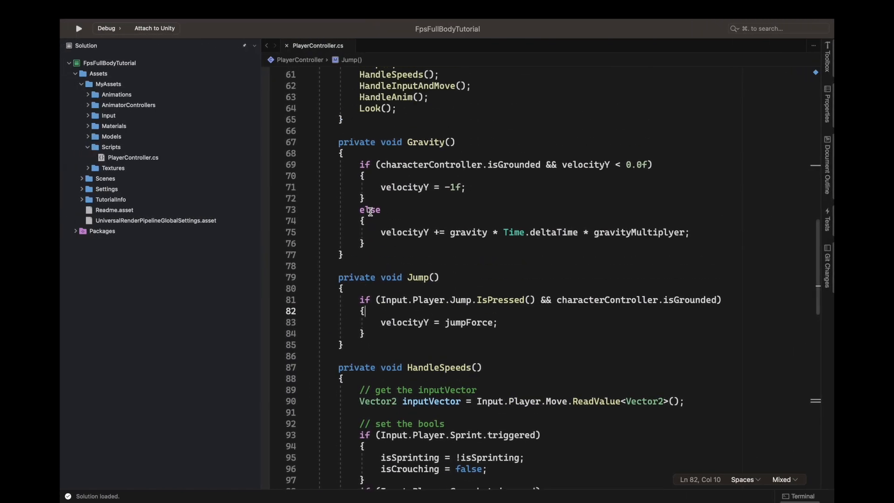
Scroll PlayerController.cs to the Gravity, Jump and HandleSpeeds methods.
scroll("down", 3)
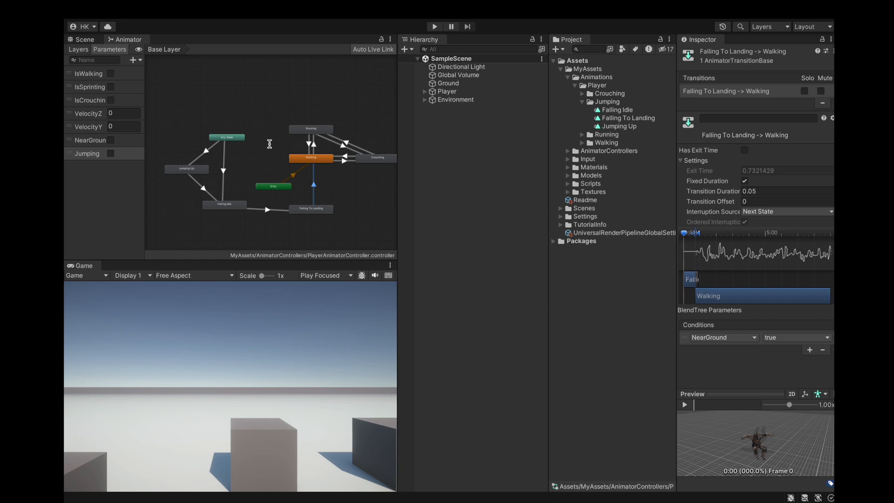
left_click(221, 206)
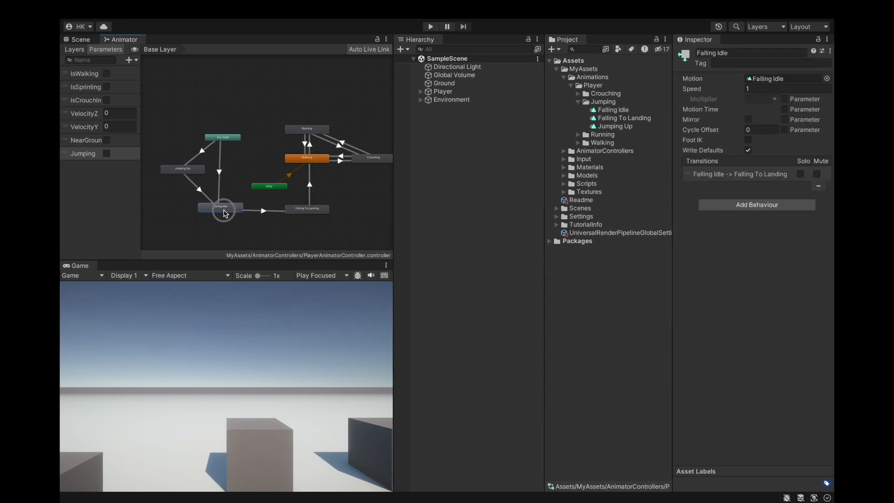
left_click(182, 168)
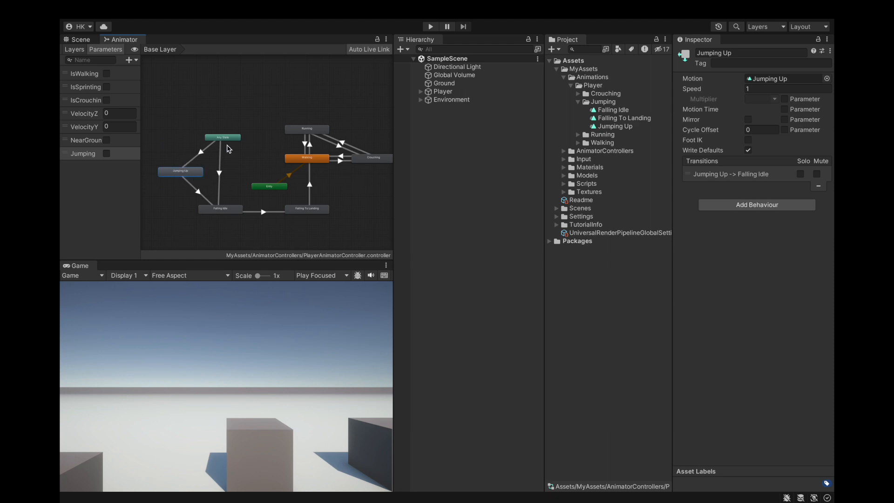
left_click(222, 137)
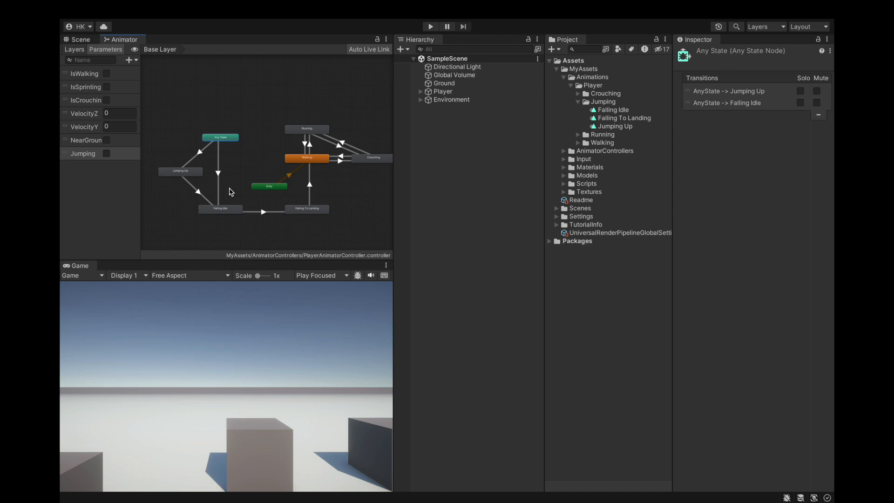
mouse_move(235, 198)
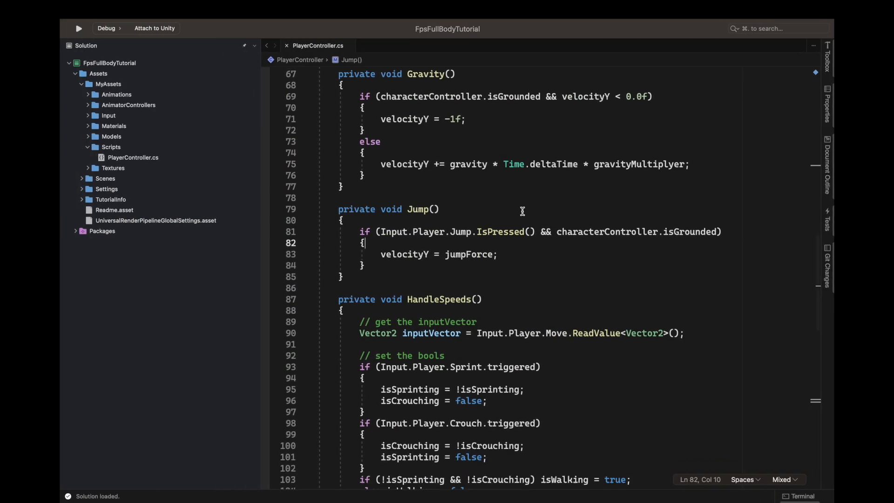
Add playerAnimator.SetBool("NearGround", characterController.isGrounded); in HandleAnim.
scroll("down", 3)
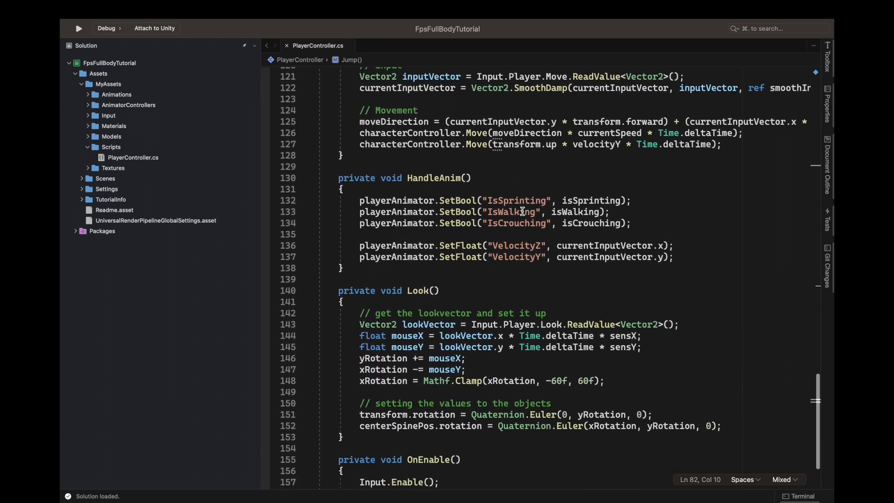
type("p")
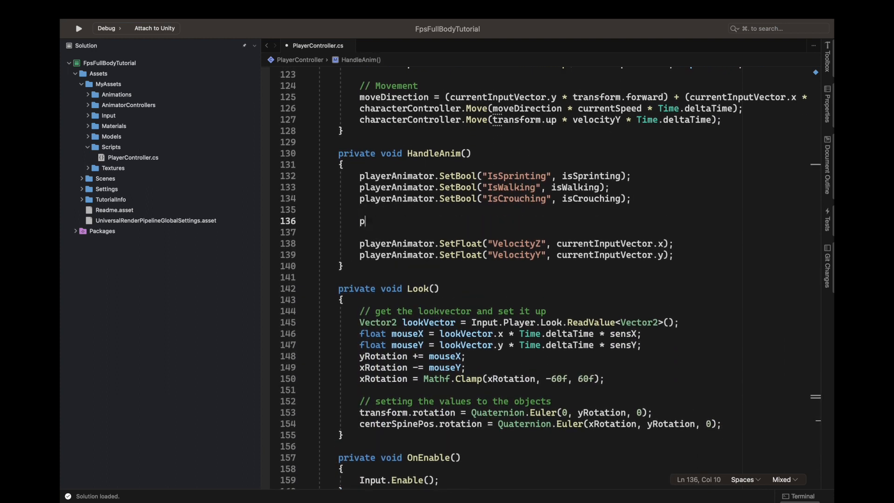
type("layerAnimator.setBool(\"N")
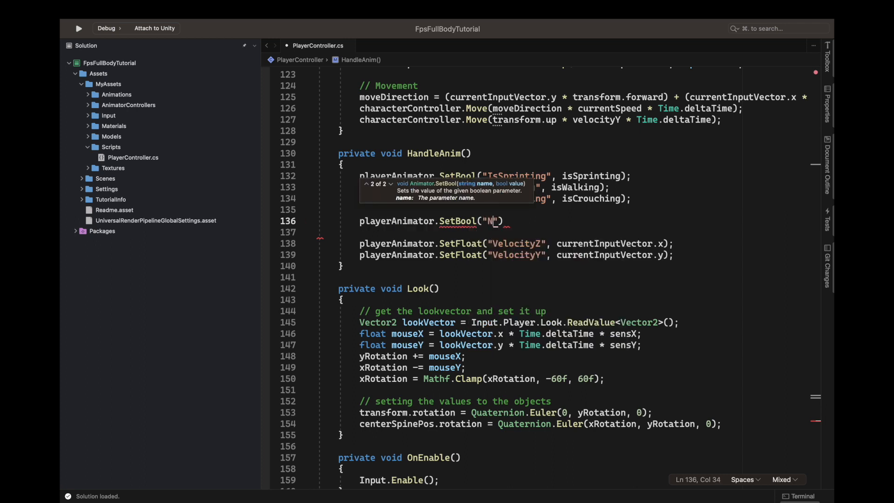
type("earGround")
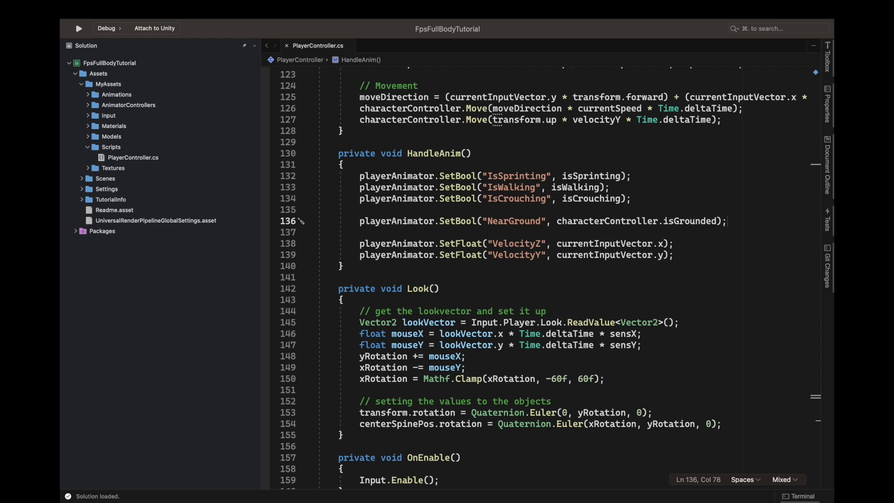
mouse_move(612, 273)
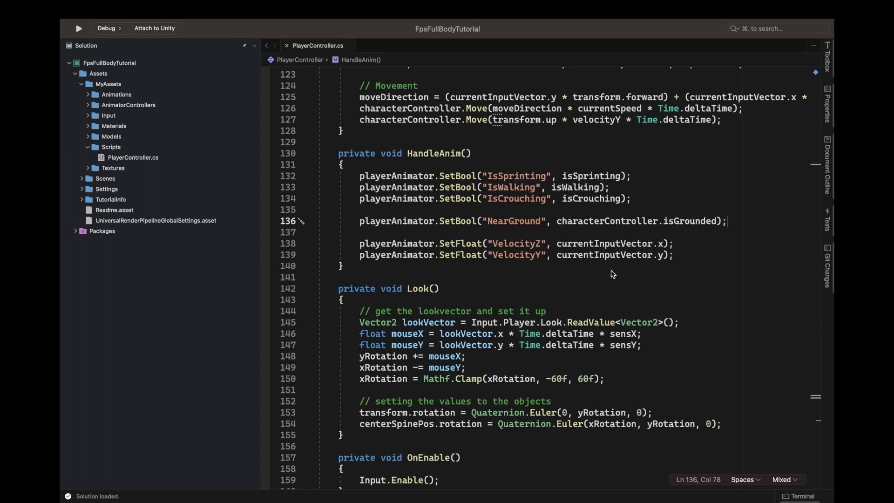
mouse_move(618, 212)
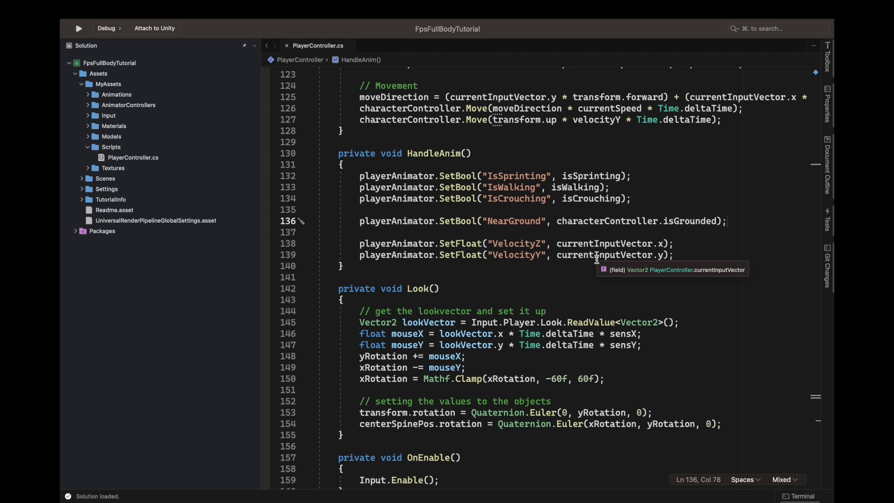
Declare an IEnumerator JumpingBoolTime() coroutine above HandleSpeeds.
scroll("up", 3)
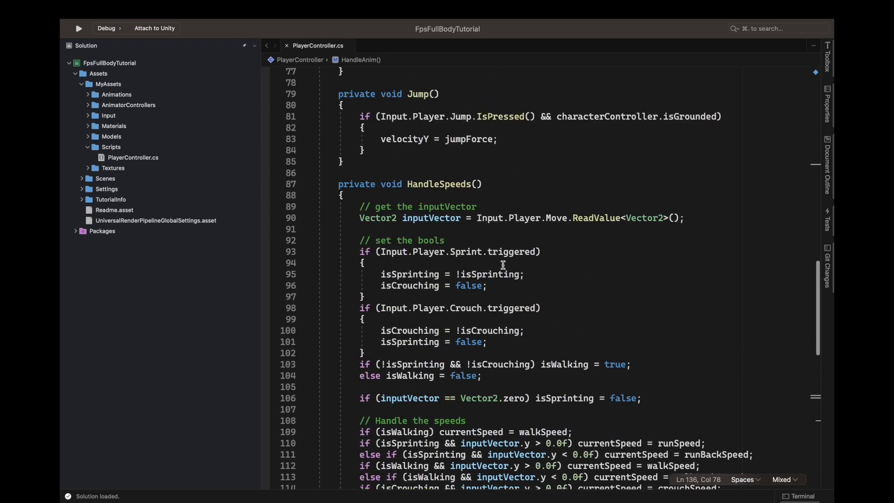
scroll("up", 3)
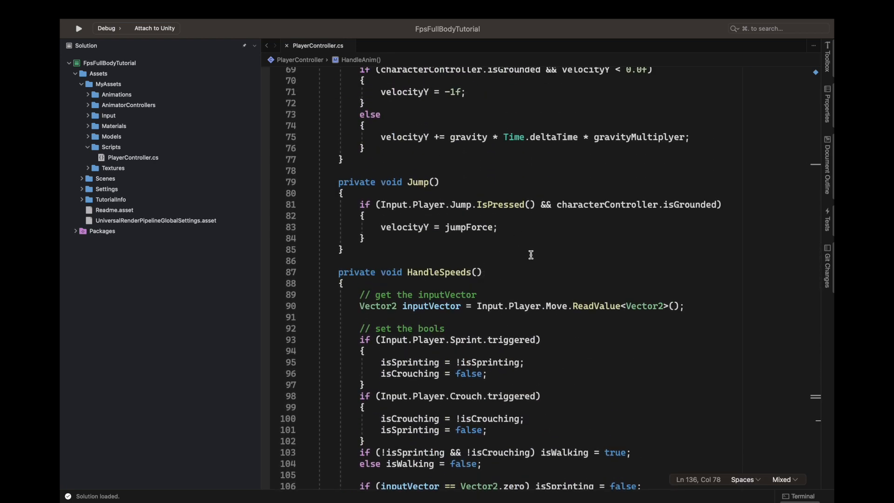
scroll("up", 3)
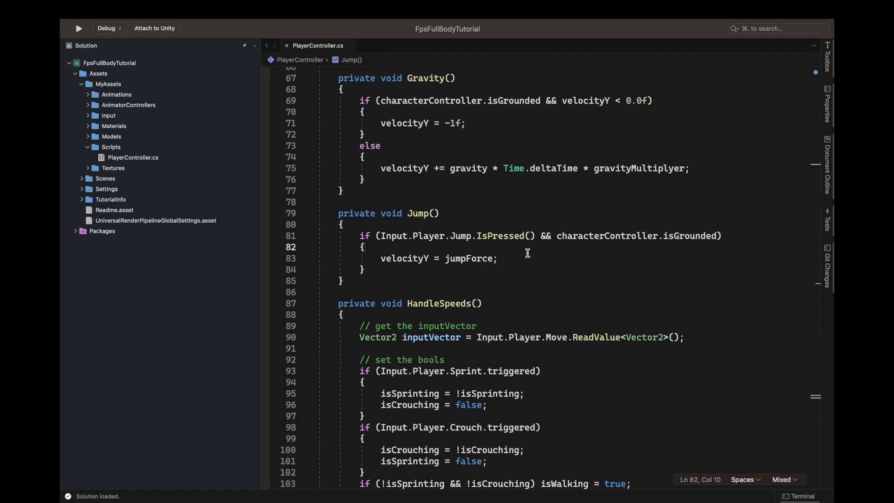
key("enter")
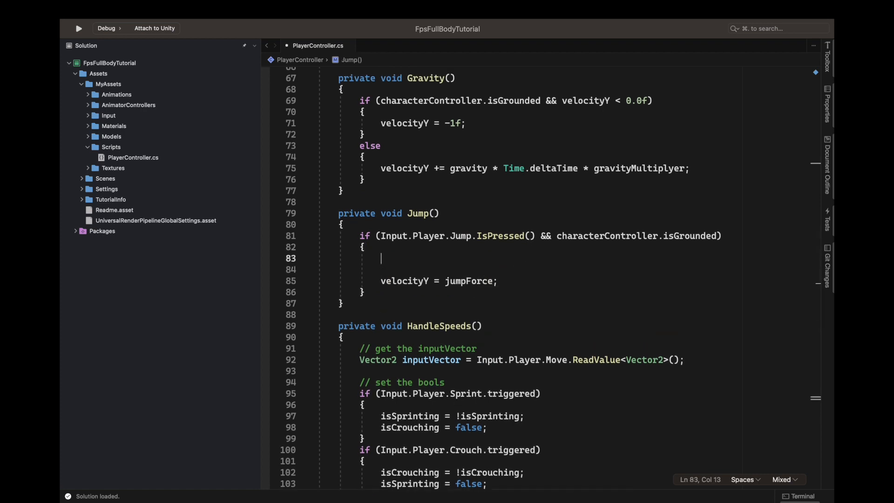
key("Backspace")
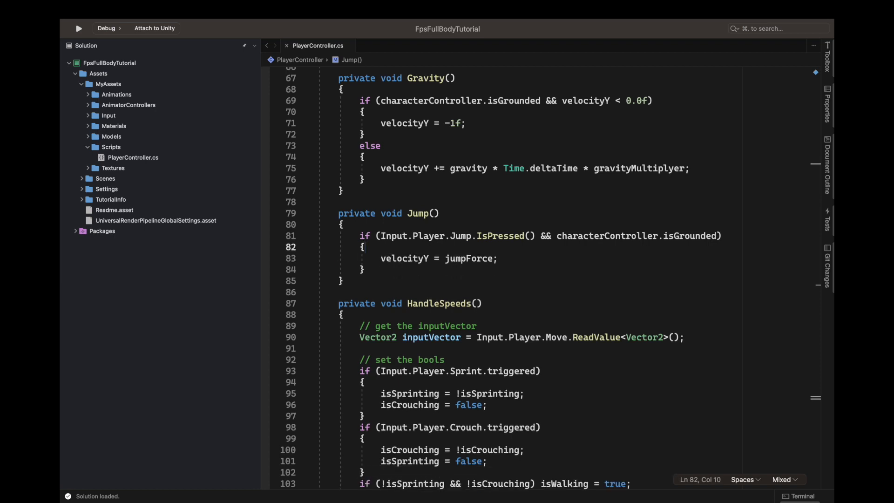
scroll("down", 3)
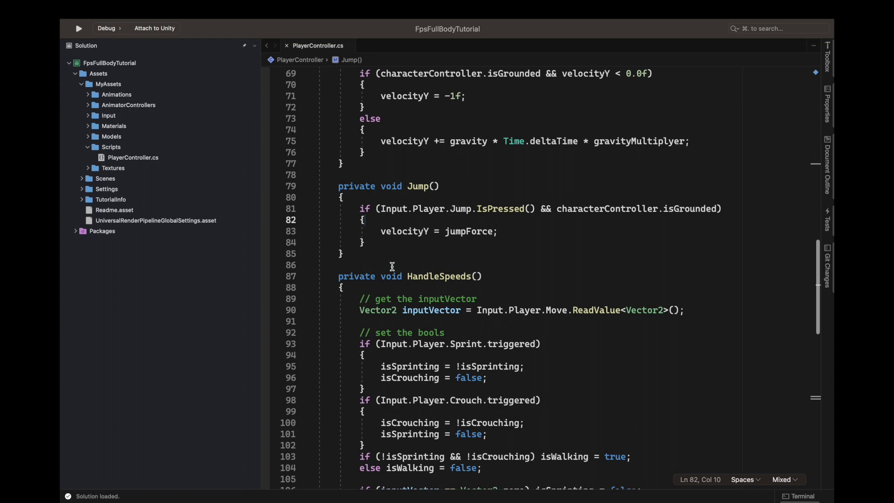
type("i")
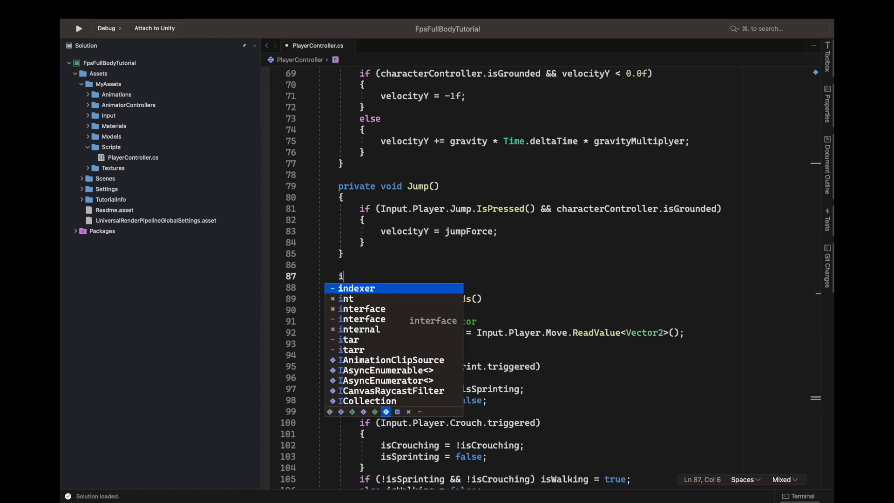
type("Enumerator")
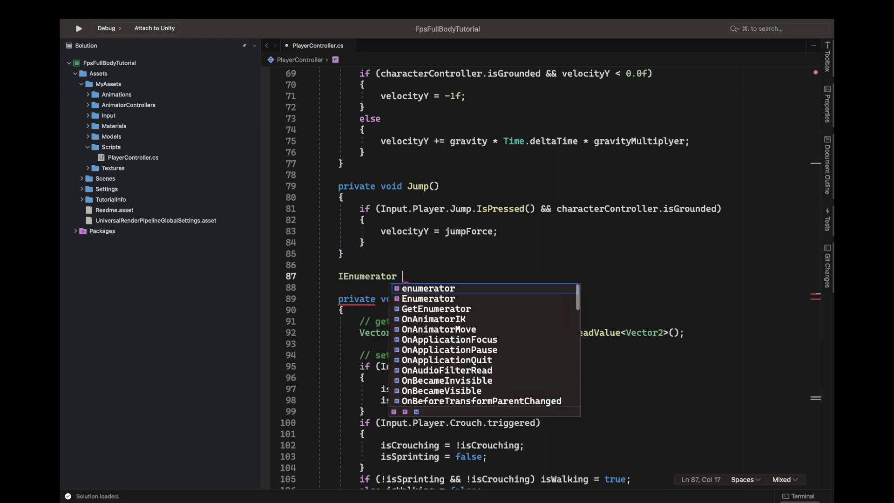
type("Jump")
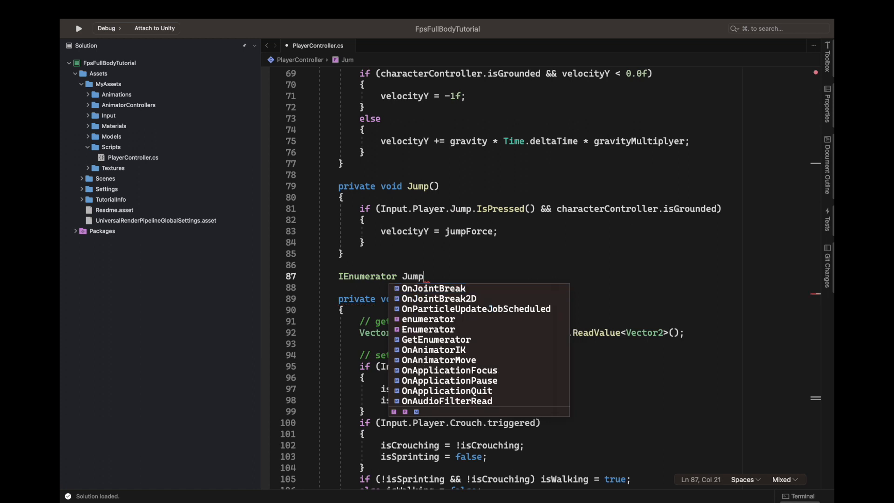
type("ing")
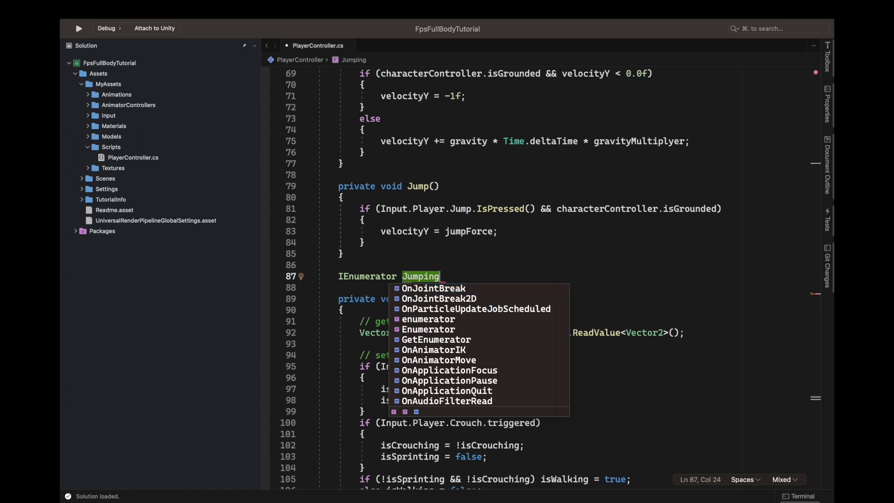
type("Bool")
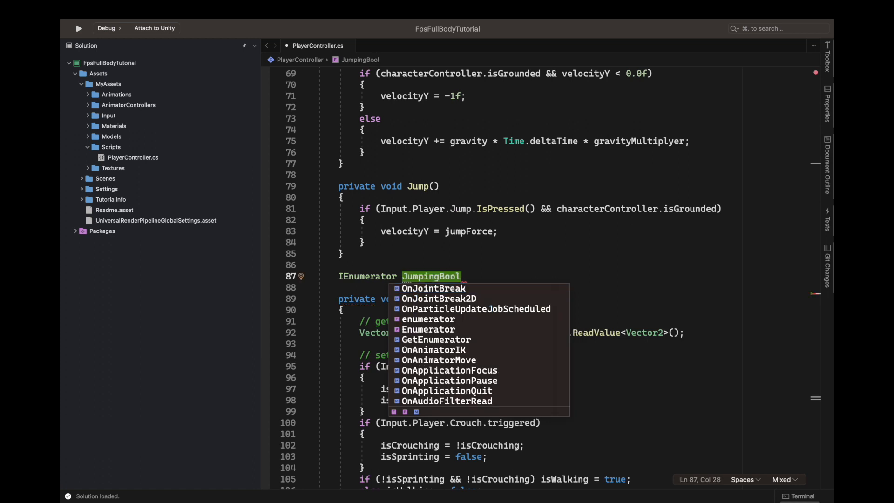
type("Time(")
type("{")
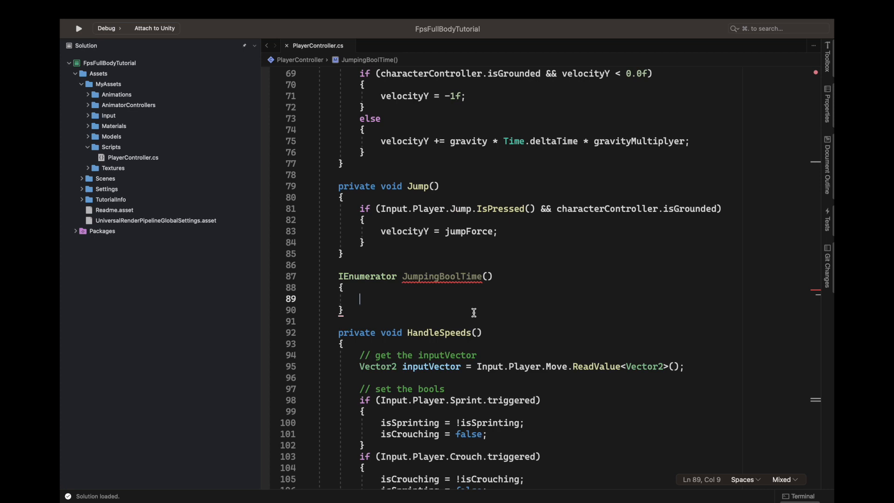
Write its body: SetBool("Jumping", true), WaitForSeconds(0.1f), SetBool("Jumping", false).
type("playerAnimator.setBool(\"")
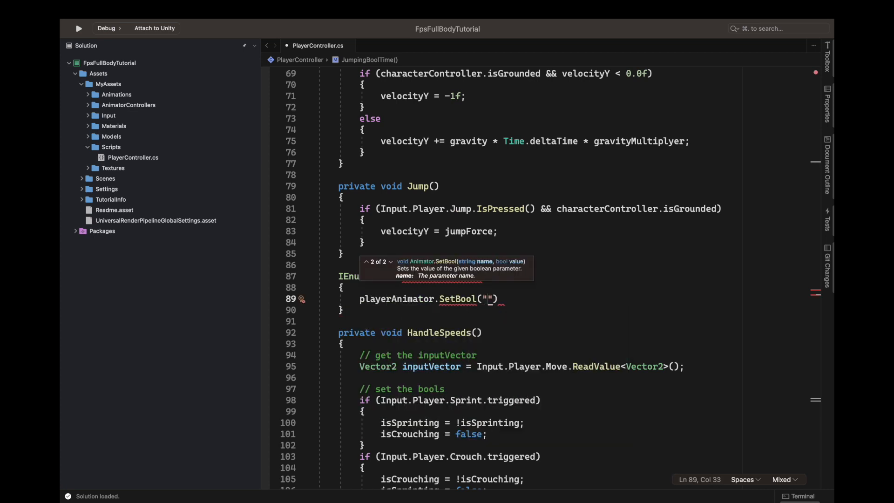
type("Jumping\", true")
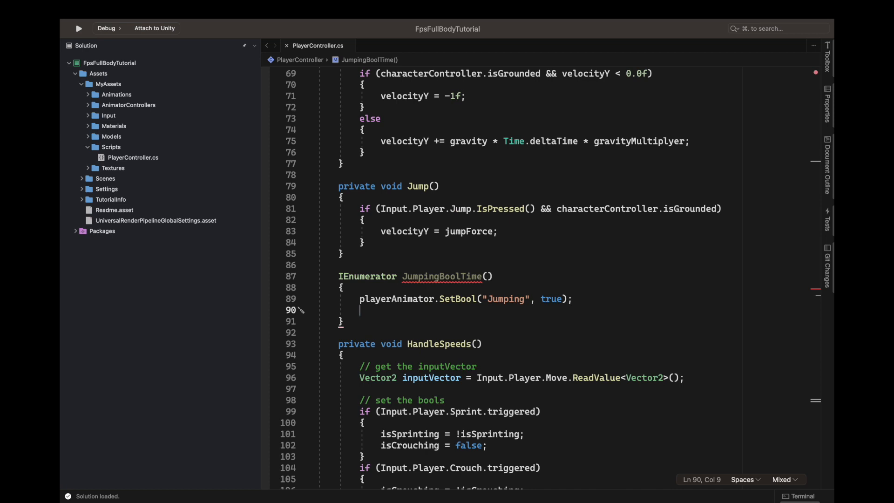
type("yield return new WaitForSeconds")
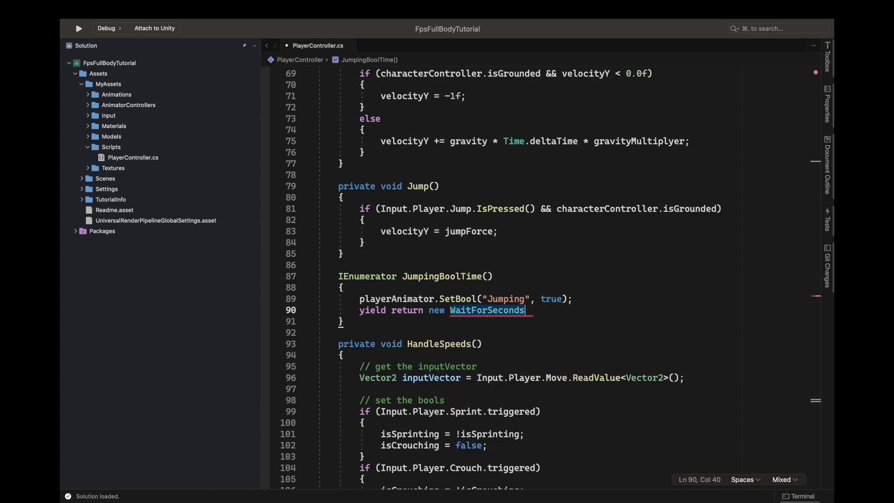
type("(")
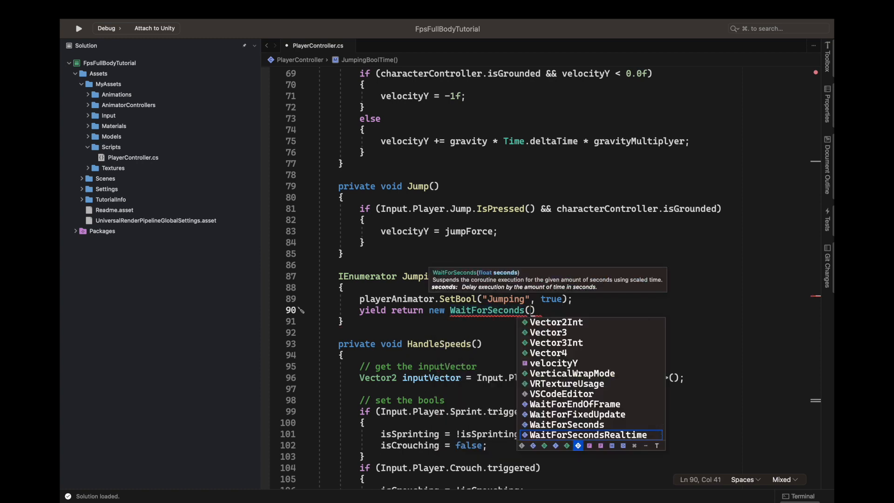
type("0.1f)")
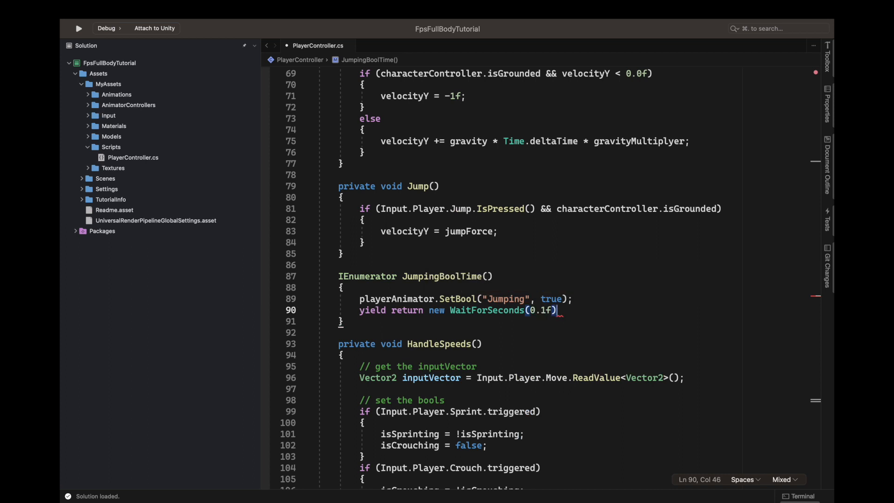
type("playerAnimator.SetBool")
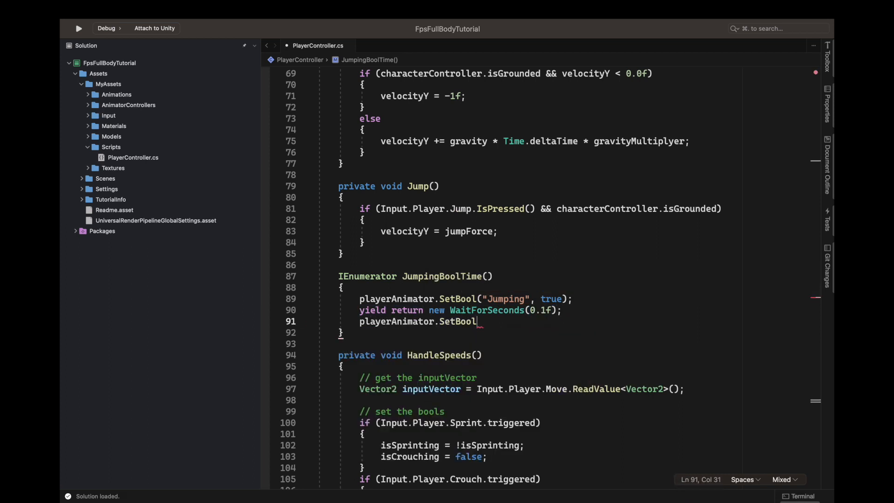
type("(\"Jum\"")
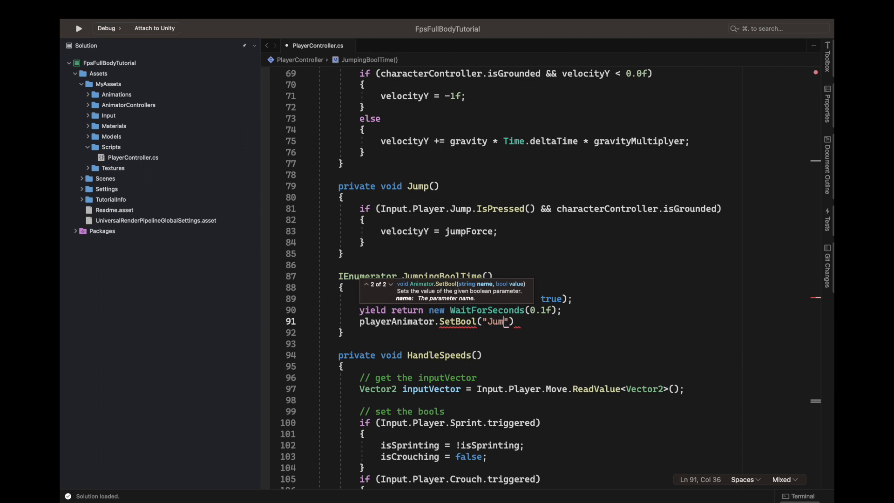
type("ping")
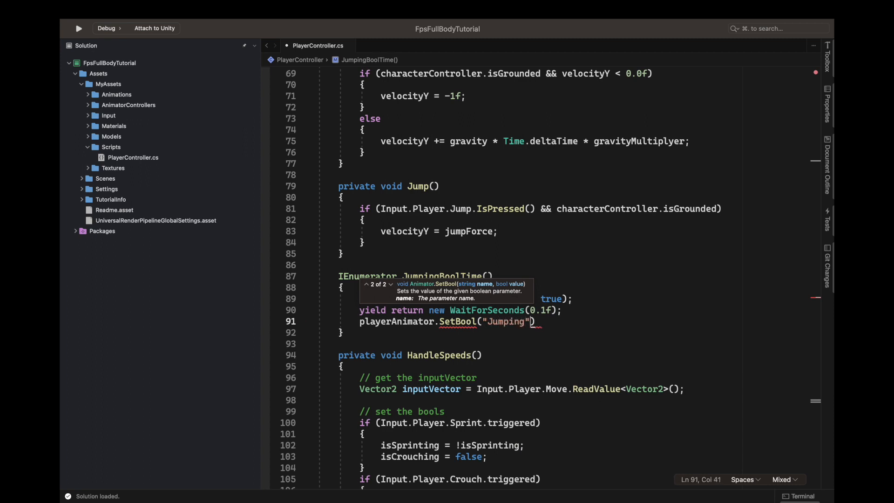
type(", false")
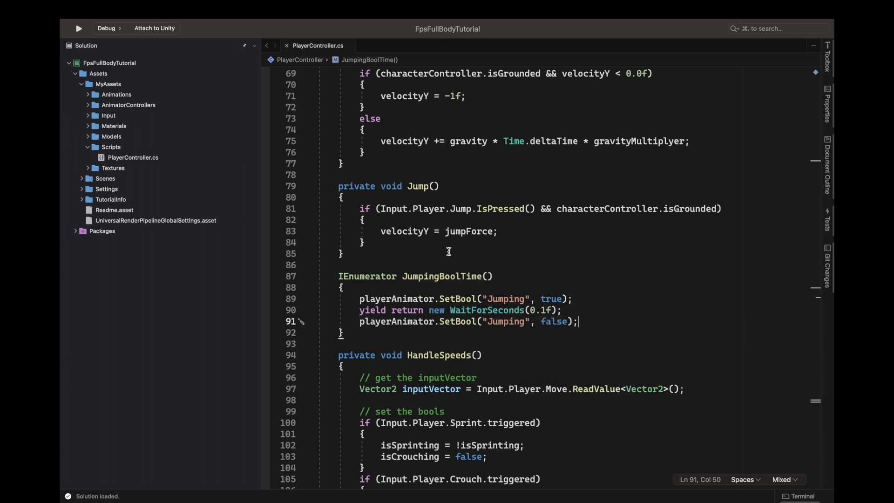
Call StartCoroutine(JumpingBoolTime()); in the Jump method.
type("startCoroutine(JumpingBoolTime(")
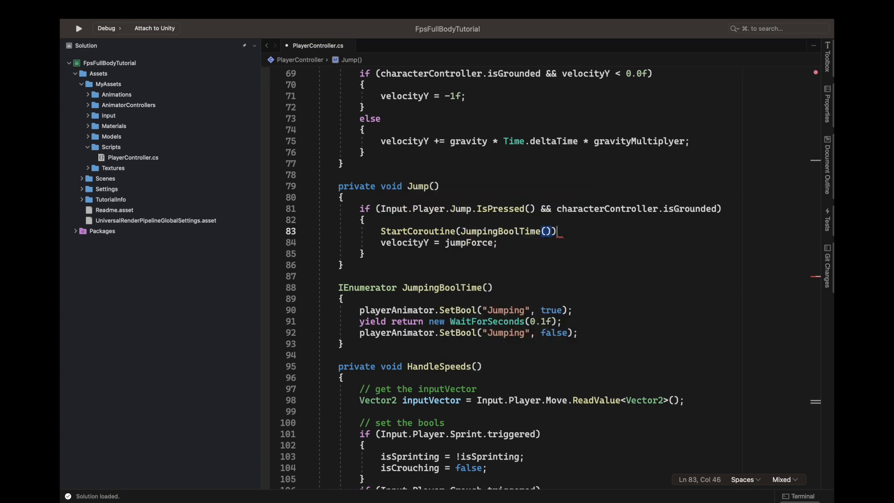
type(";")
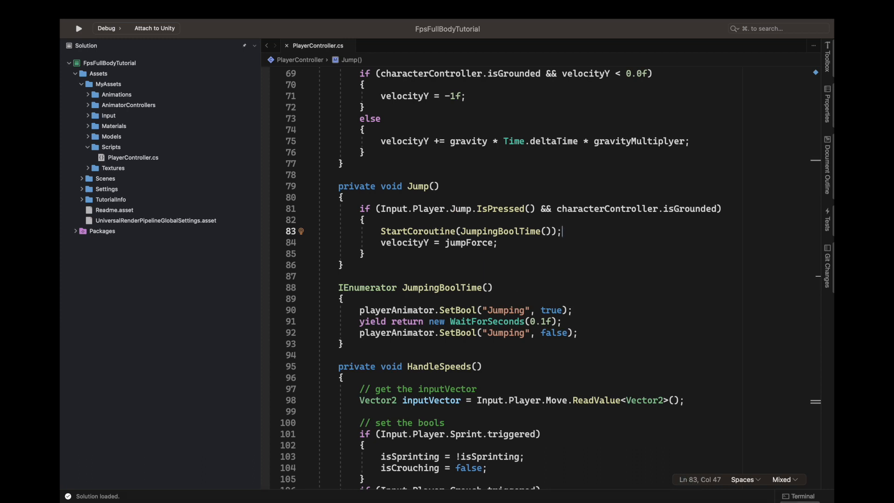
mouse_move(480, 231)
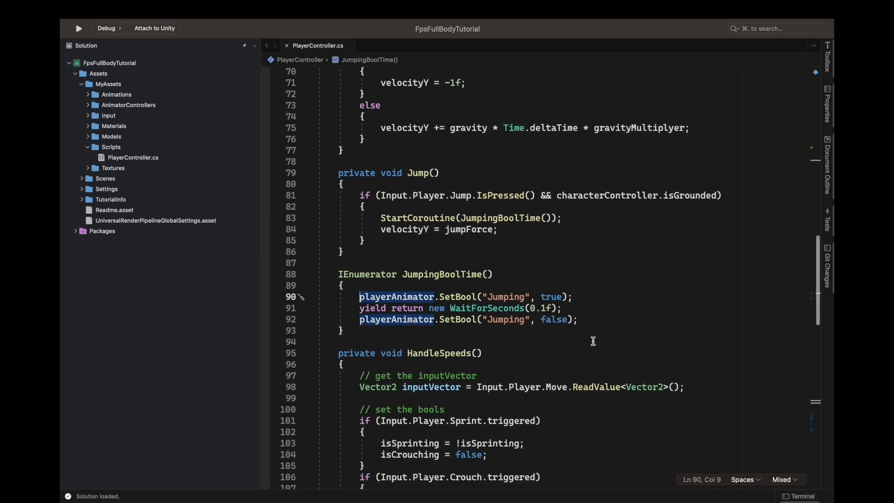
mouse_move(603, 321)
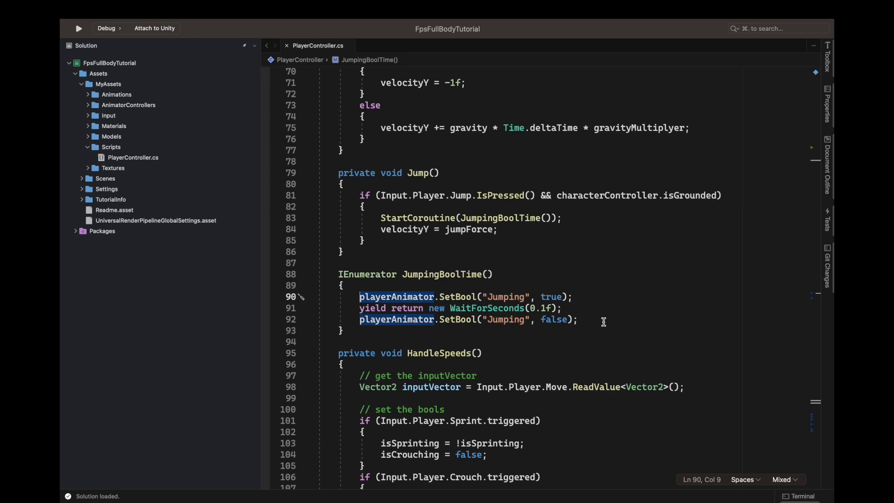
mouse_move(476, 299)
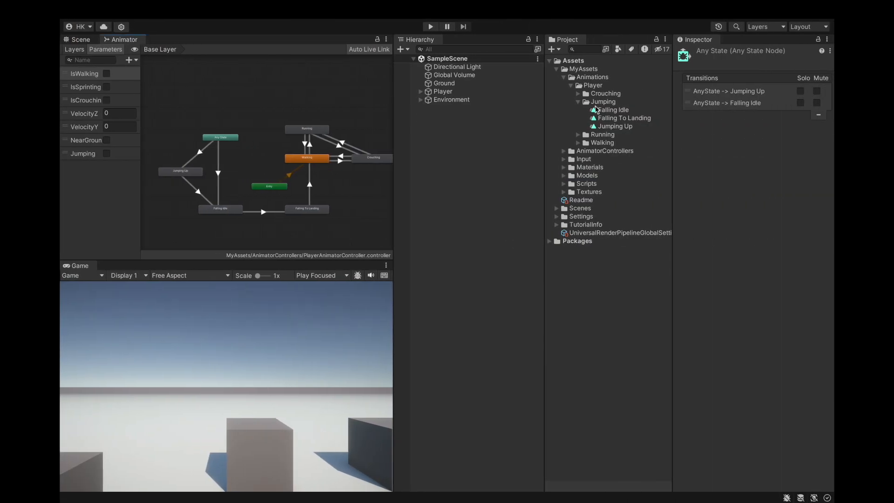
left_click(80, 39)
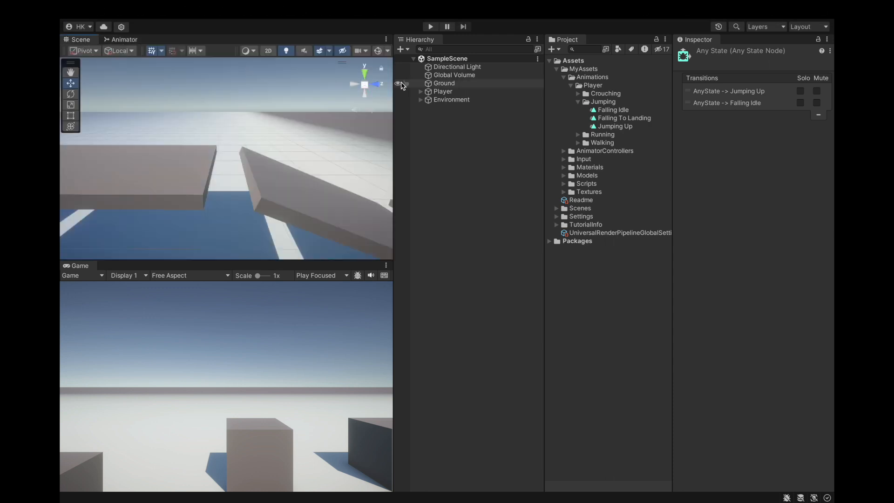
left_click(430, 26)
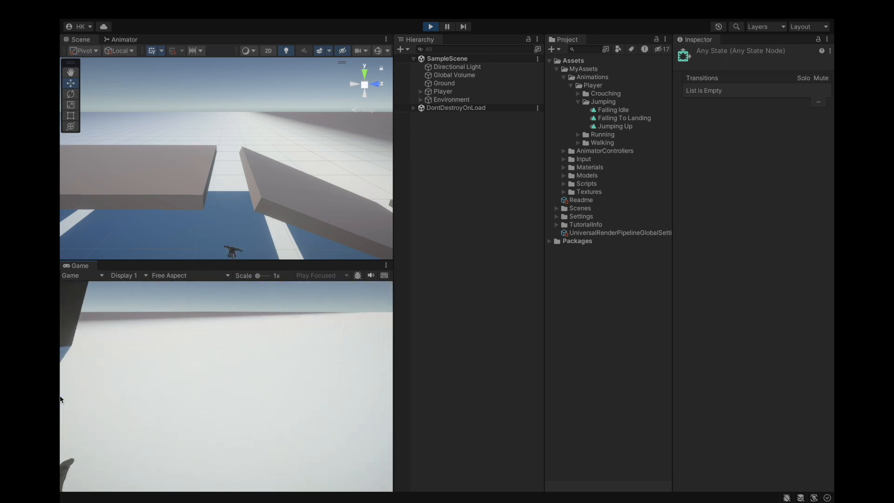
left_click(430, 26)
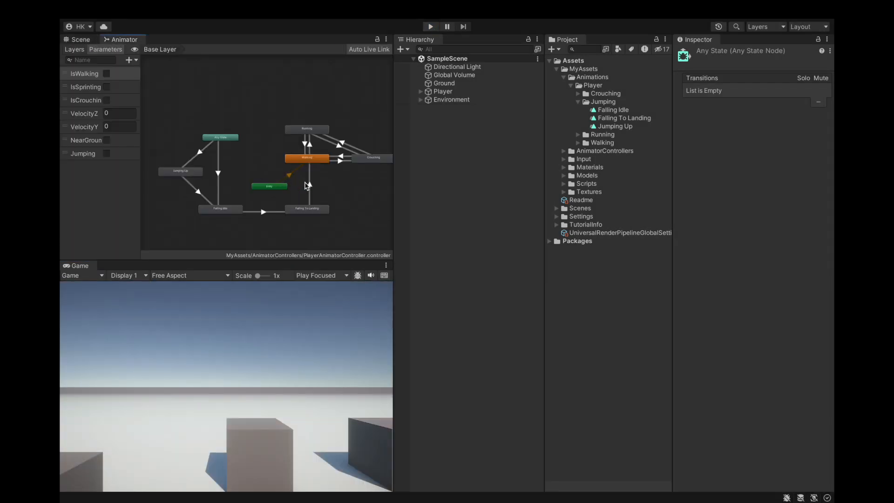
Remove the NearGround condition from the Falling To Landing → Walking transition.
left_click(308, 185)
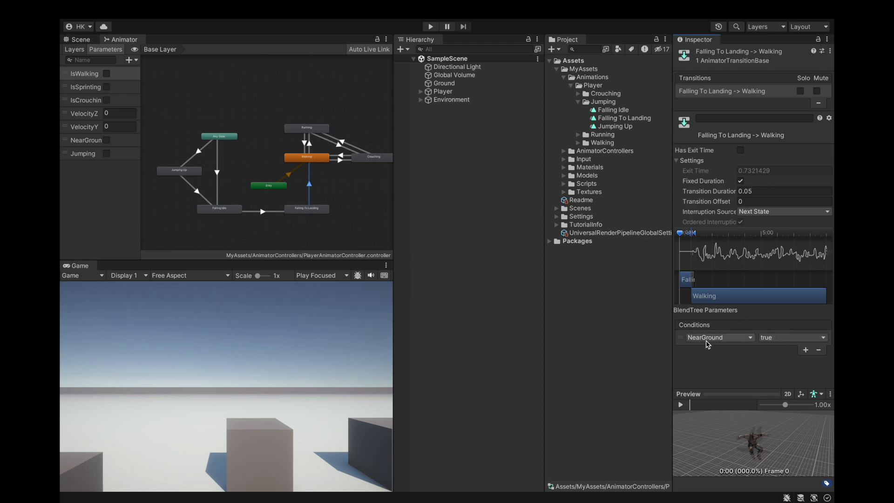
left_click(262, 210)
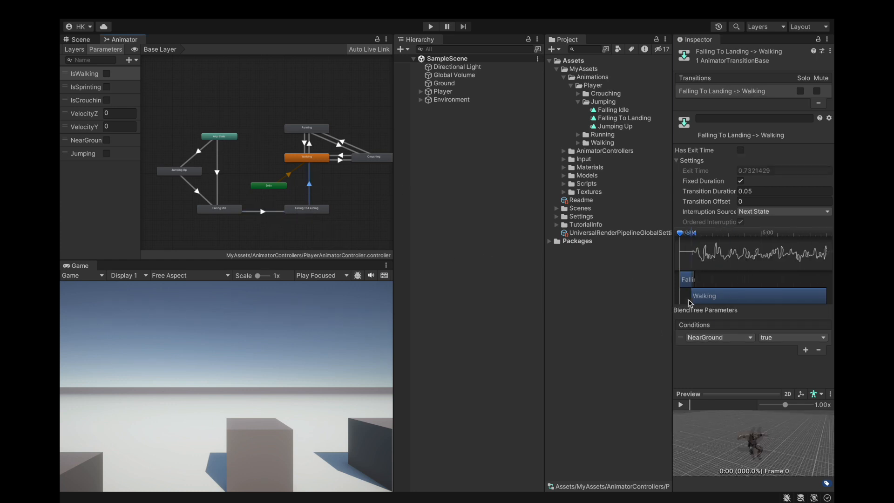
mouse_move(818, 349)
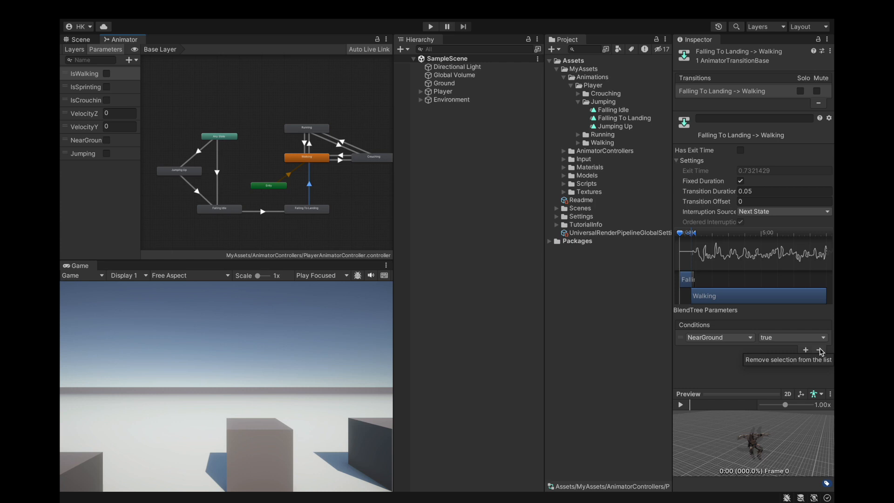
left_click(819, 349)
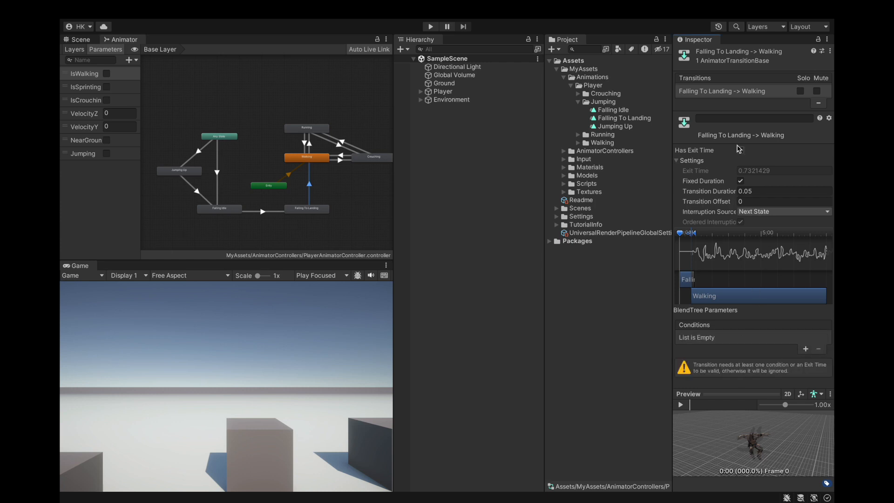
Enable Has Exit Time on that transition with an exit time of 0.02.
left_click(740, 151)
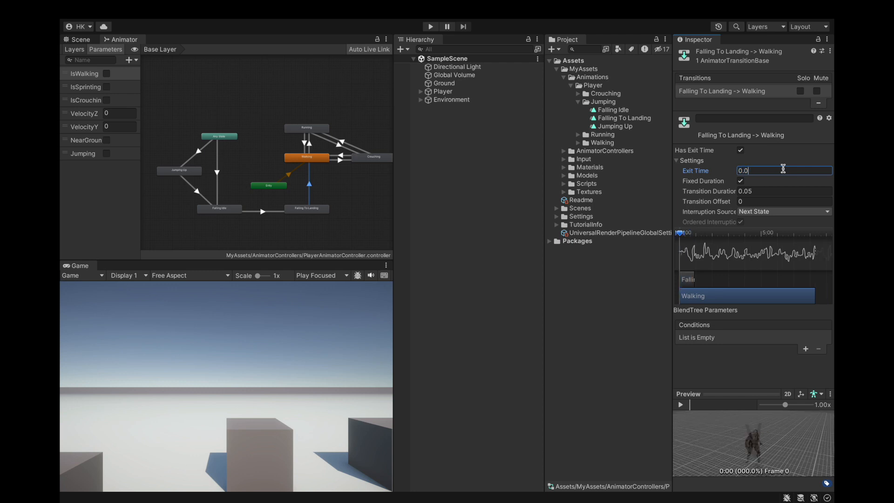
type("0.02")
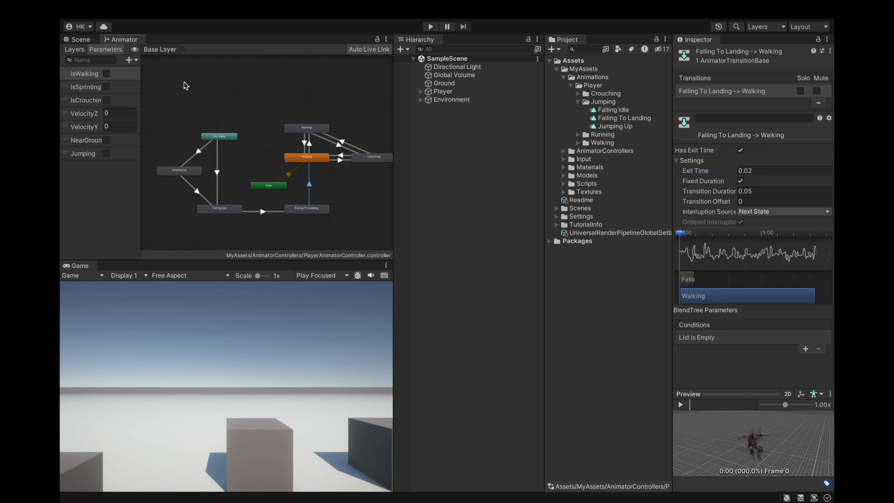
left_click(430, 26)
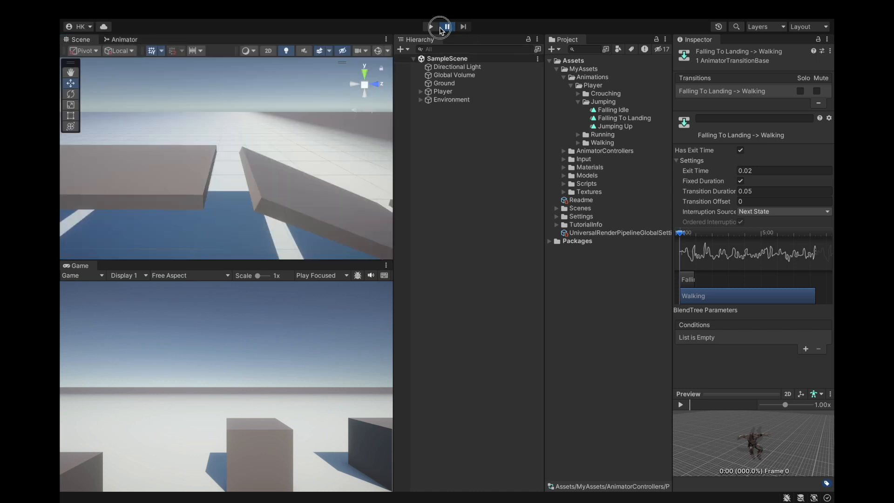
Run a test play to try the jump and landing, then stop it.
left_click(431, 26)
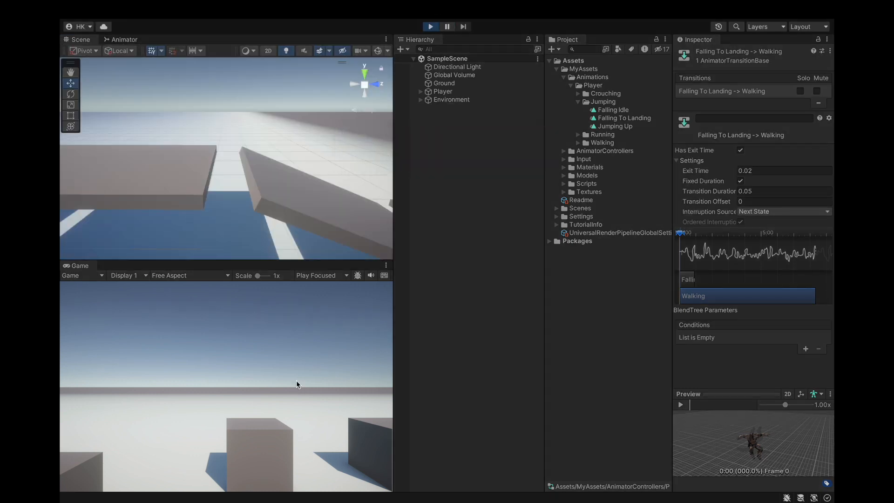
left_click(430, 27)
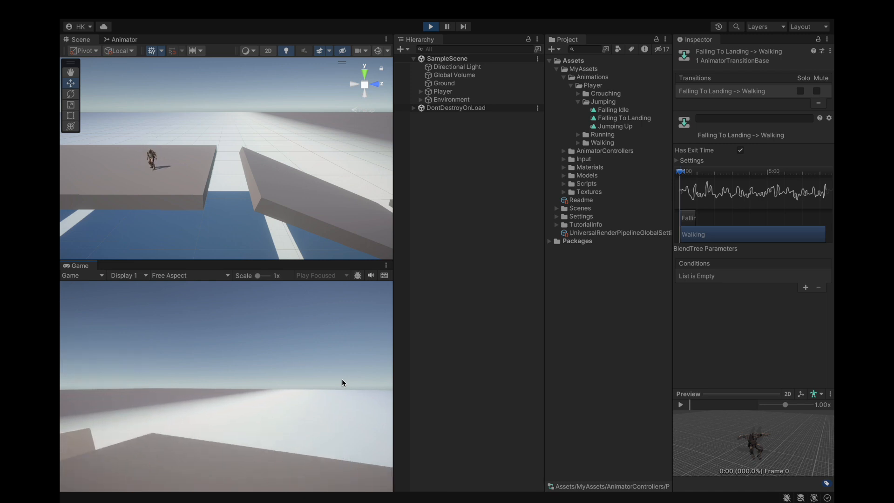
left_click(123, 39)
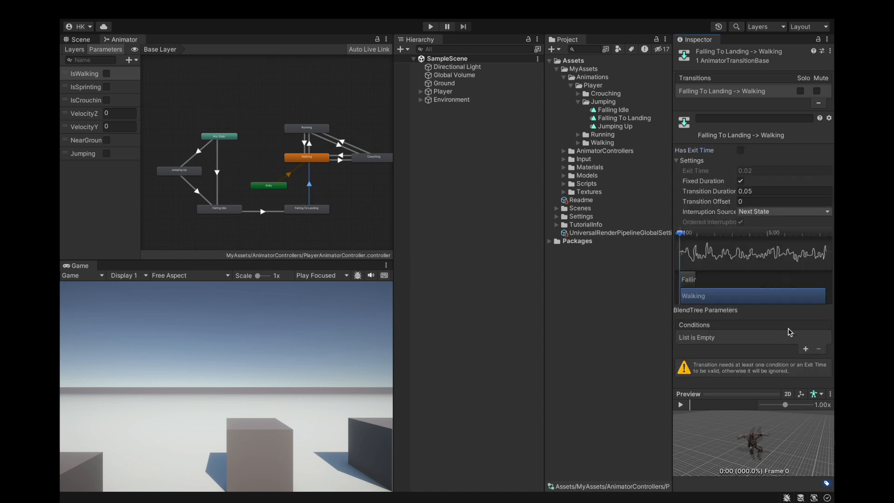
Add a NearGround condition back to the Falling To Landing → Walking transition and start a test play.
left_click(804, 348)
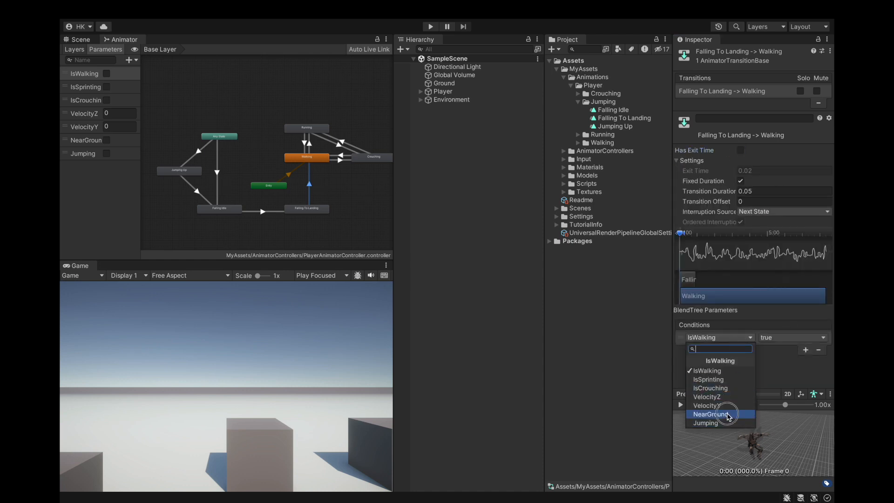
left_click(710, 414)
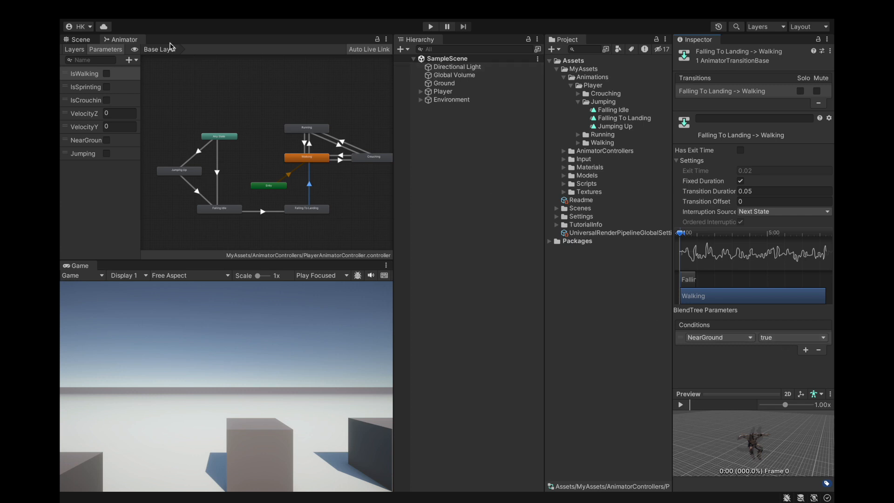
left_click(430, 26)
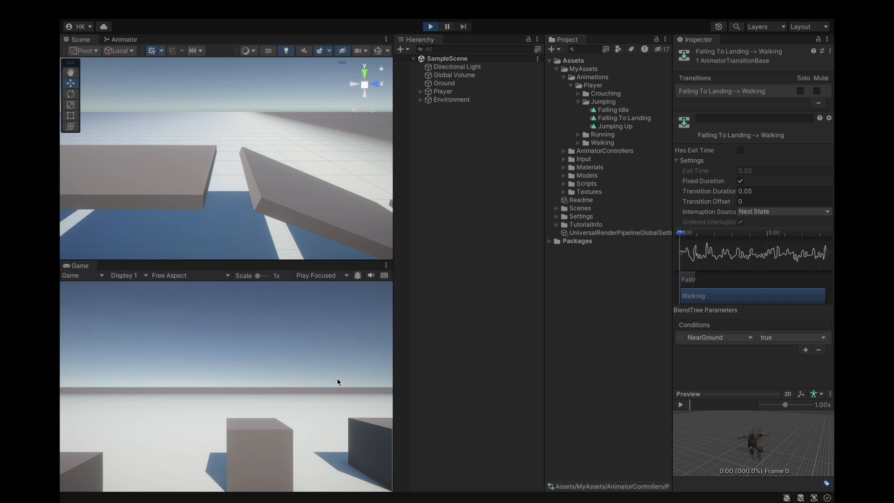
While playing, expand the landing-to-walking transition's timing settings and try a near-zero duration.
left_click(430, 26)
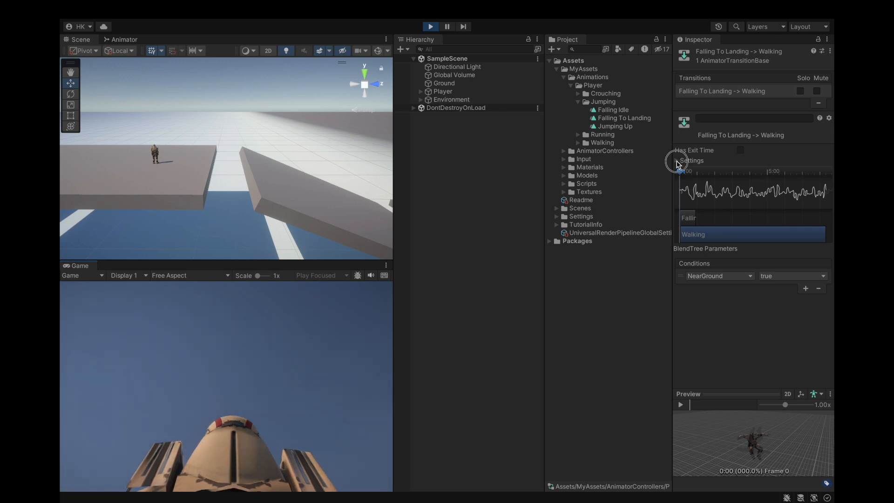
mouse_move(567, 333)
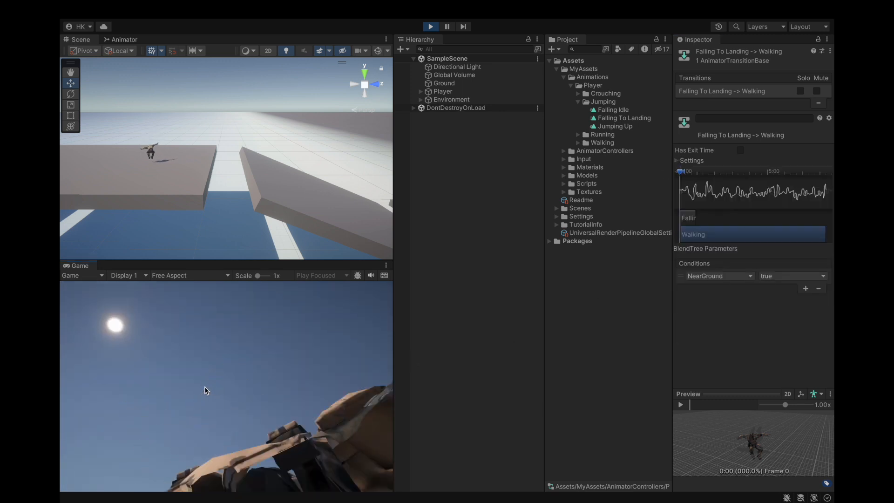
left_click(677, 160)
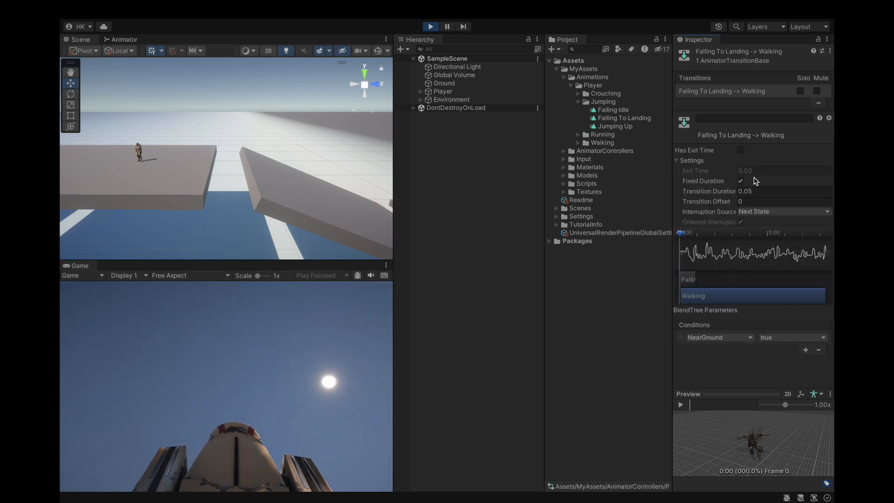
left_click(775, 191)
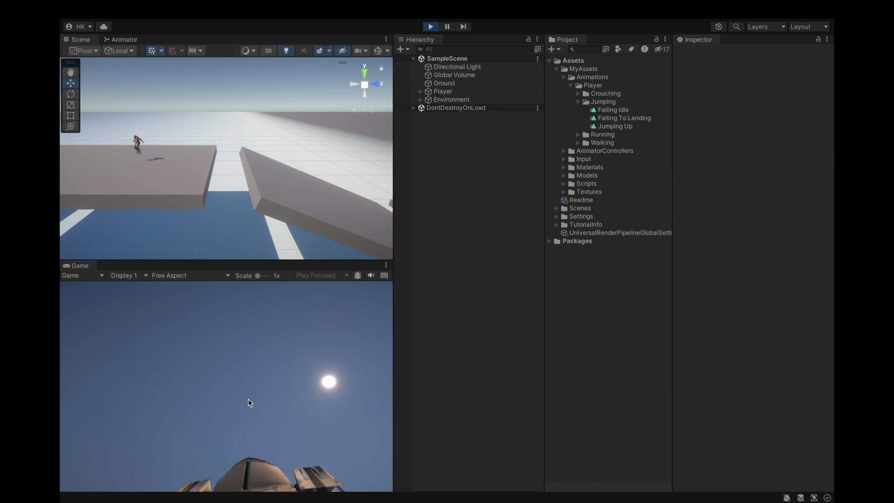
left_click(124, 39)
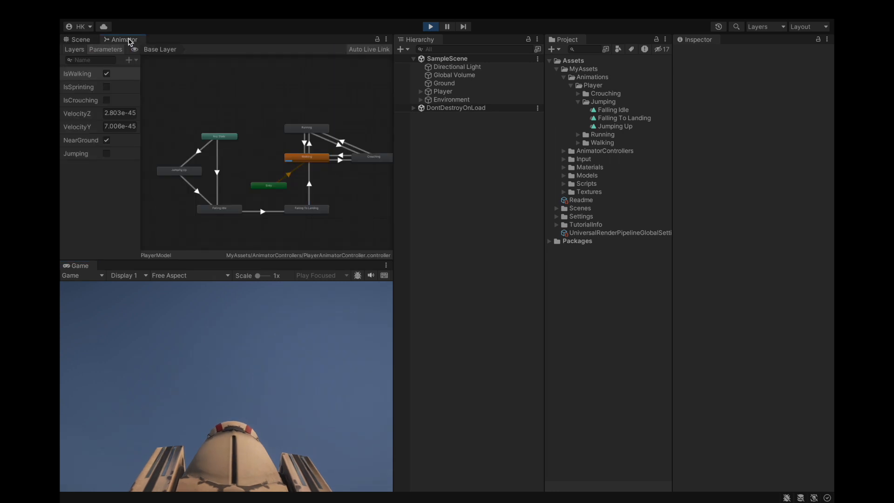
left_click(290, 173)
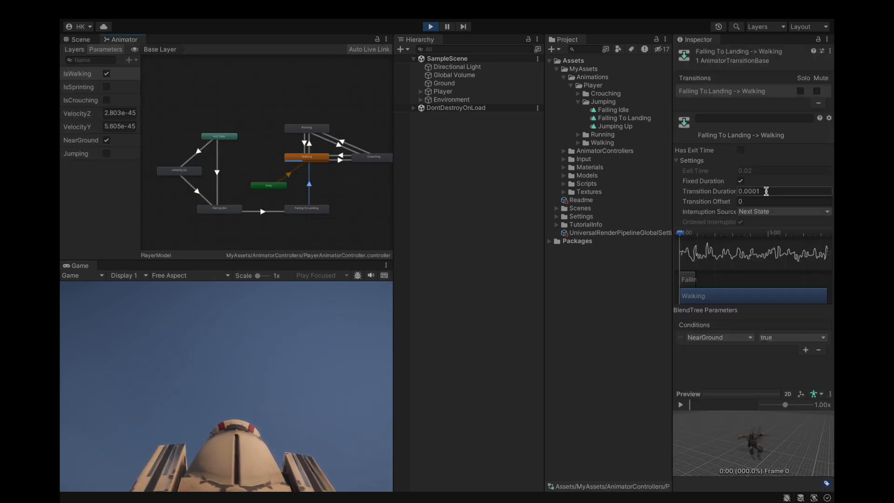
mouse_move(749, 236)
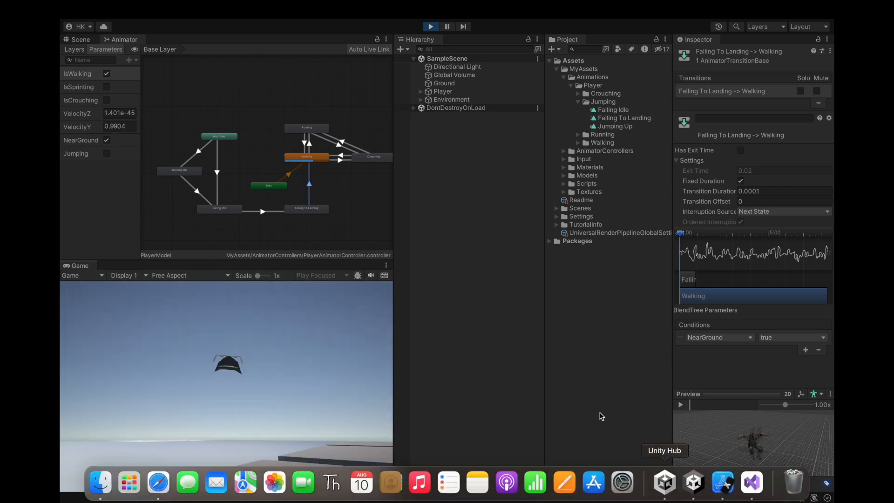
Restore the transition duration to 0.05 and stop the test play.
left_click(77, 40)
type("0.05")
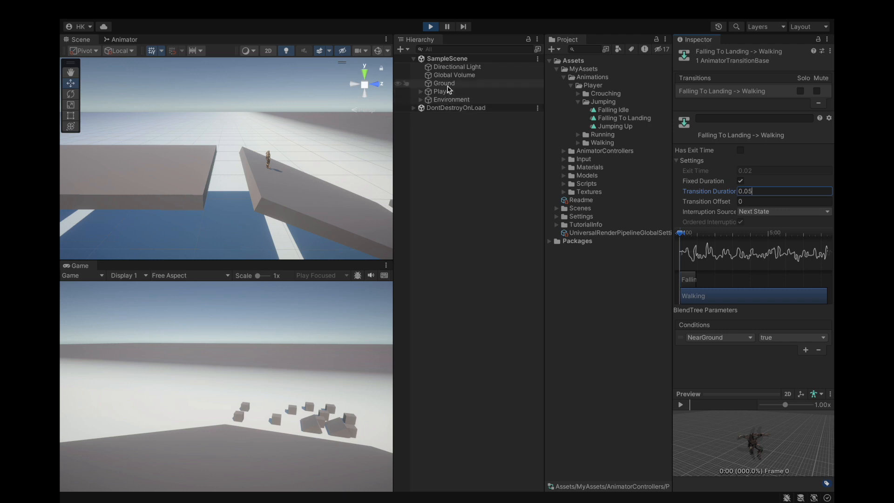
left_click(467, 229)
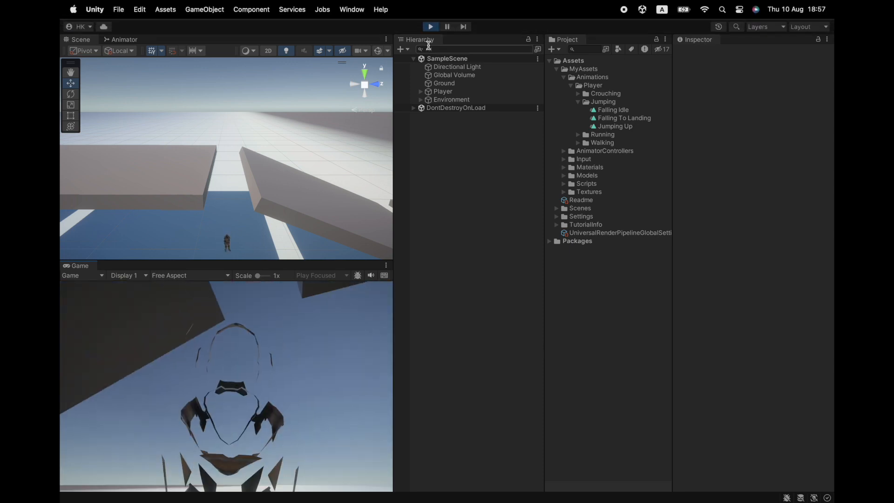
left_click(122, 39)
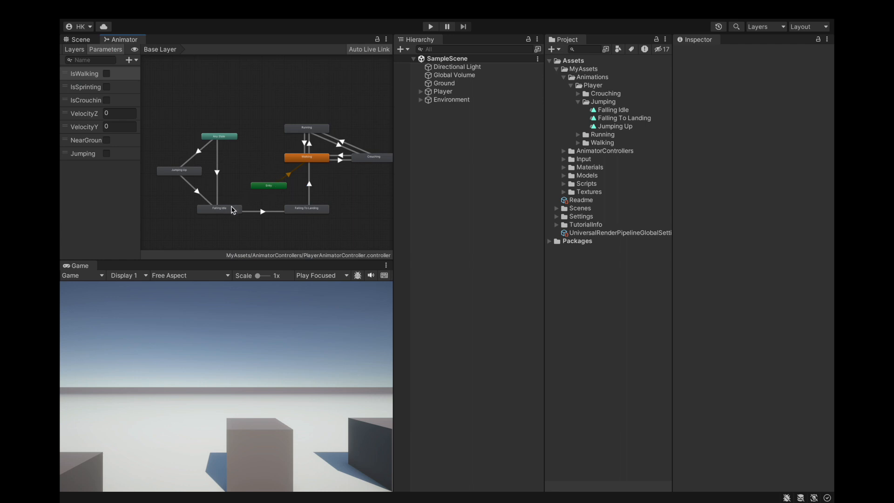
Change the Falling Idle → Walking transition's condition to NearGround and turn off Has Exit Time.
left_click(218, 208)
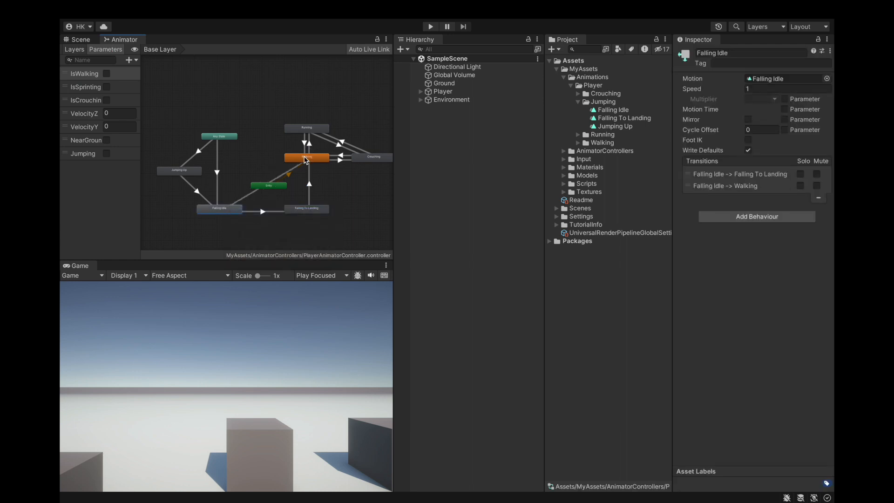
left_click(235, 126)
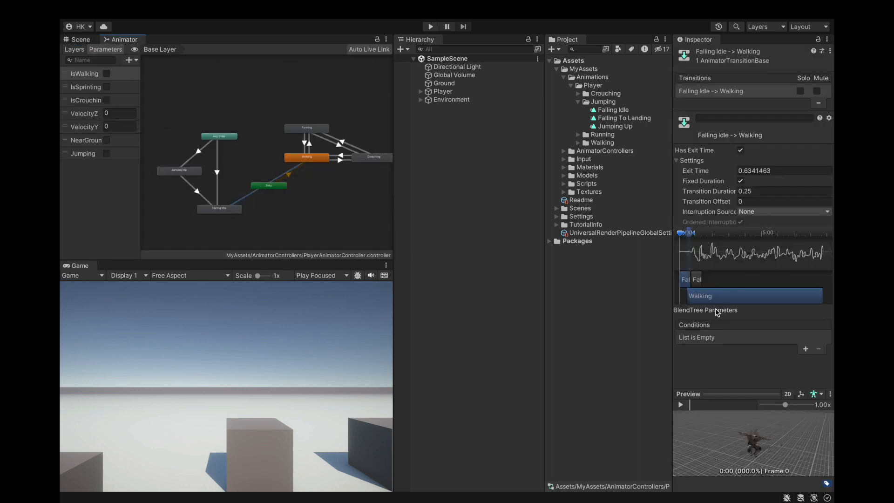
mouse_move(710, 199)
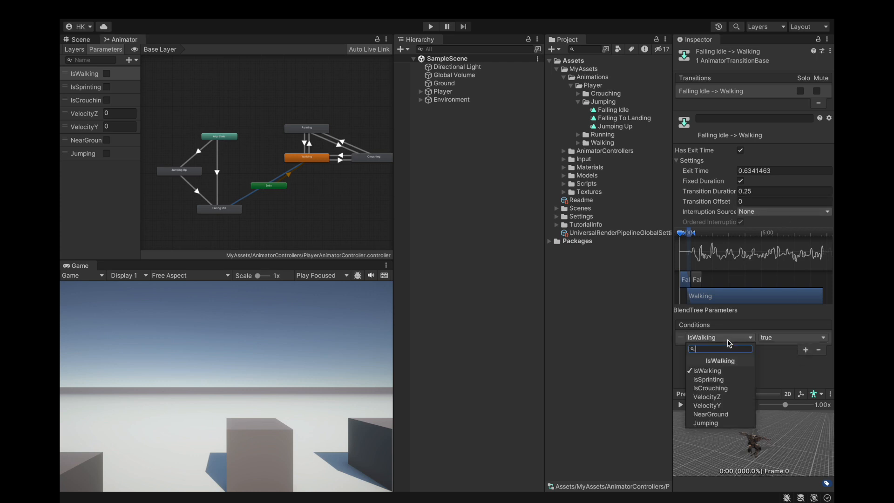
mouse_move(712, 422)
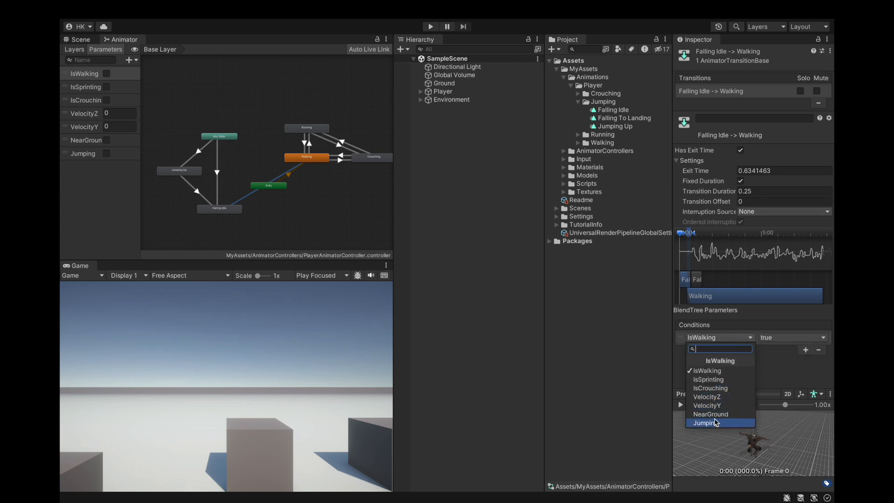
left_click(710, 413)
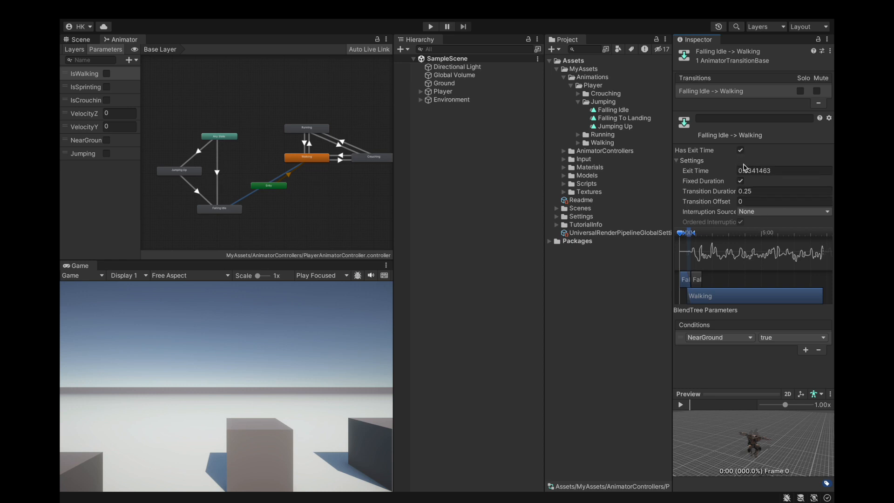
left_click(740, 150)
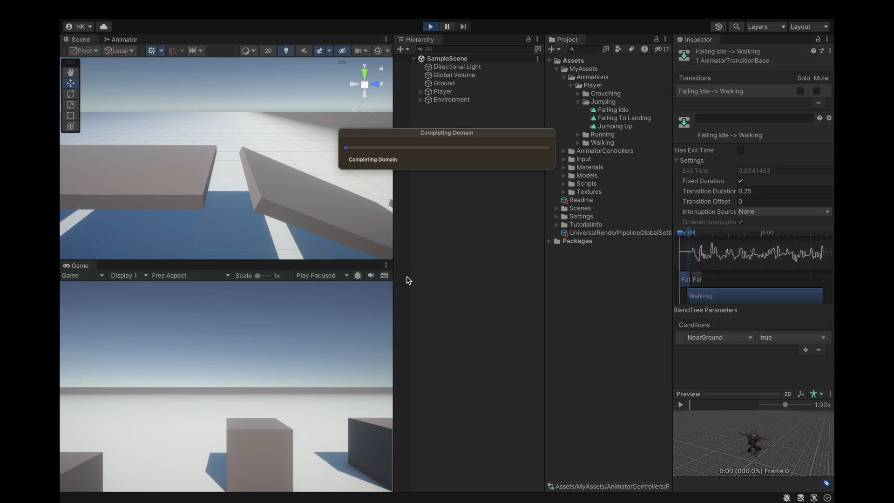
left_click(430, 26)
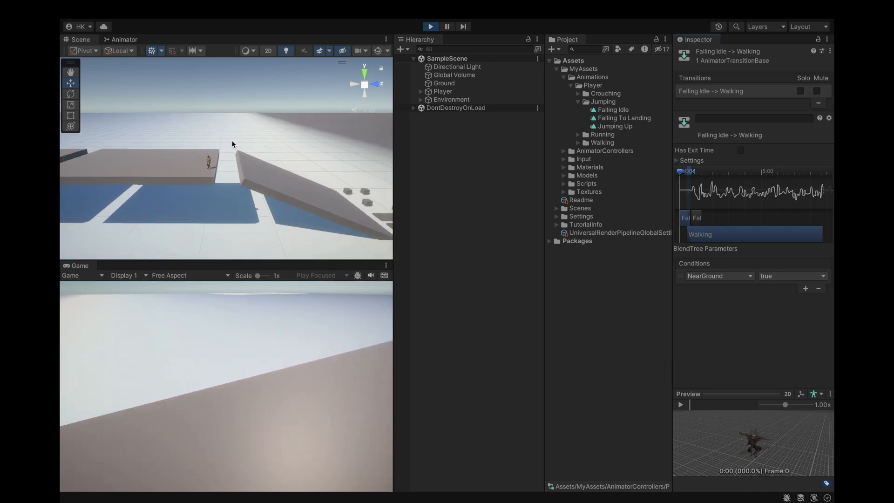
left_click_drag(233, 145, 244, 176)
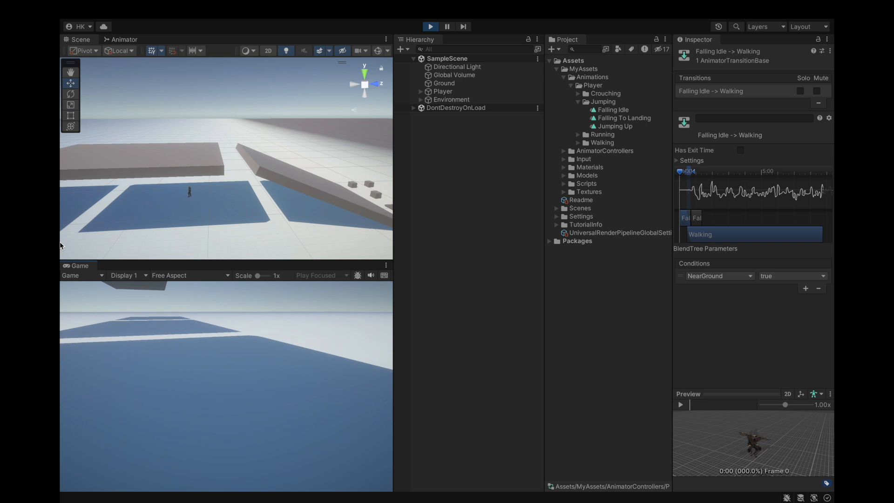
left_click(430, 26)
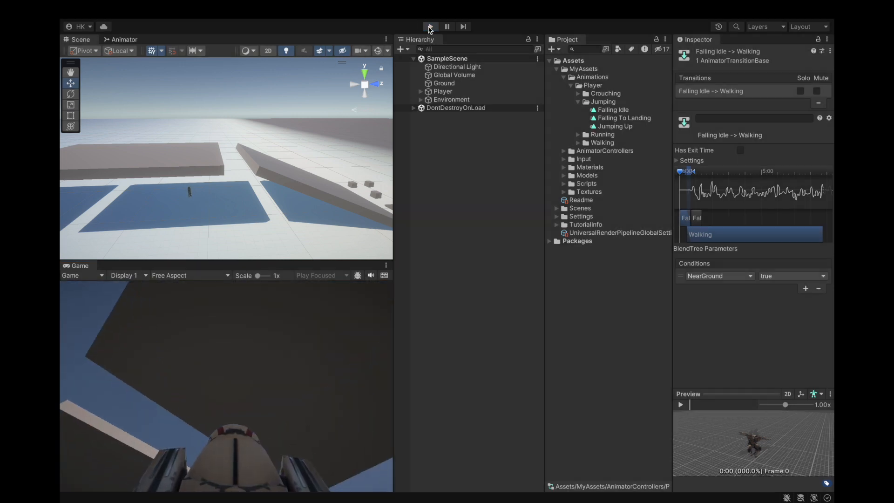
left_click(430, 26)
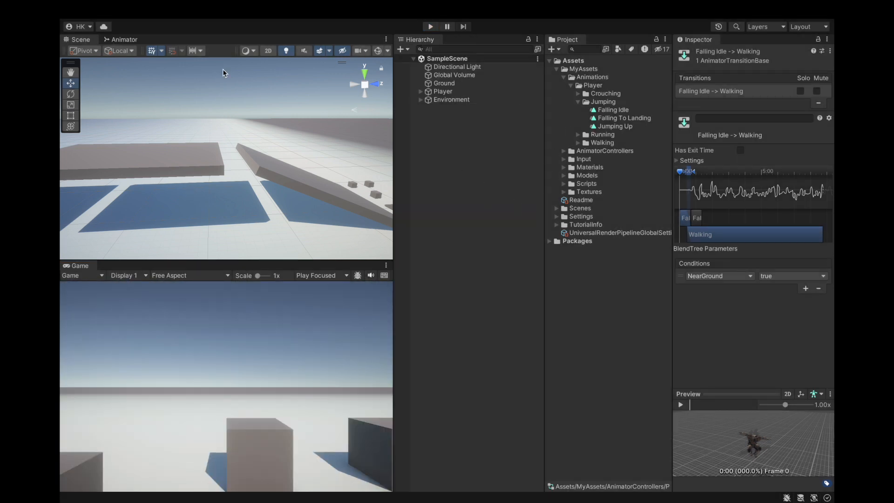
Show the animator graph's entry state and select the Jumping Up clip in the Project window.
left_click(125, 39)
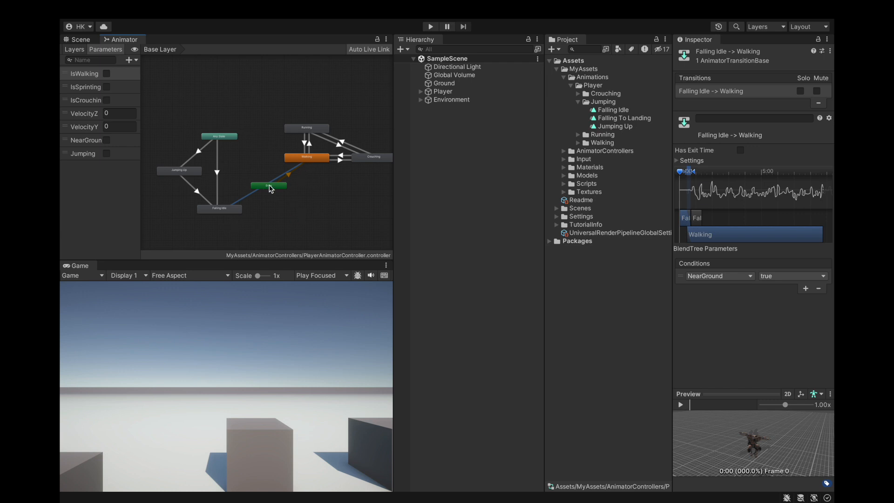
left_click(250, 156)
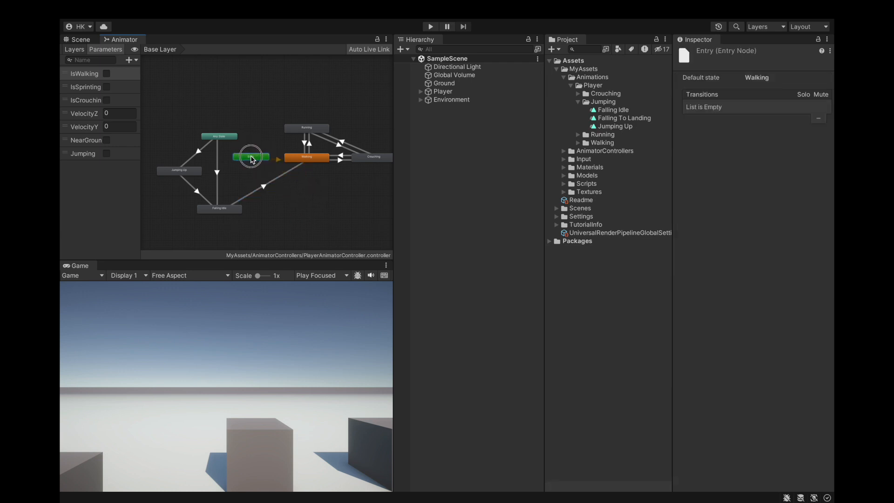
left_click(614, 125)
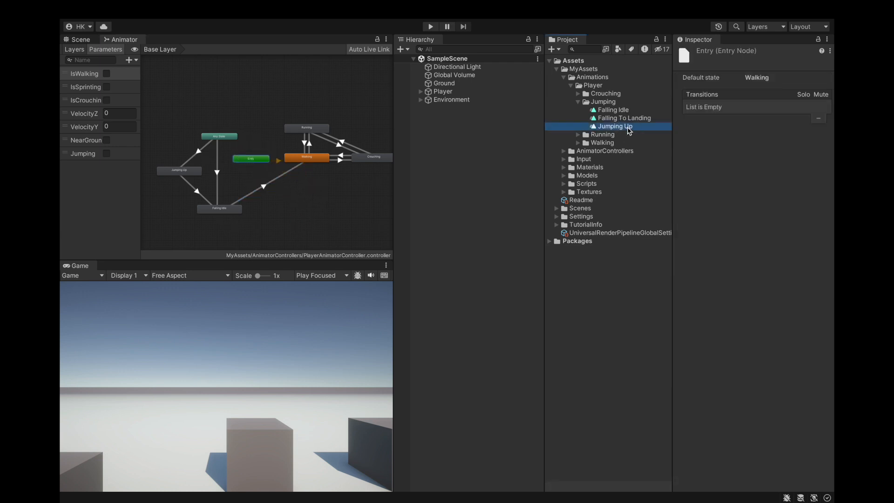
Delete the Falling To Landing clip from the Jumping animations folder.
left_click(623, 118)
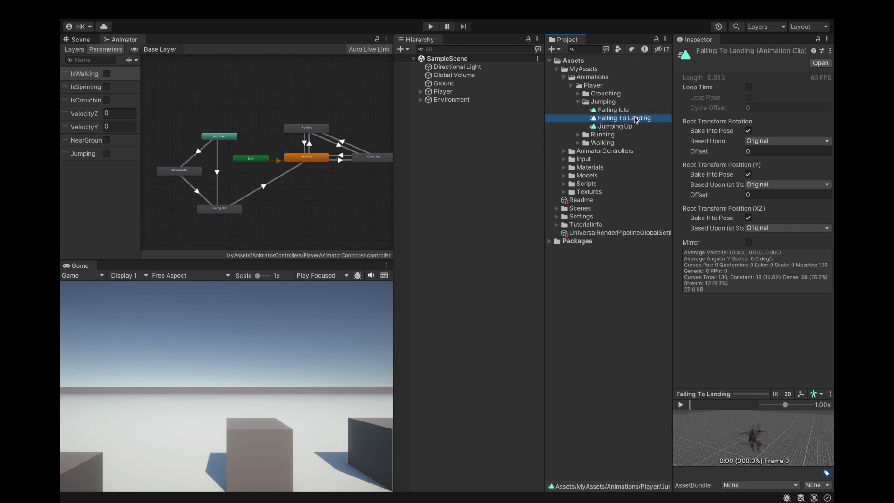
right_click(624, 118)
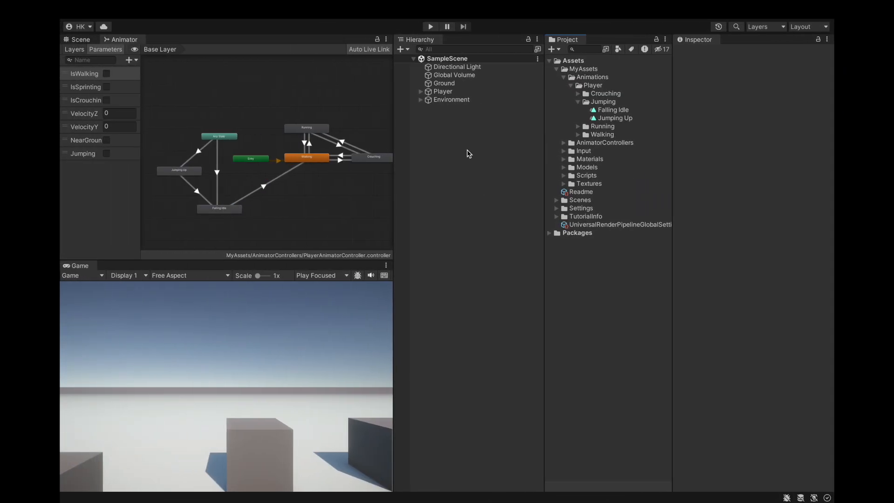
left_click(557, 77)
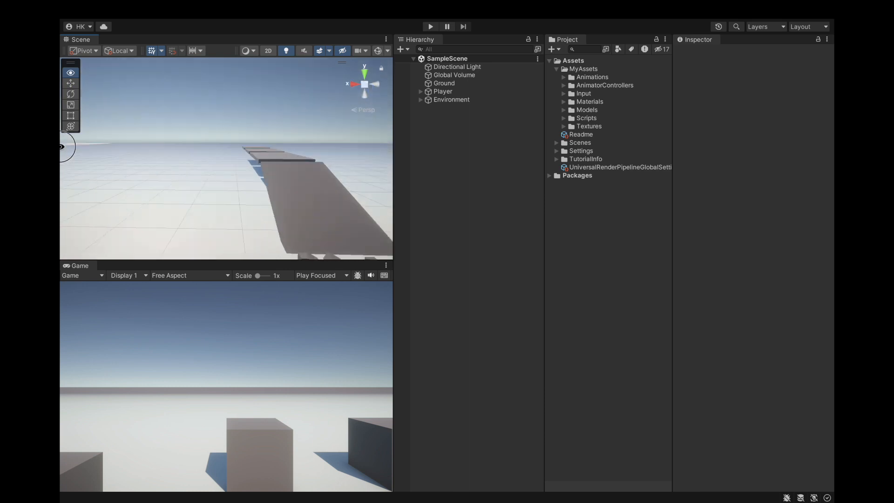
Select the Environment platform cubes in the Scene view and delete them.
left_click(419, 100)
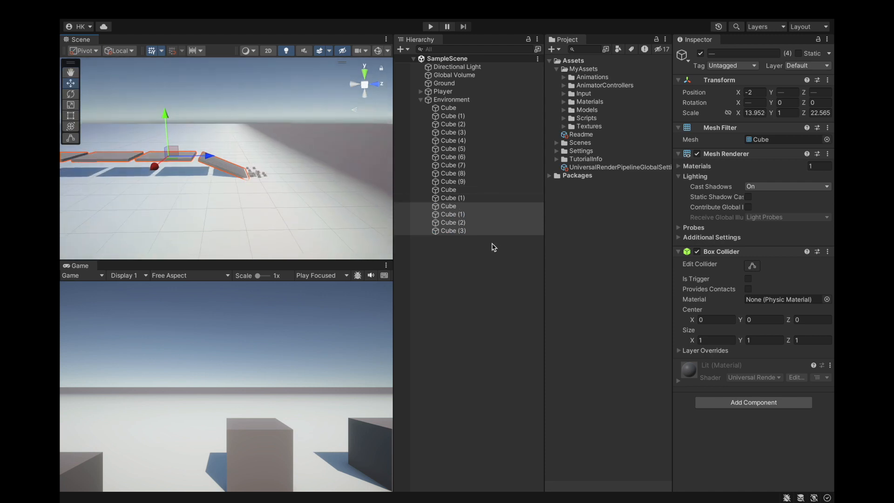
key("Delete")
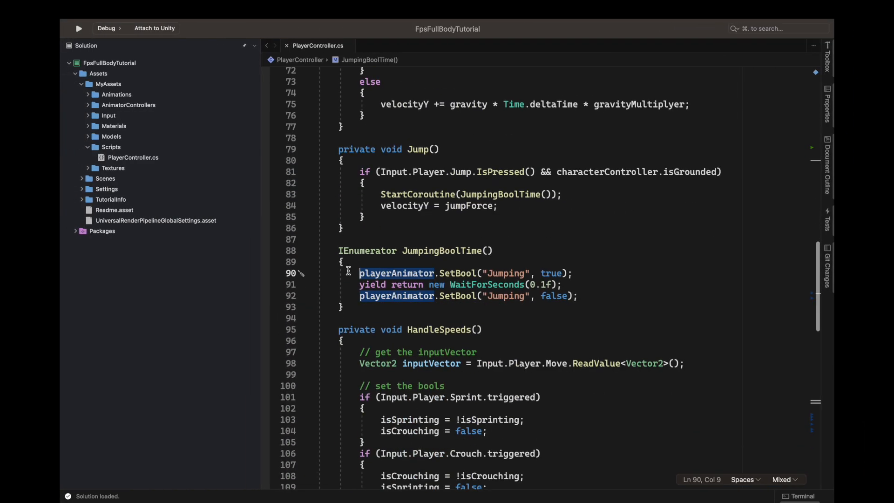
Add '// Movement bools' and '// Jumping Bools' comments above HandleAnim's SetBool groups.
scroll("down", 3)
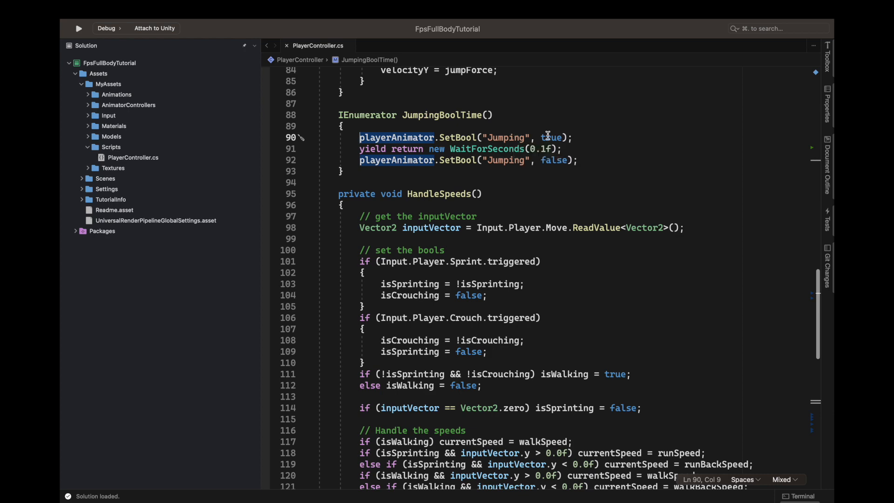
scroll("down", 3)
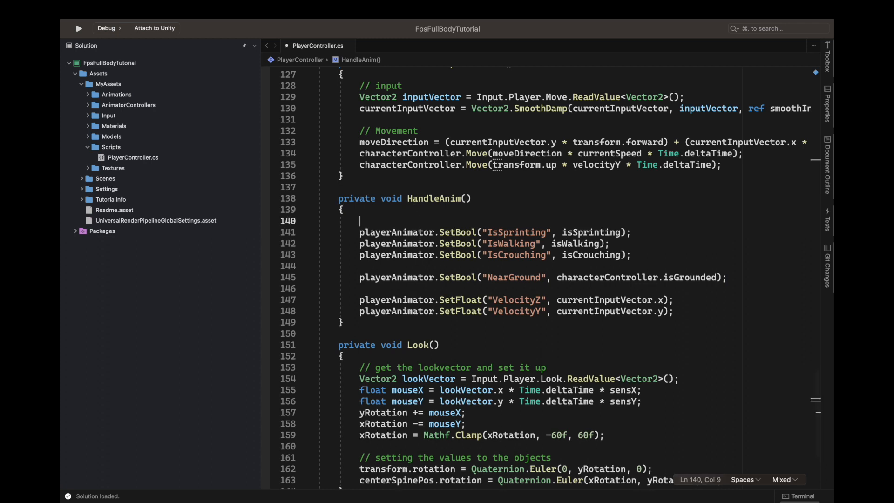
type("//")
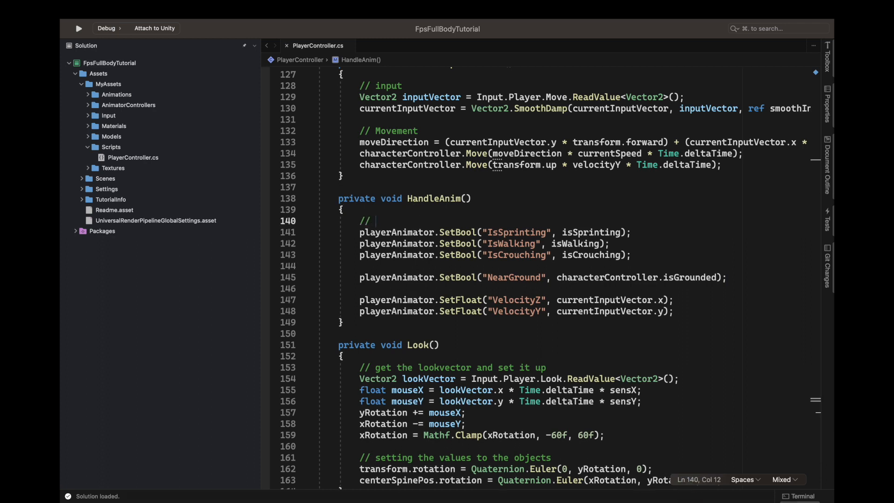
type("Movement bools")
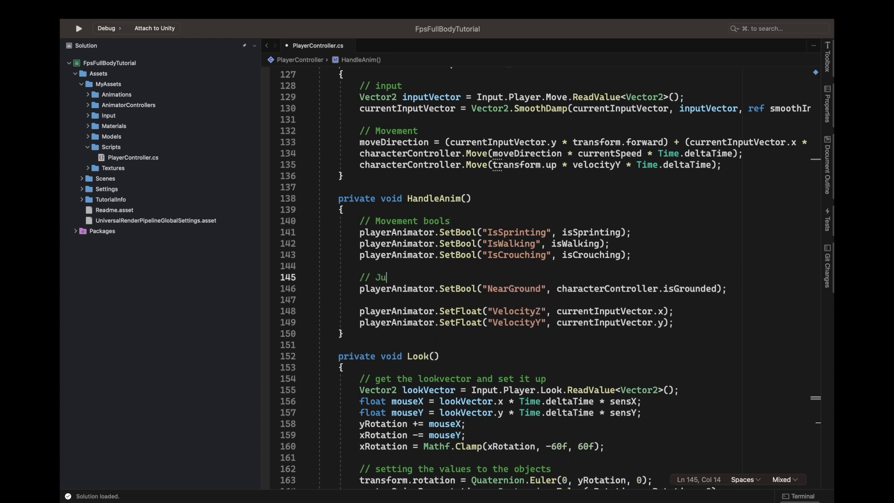
type("mping Bo")
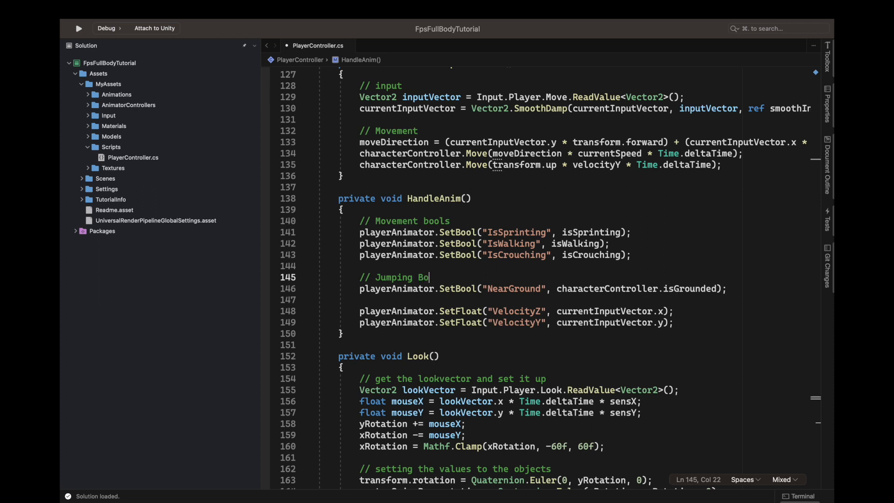
type("ols")
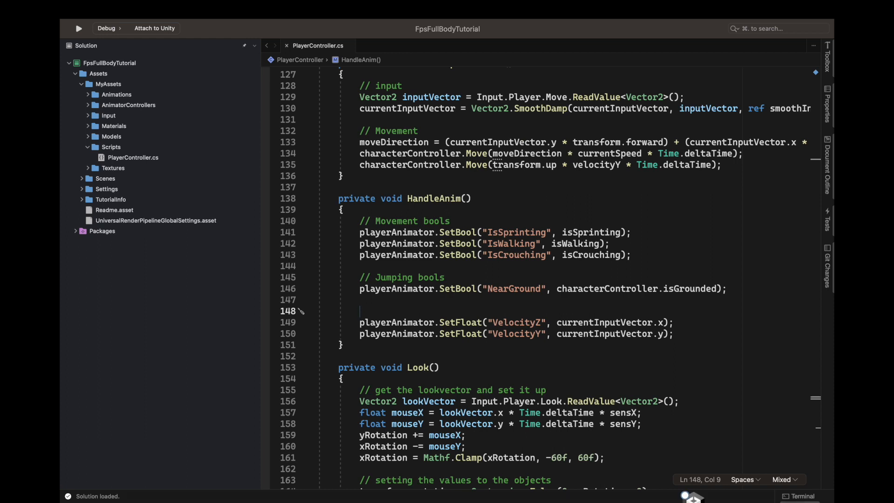
Add a '// Movement' comment over the SetFloat lines and make the jumping comment singular 'Jumping Bool'.
type("// Moveme")
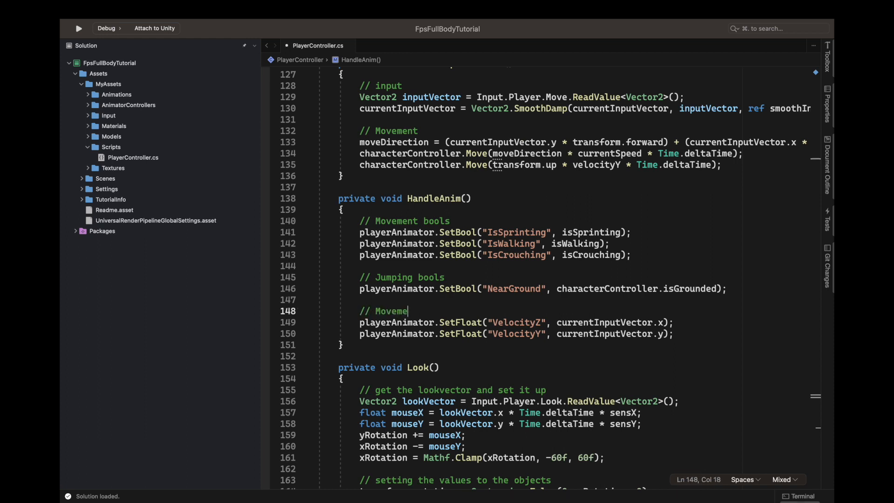
type("nt")
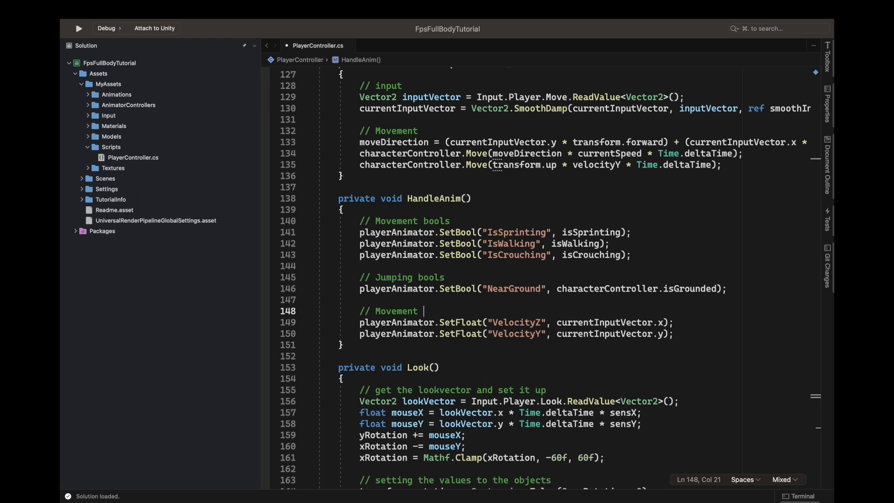
type("ve")
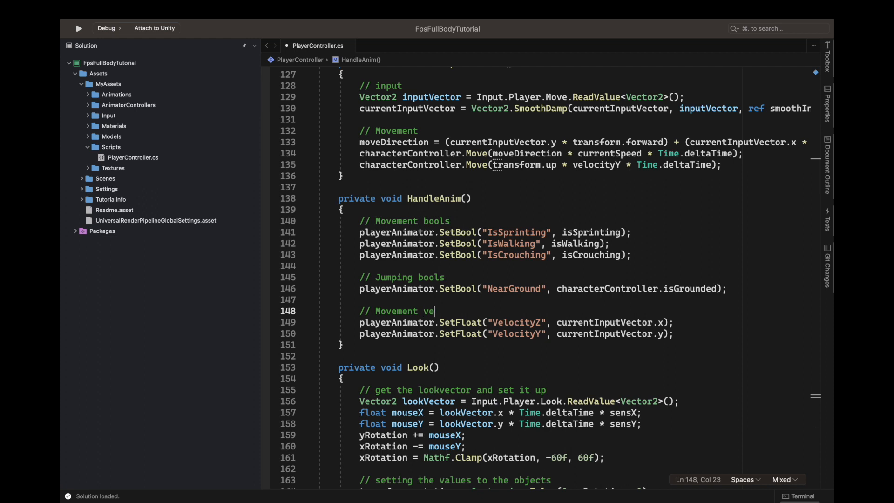
type("ctor")
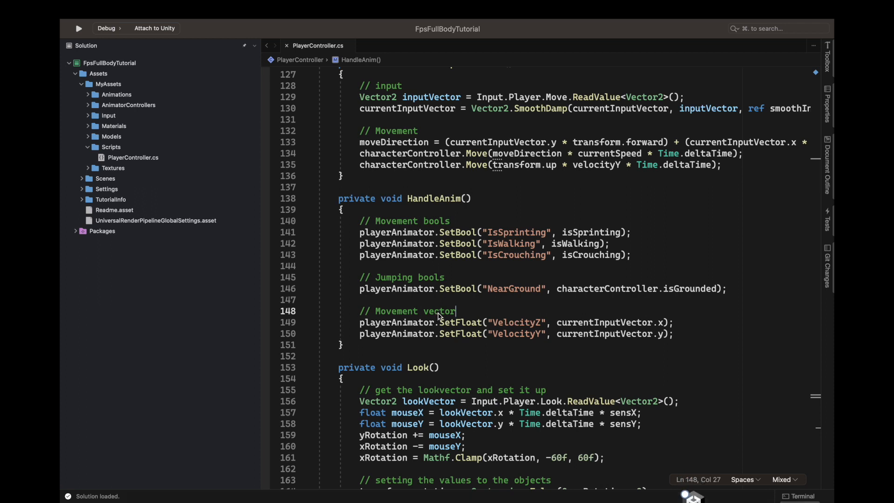
double_click(438, 311)
type("floats")
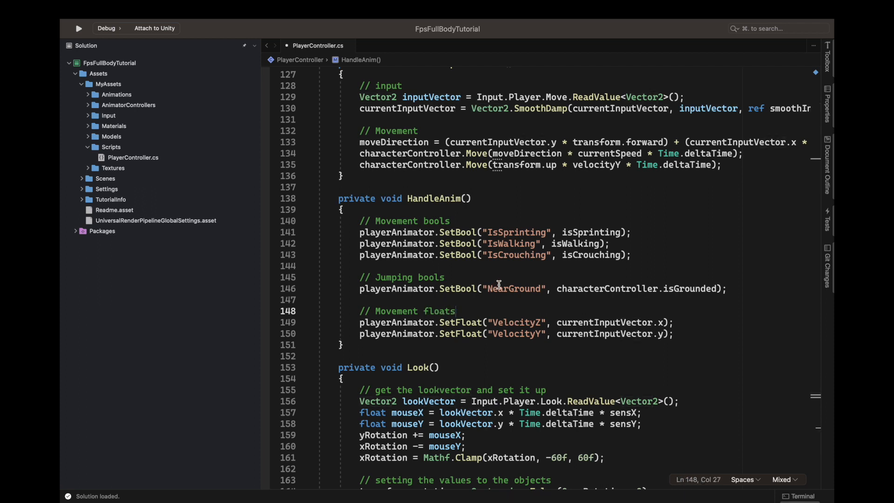
left_click(444, 278)
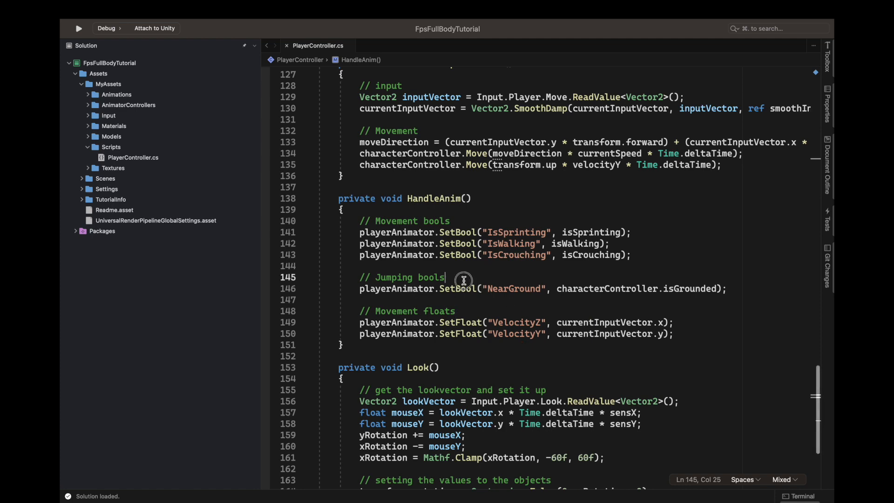
key("Backspace")
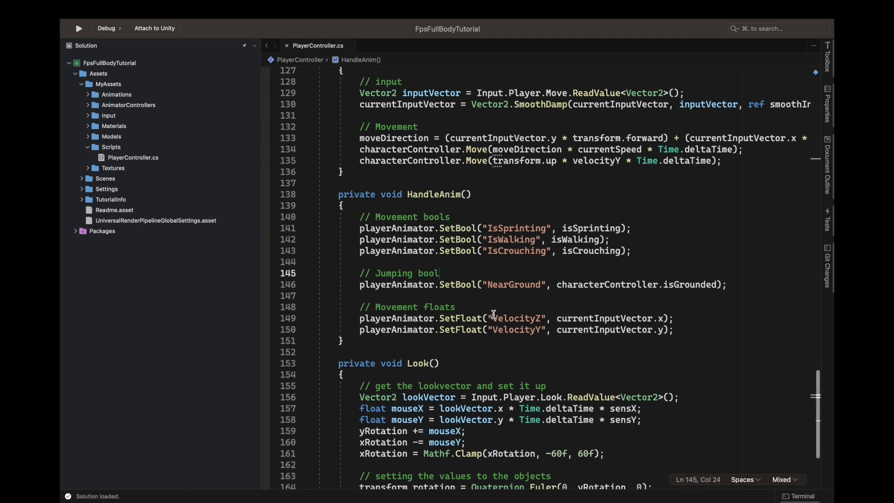
scroll("up", 3)
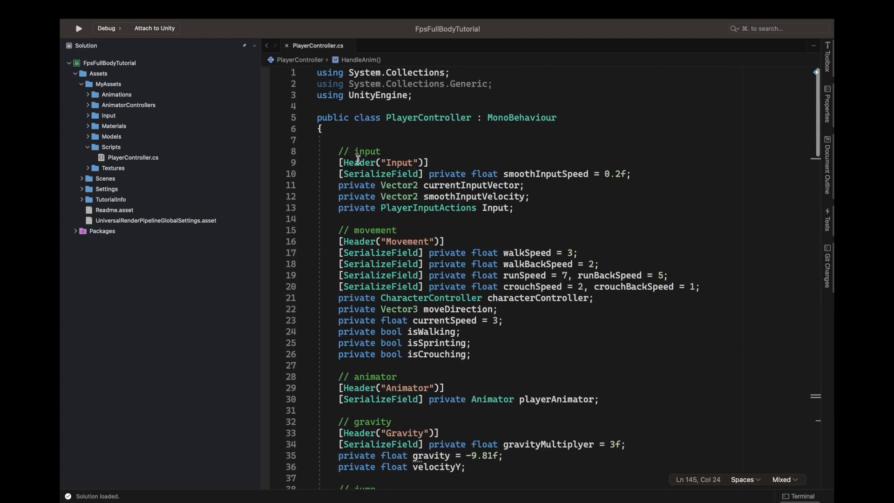
Wrap the input and movement variable groups in #region ... #endregion blocks.
left_click(381, 151)
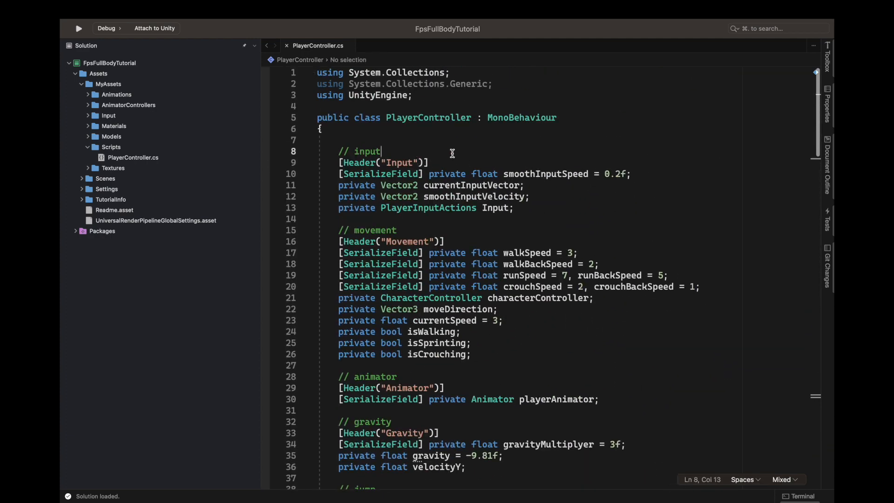
type("#region")
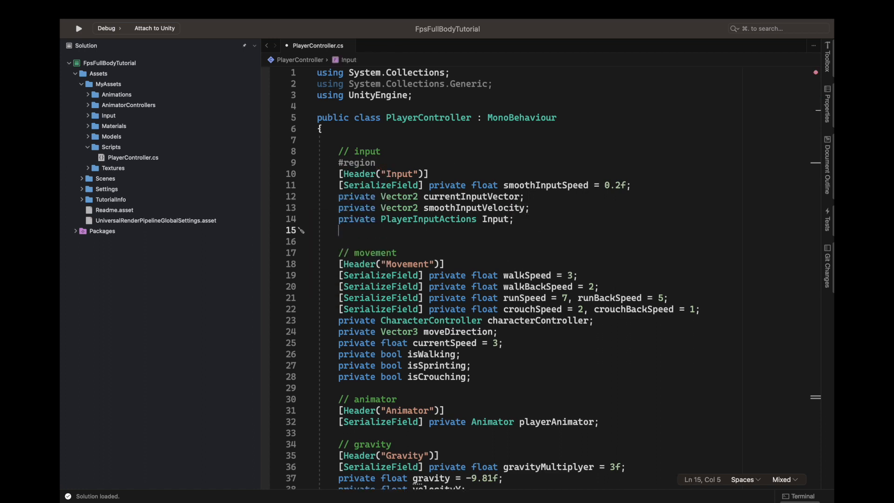
type("#endregion")
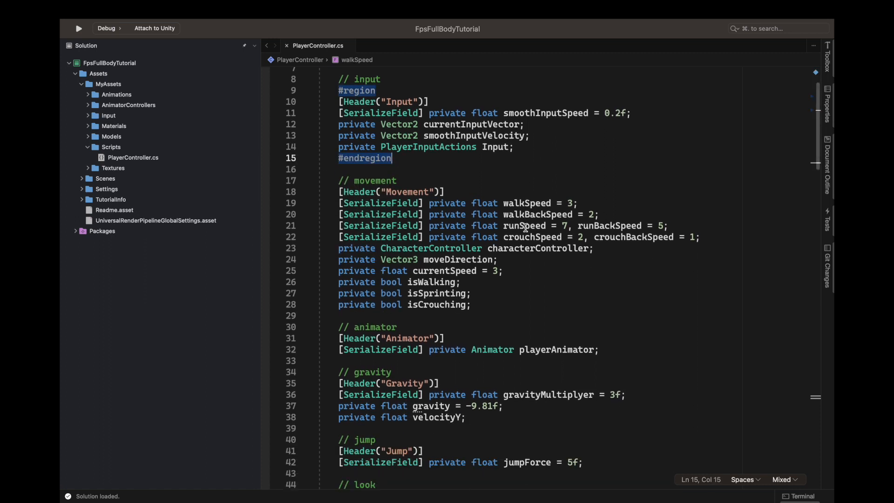
left_click(397, 196)
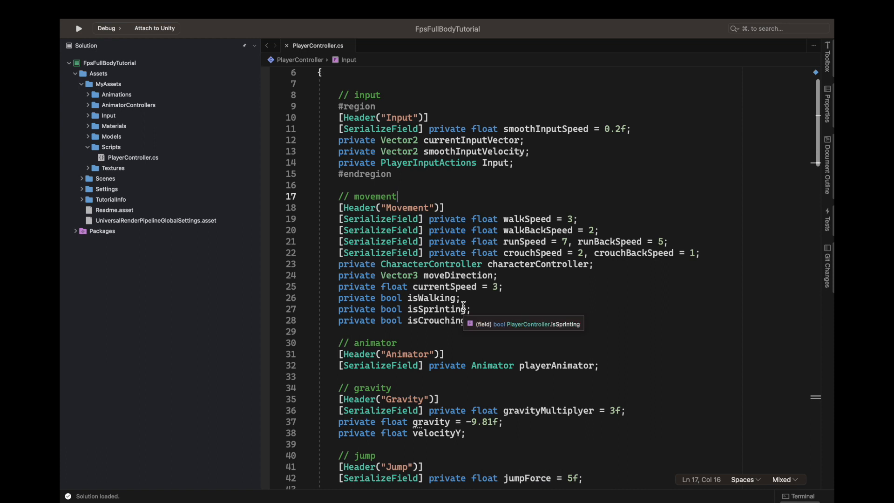
type("#region")
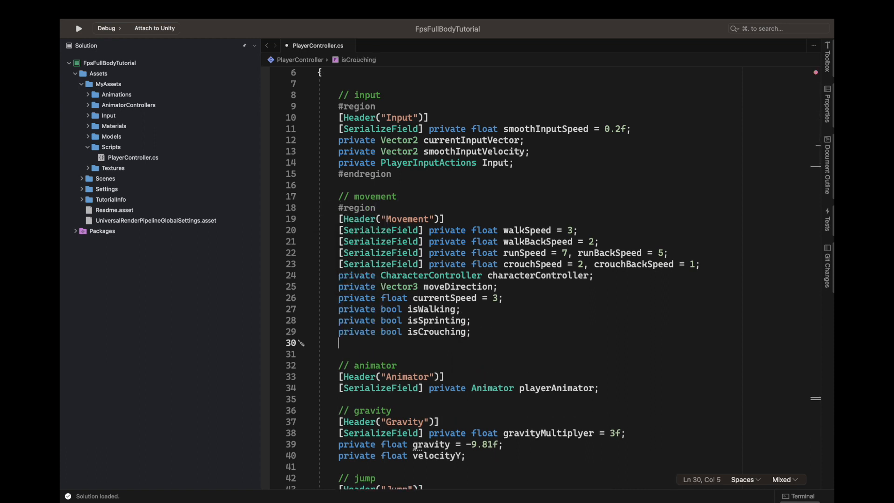
type("#endregion")
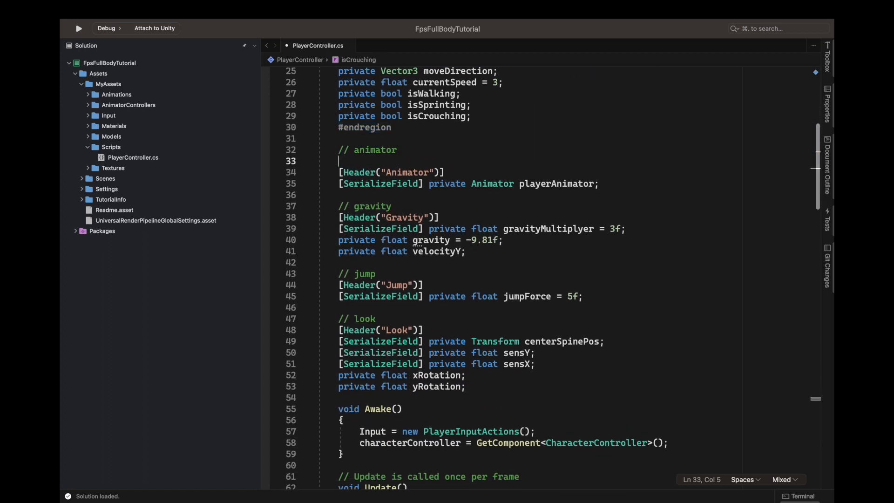
Wrap the animator and gravity variable groups in #region ... #endregion blocks.
type("#region")
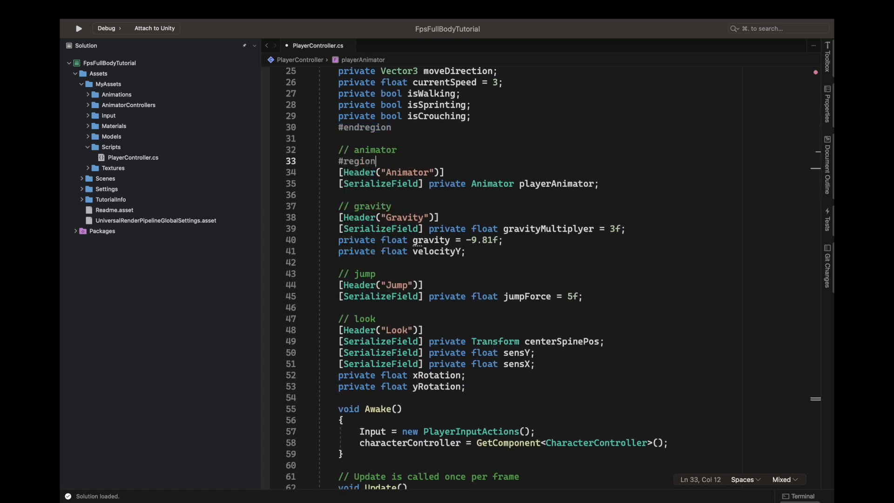
left_click(599, 183)
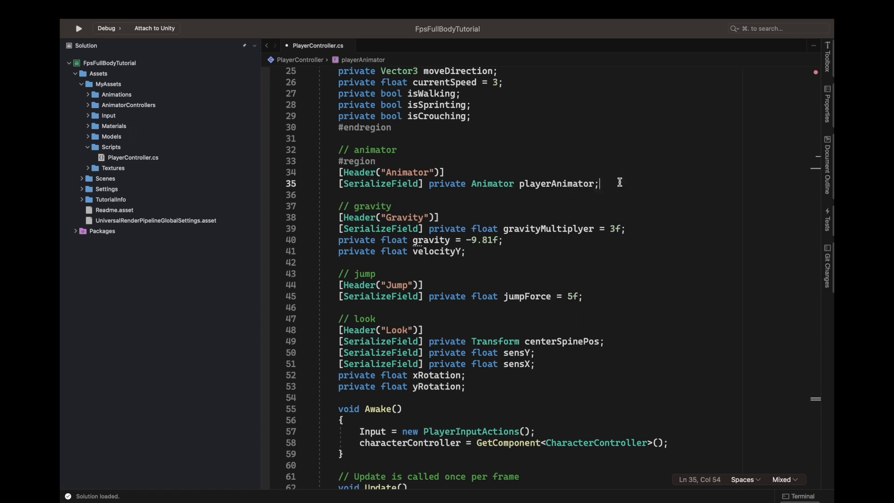
type("#end")
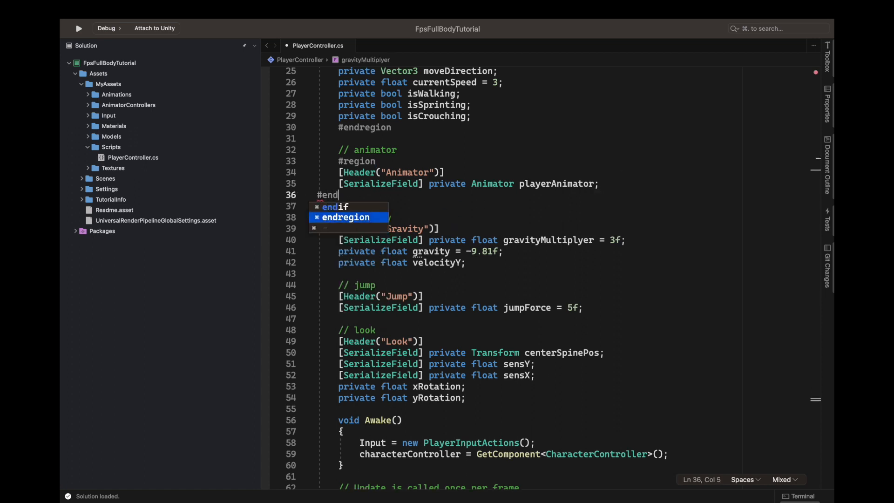
left_click(346, 217)
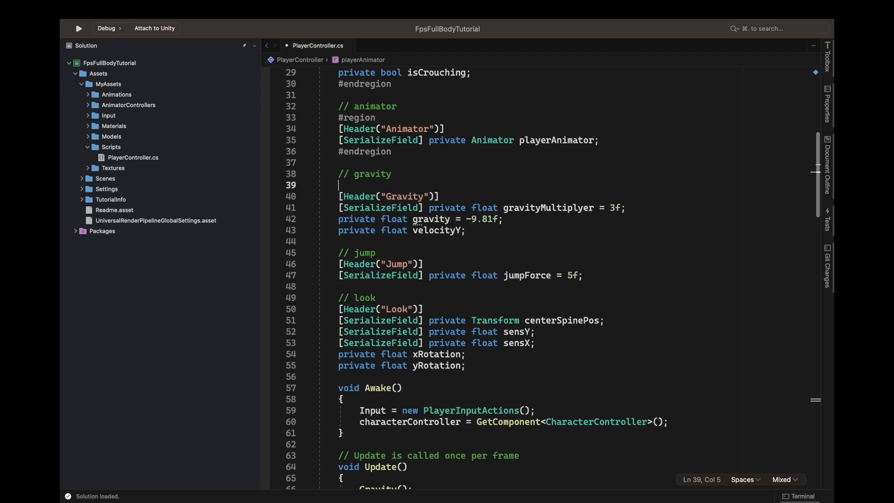
type("#region")
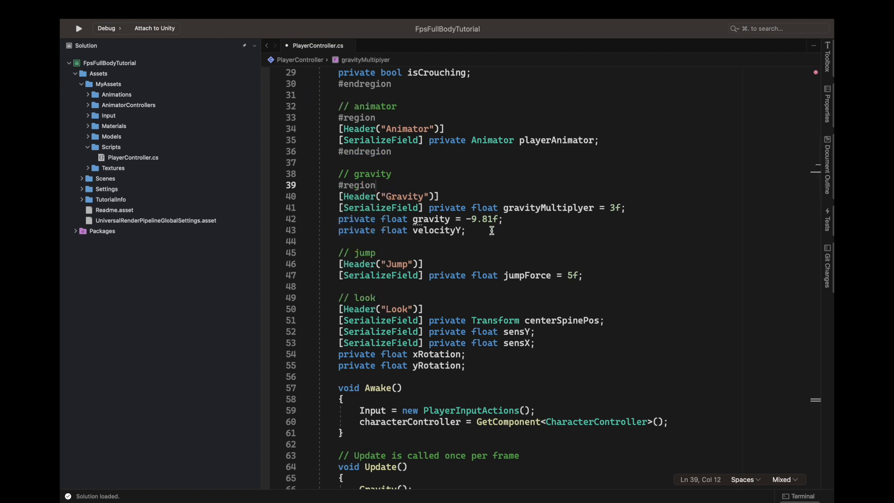
type("#end")
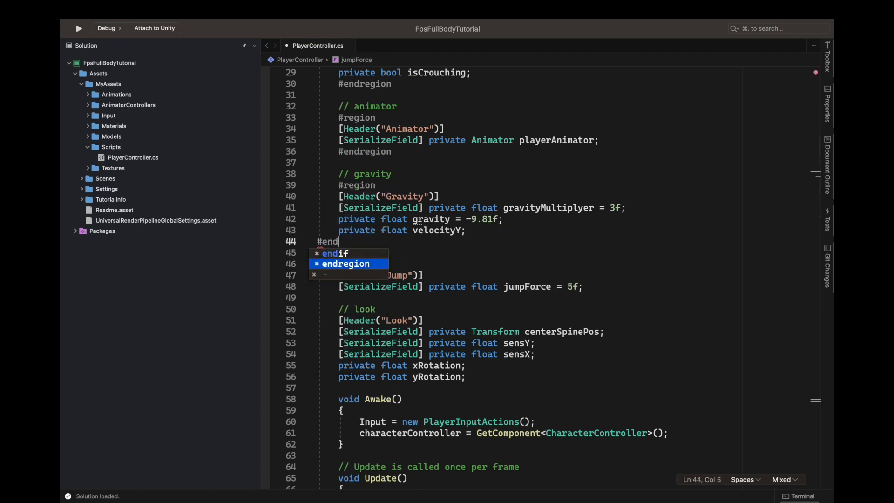
Wrap the jump and look variable groups in #region ... #endregion blocks.
left_click(347, 264)
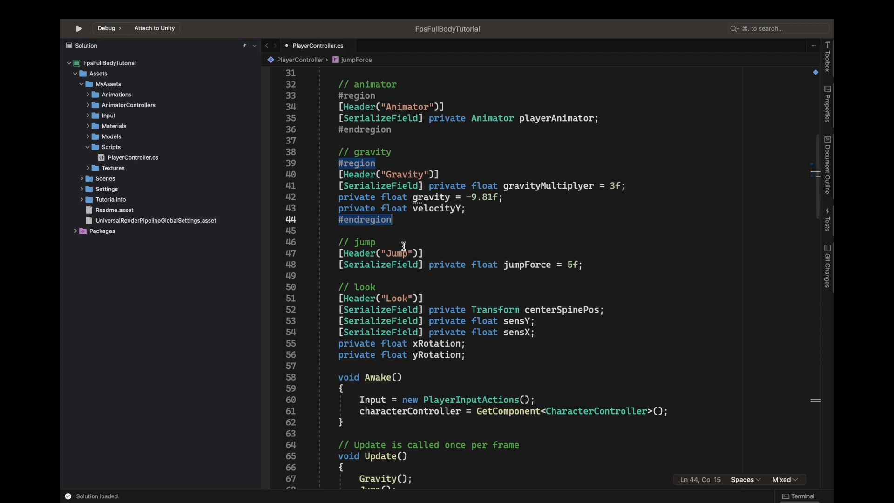
key("enter")
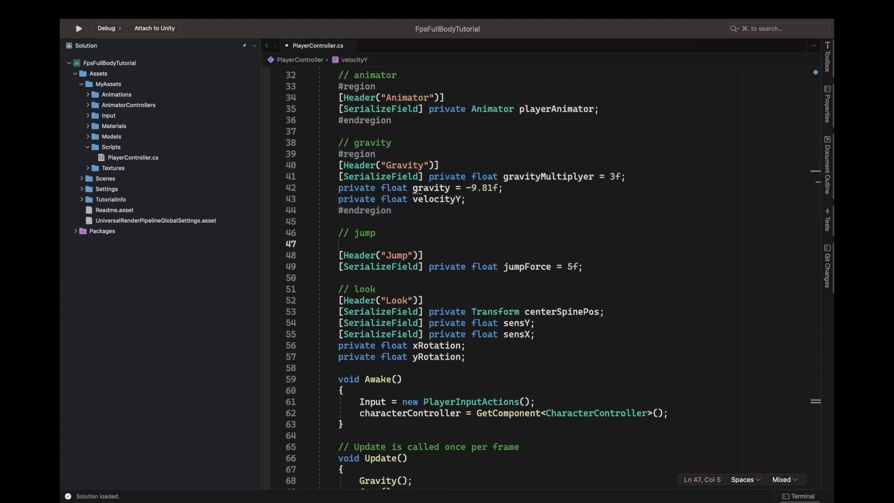
type("#region")
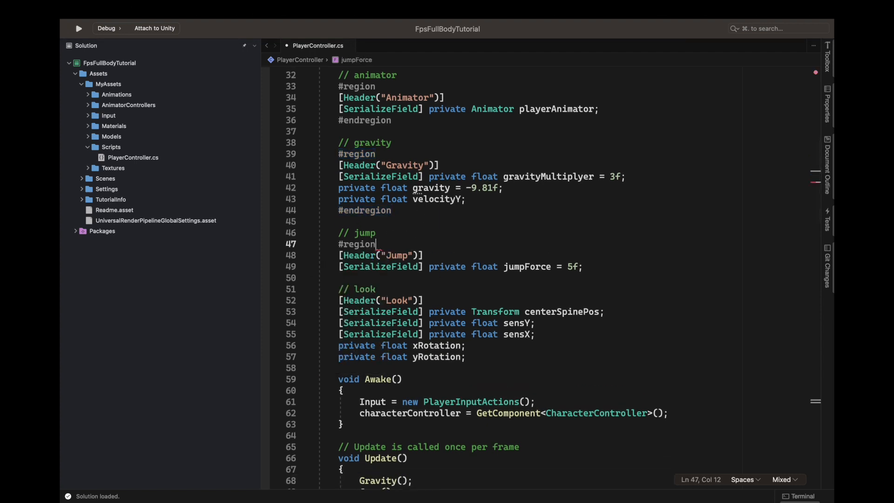
type("#endregion")
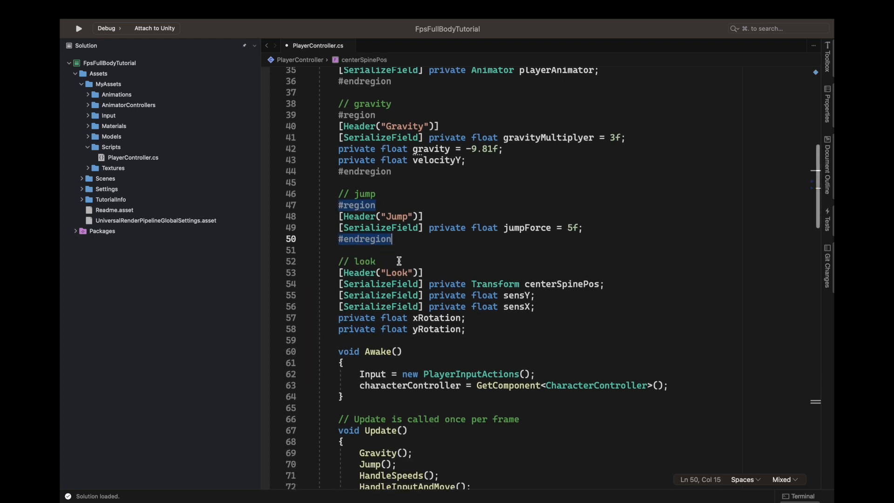
type("#region")
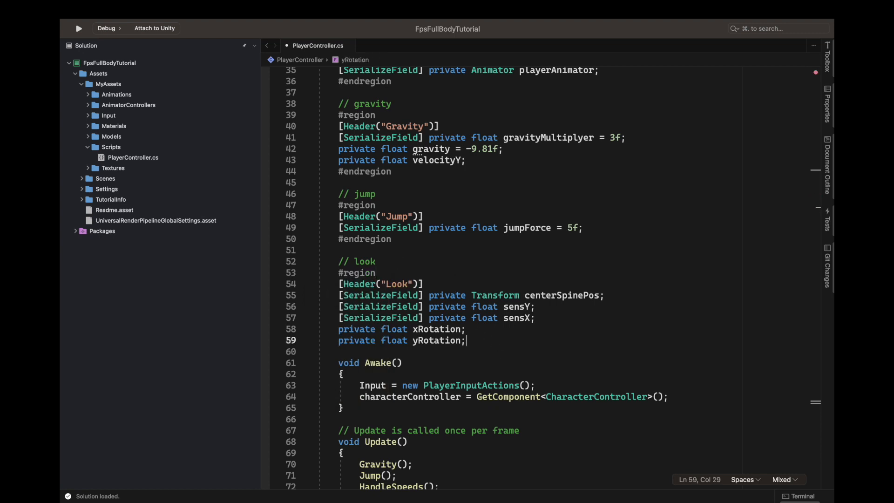
type("#endregion")
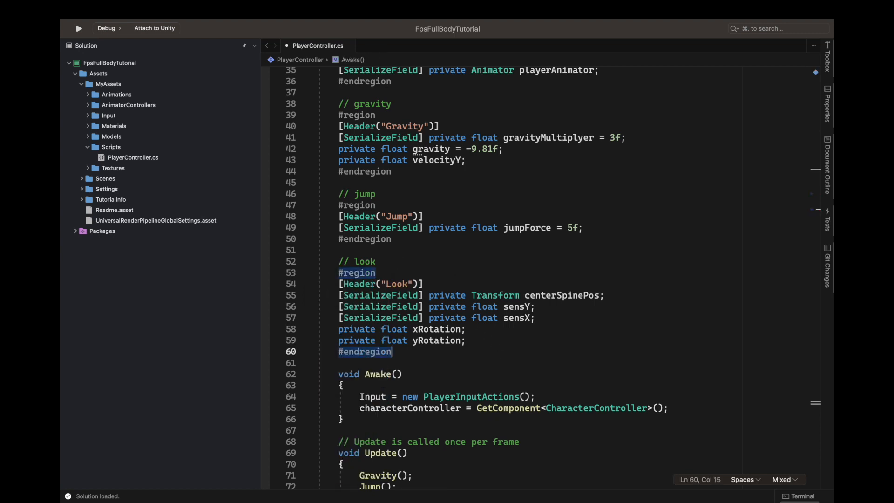
scroll("up", 3)
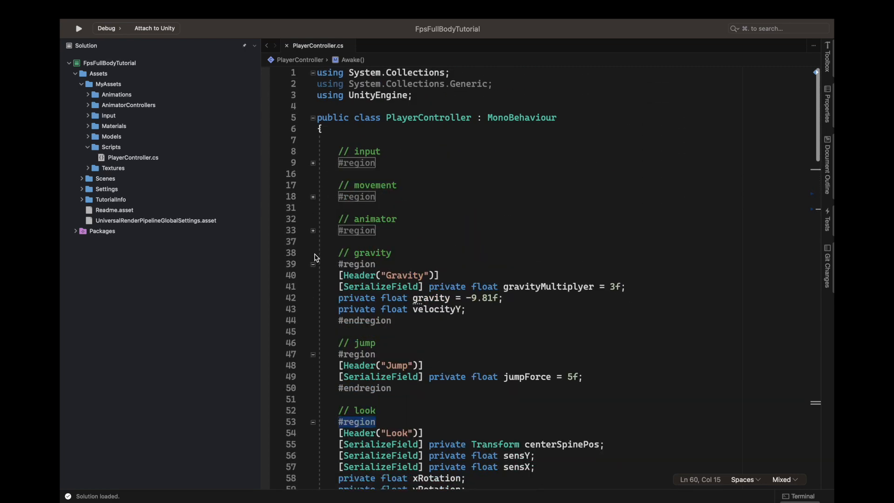
Collapse the gravity, jump and look regions so all field groups fold to their comments.
left_click(313, 263)
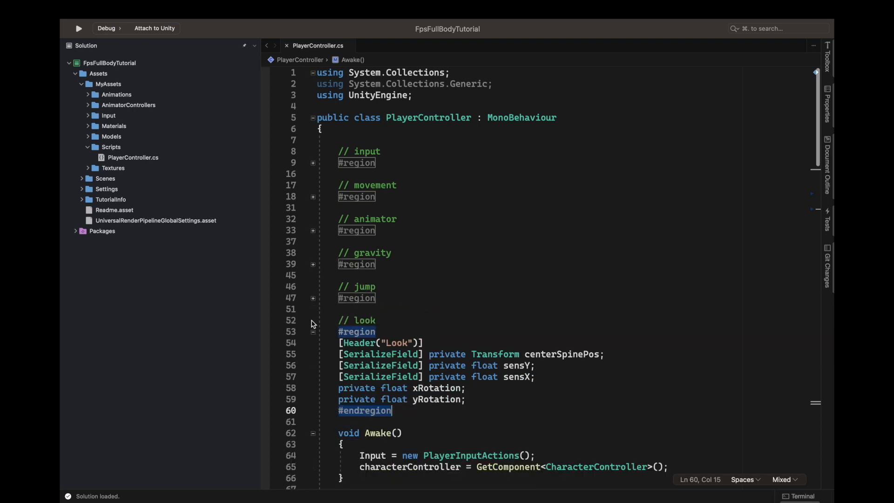
left_click(313, 331)
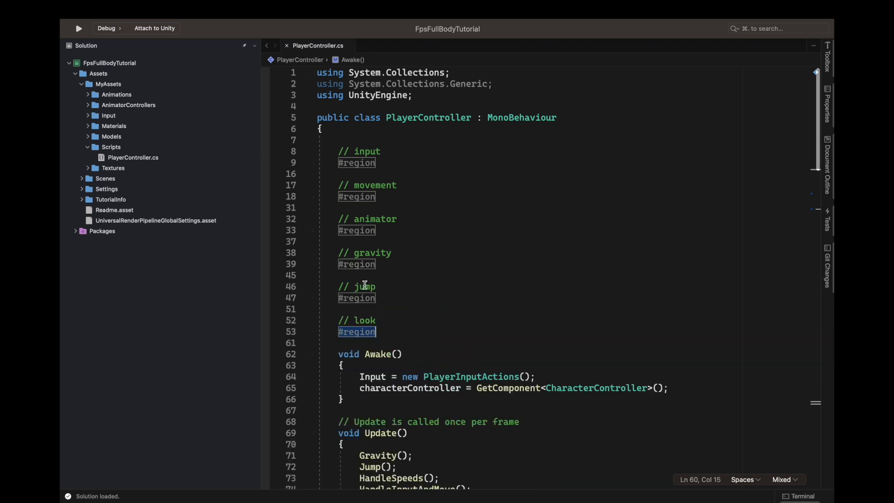
scroll("down", 3)
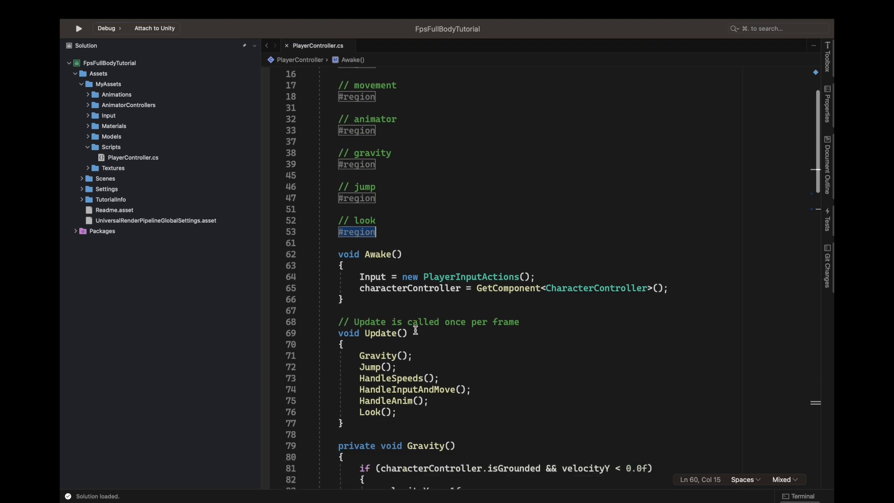
scroll("down", 3)
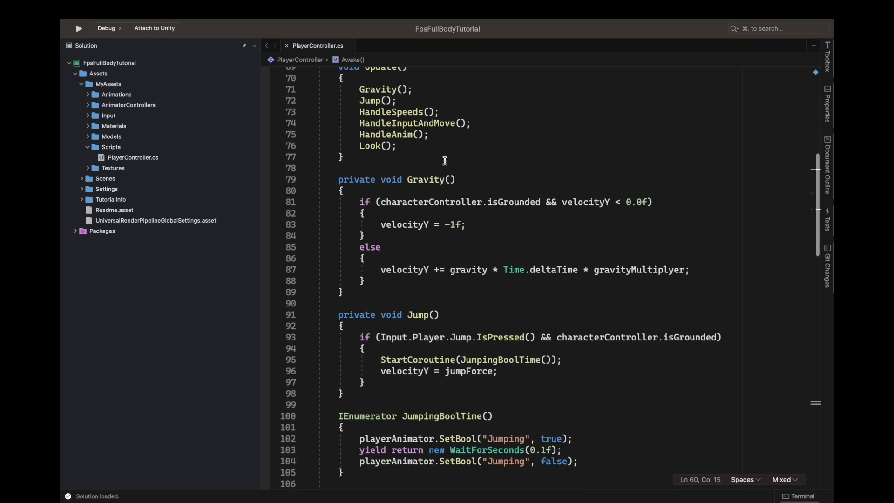
scroll("down", 3)
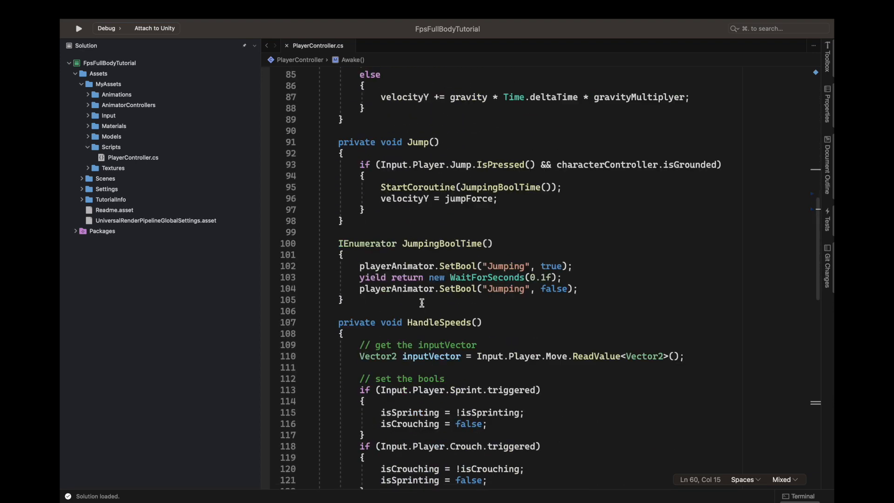
scroll("up", 3)
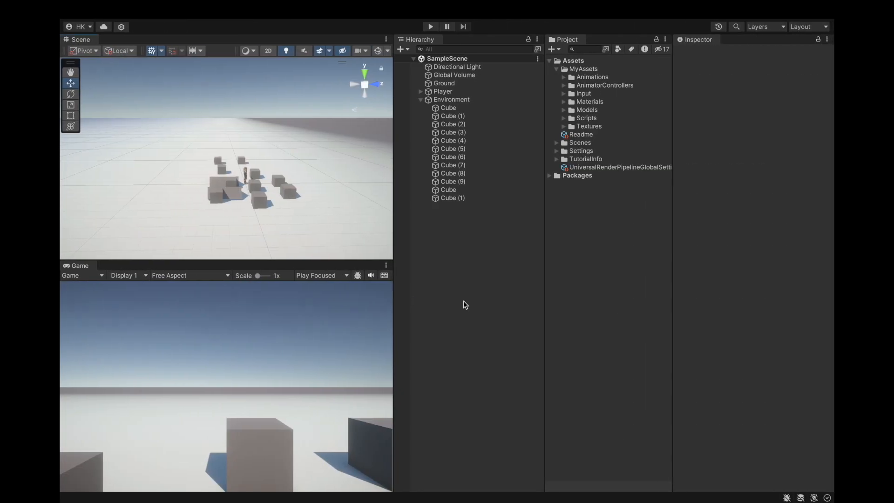
Collapse the Environment group in the Hierarchy and save the project via the File menu.
left_click(420, 99)
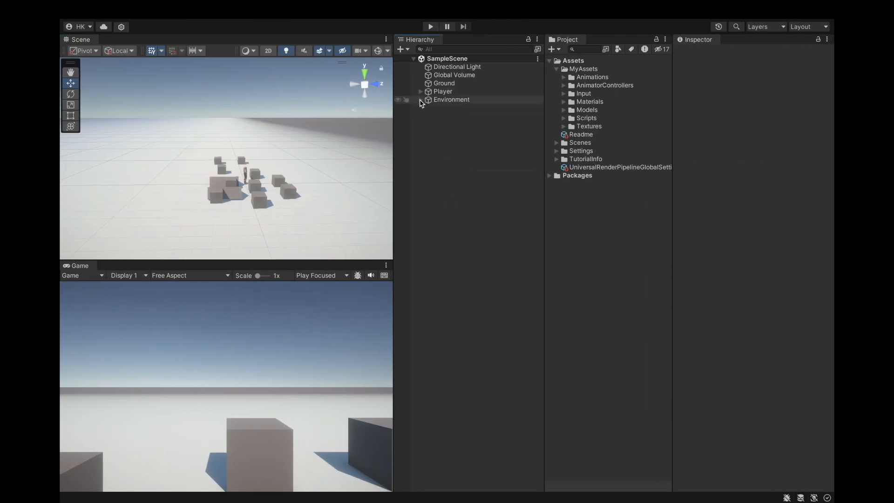
left_click(118, 9)
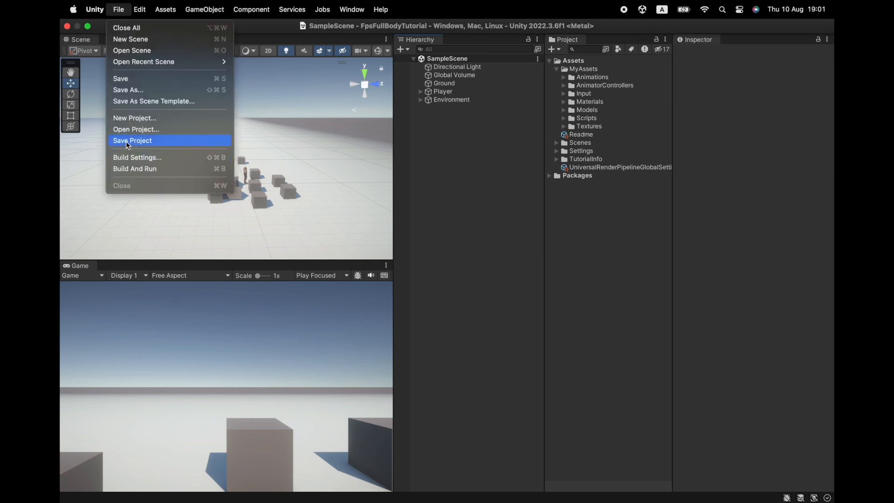